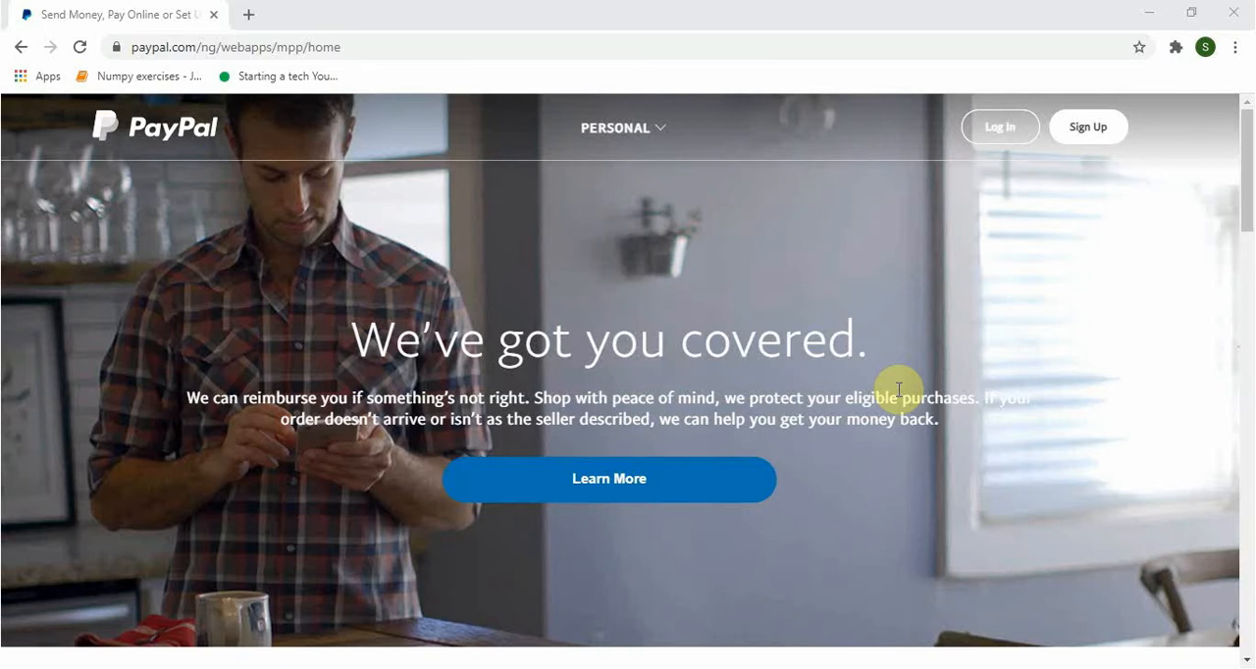
{"action": "mouse_move", "coordinate": [626, 126]}
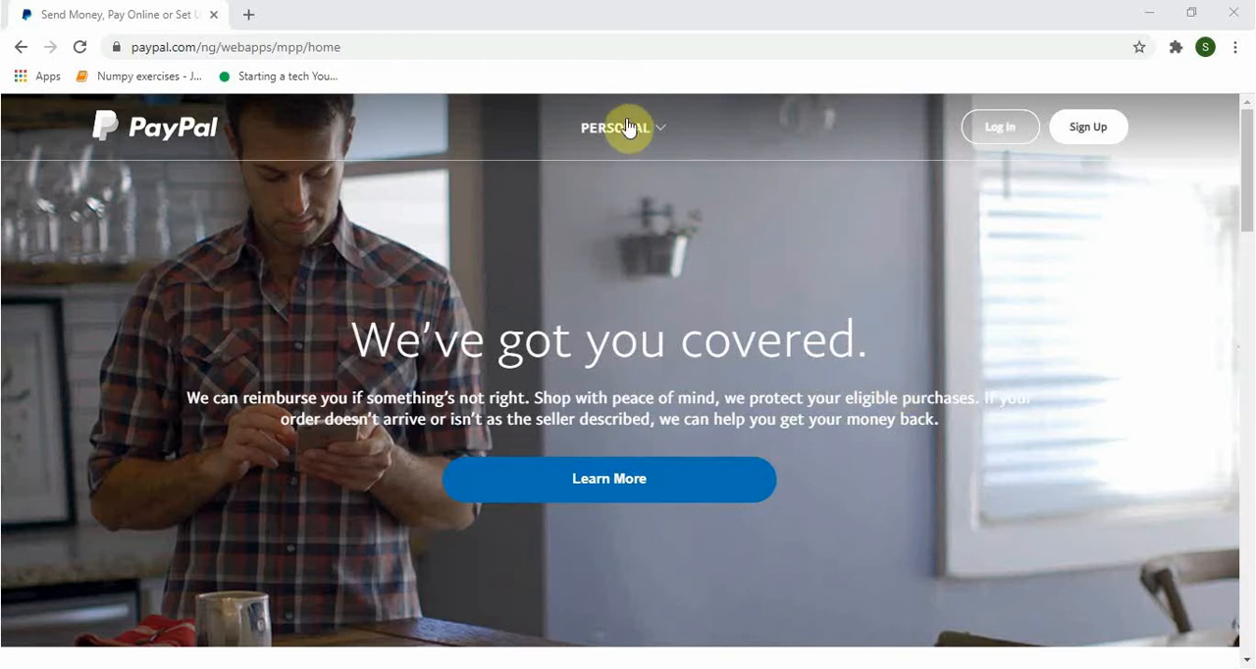
Change /ng/ to /ae/ to load PayPal UAE and browse the Personal and Business menus.
{"action": "left_click", "coordinate": [616, 126]}
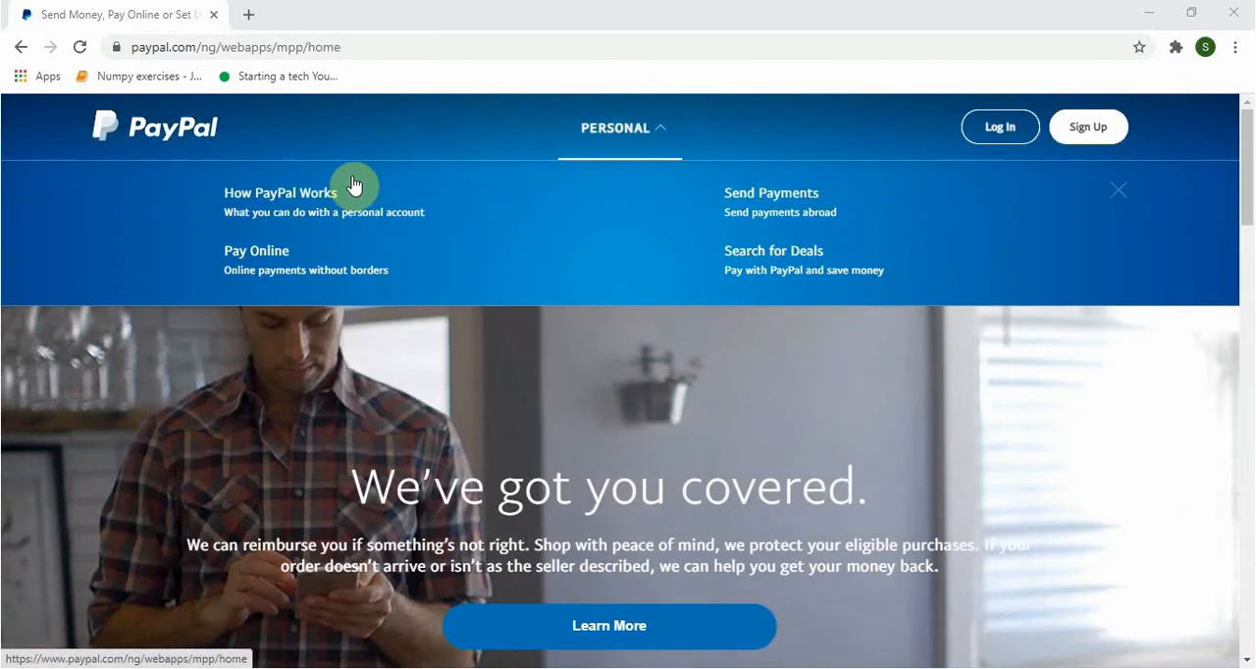
{"action": "mouse_move", "coordinate": [257, 257]}
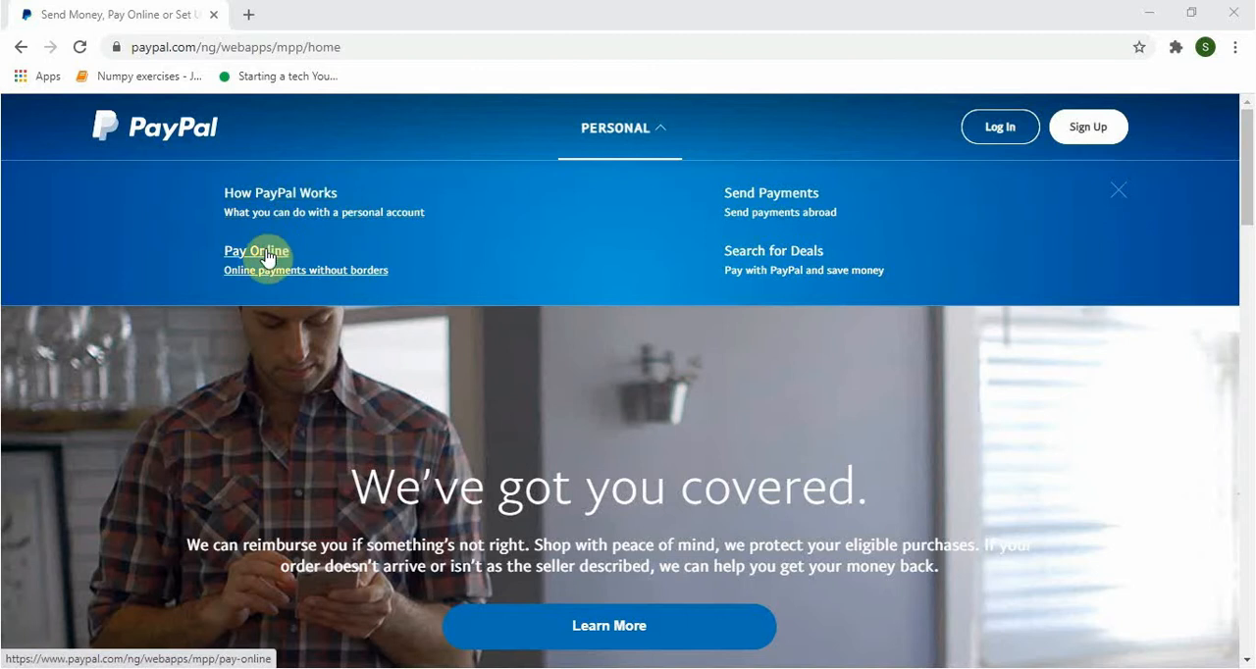
{"action": "mouse_move", "coordinate": [789, 212]}
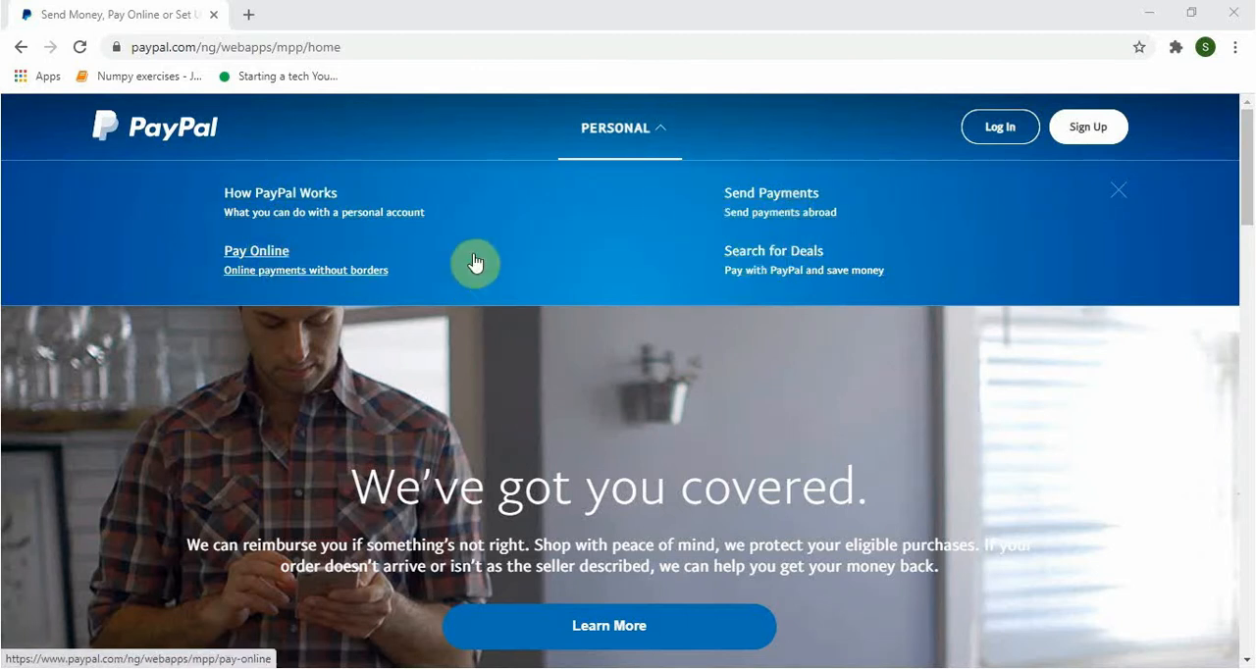
{"action": "mouse_move", "coordinate": [657, 226]}
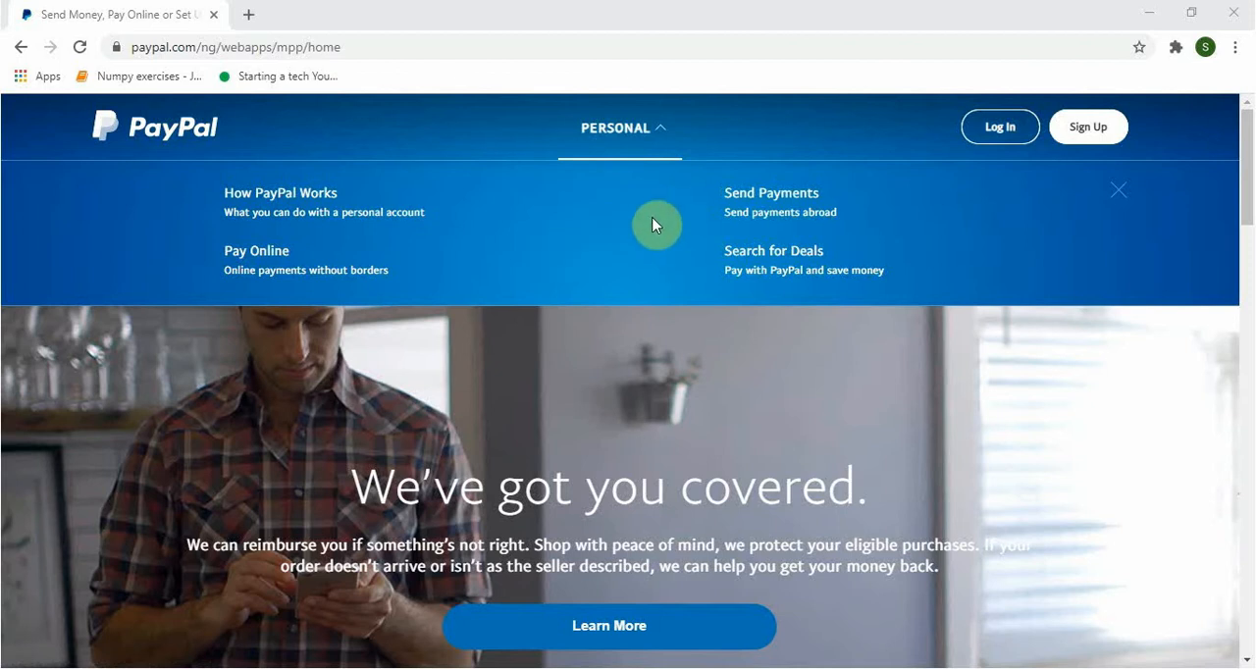
{"action": "mouse_move", "coordinate": [660, 133]}
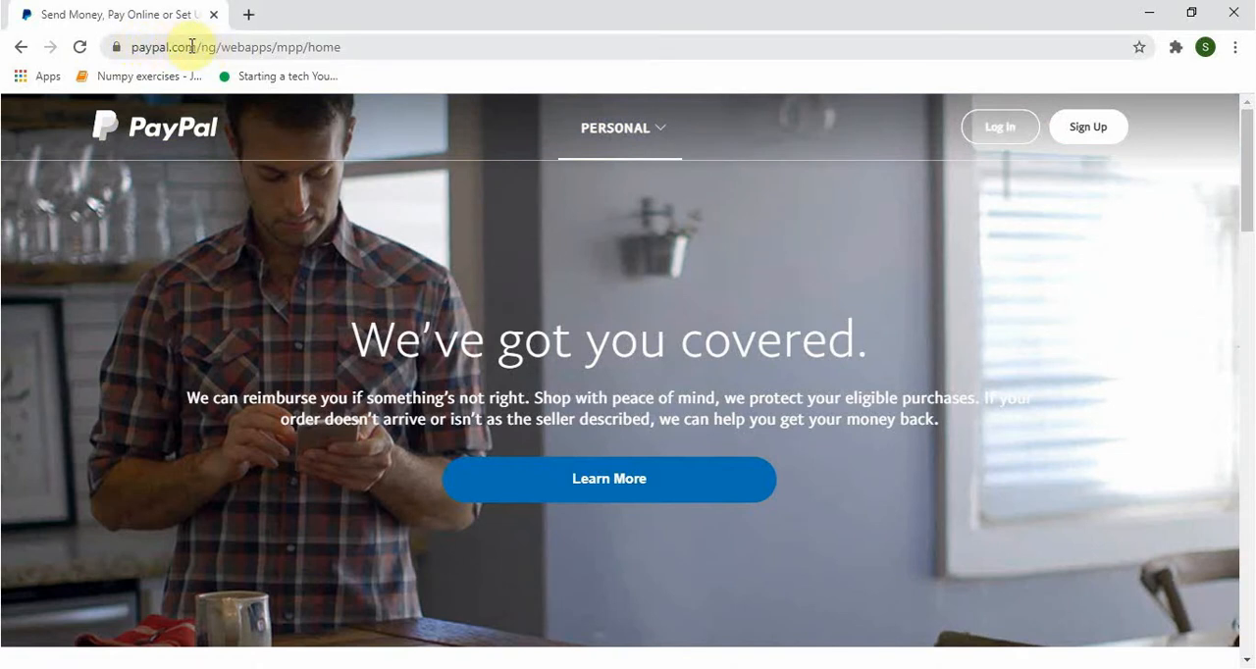
{"action": "left_click", "coordinate": [196, 45]}
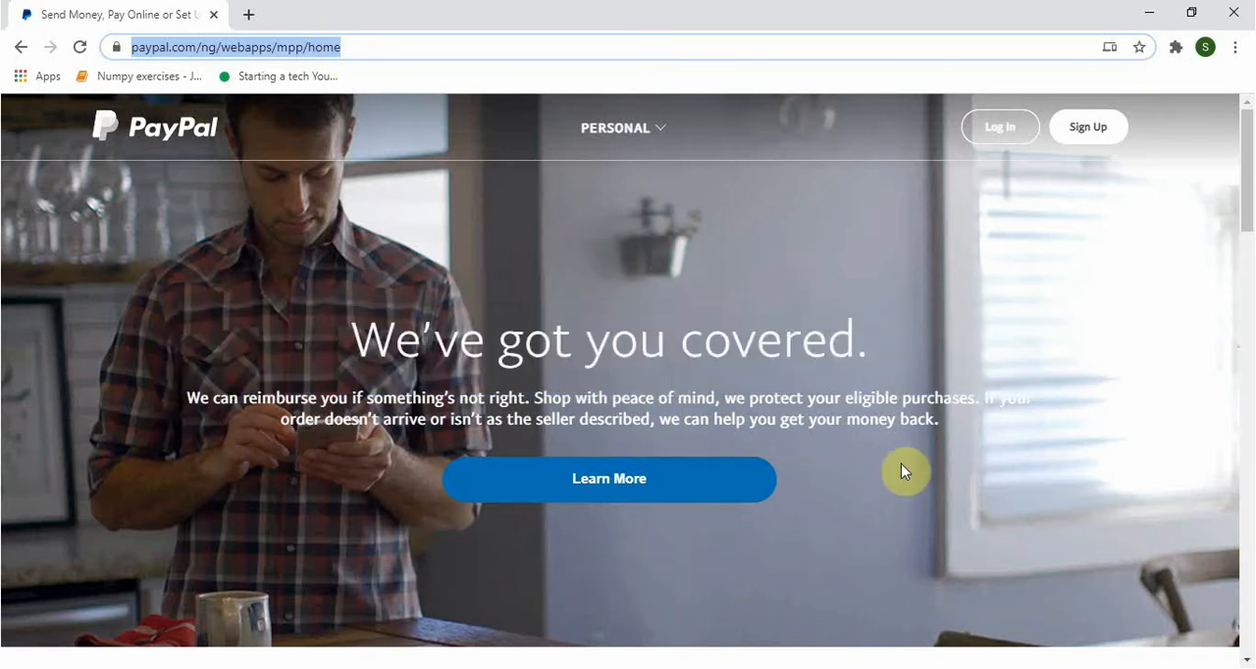
{"action": "mouse_move", "coordinate": [894, 298]}
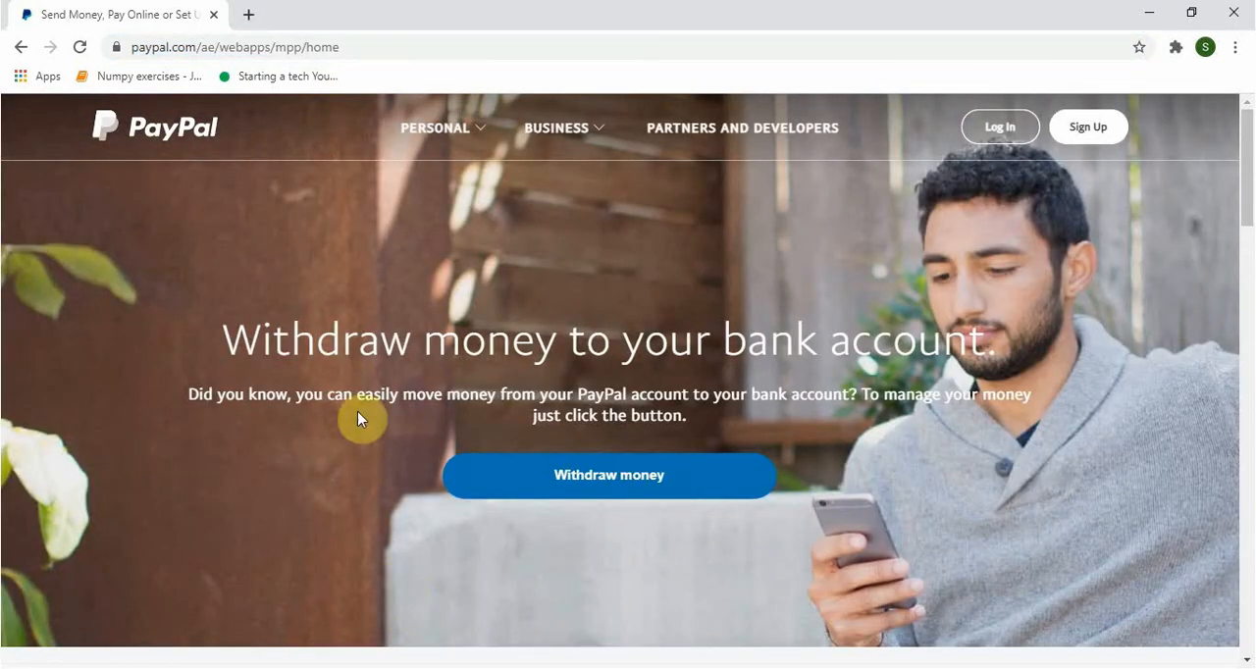
{"action": "mouse_move", "coordinate": [965, 274]}
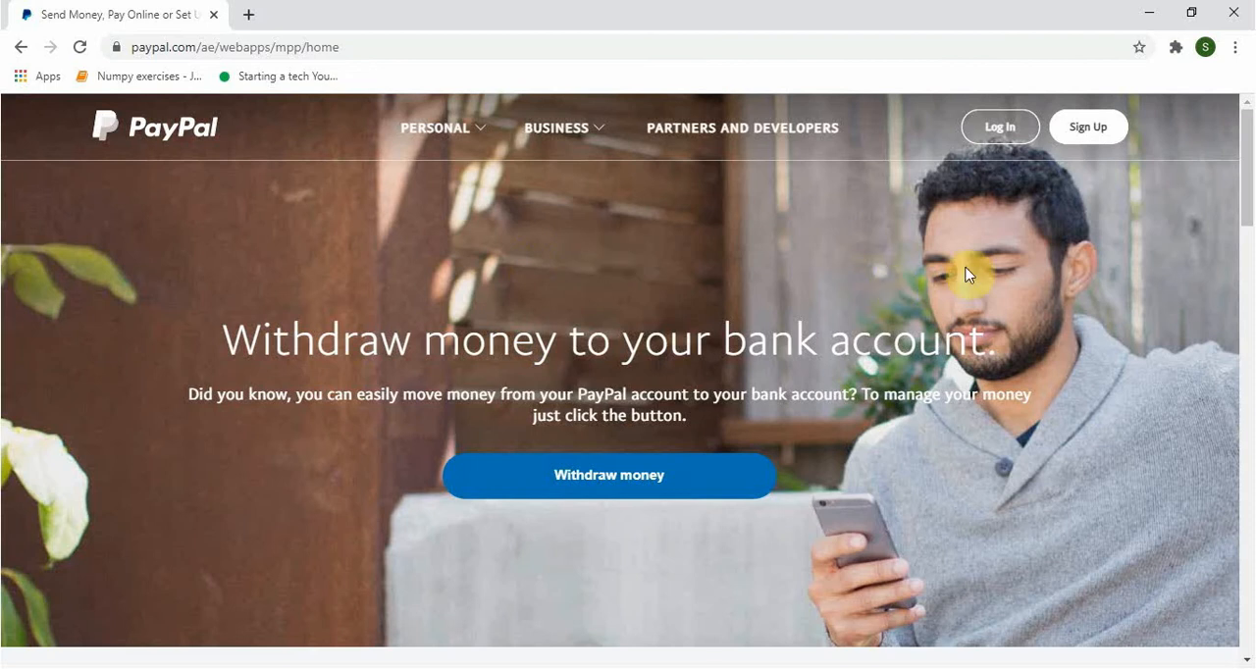
{"action": "left_click", "coordinate": [436, 128]}
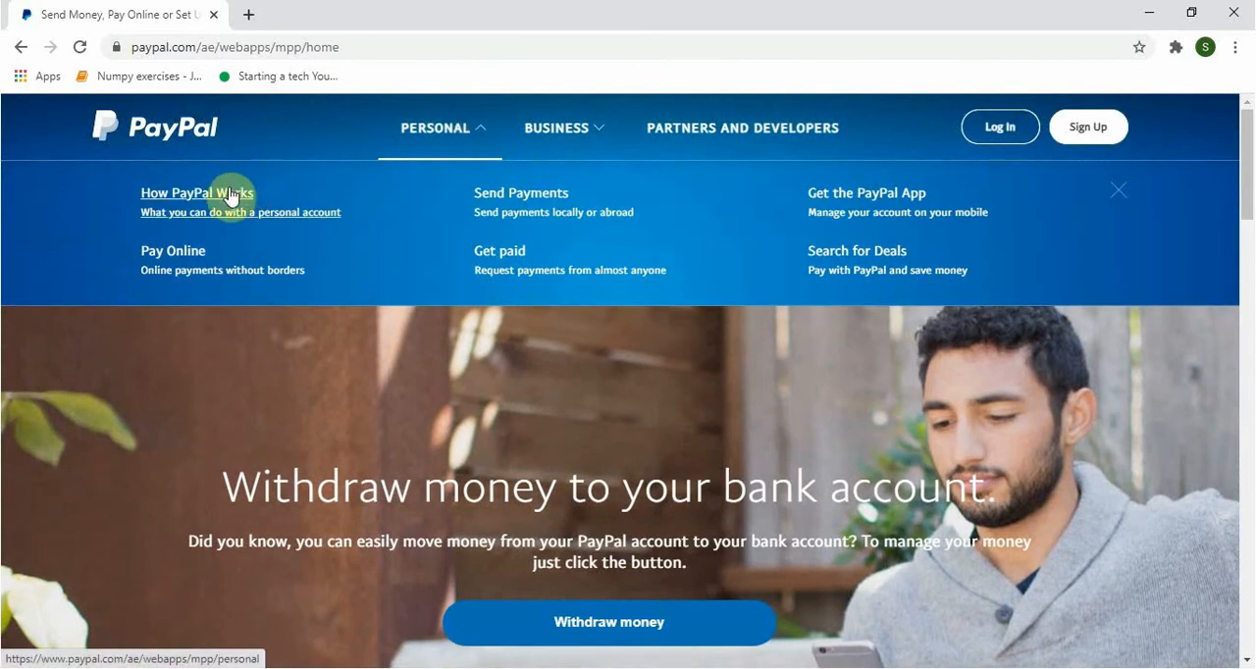
{"action": "mouse_move", "coordinate": [510, 263]}
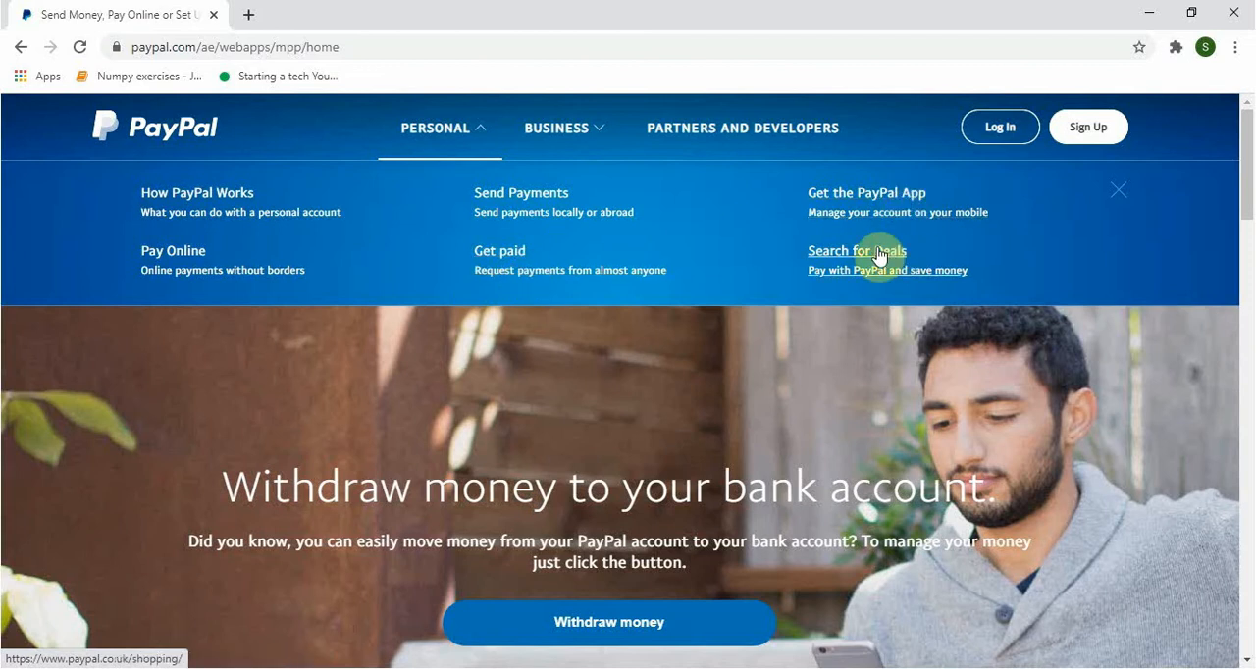
{"action": "left_click", "coordinate": [557, 128]}
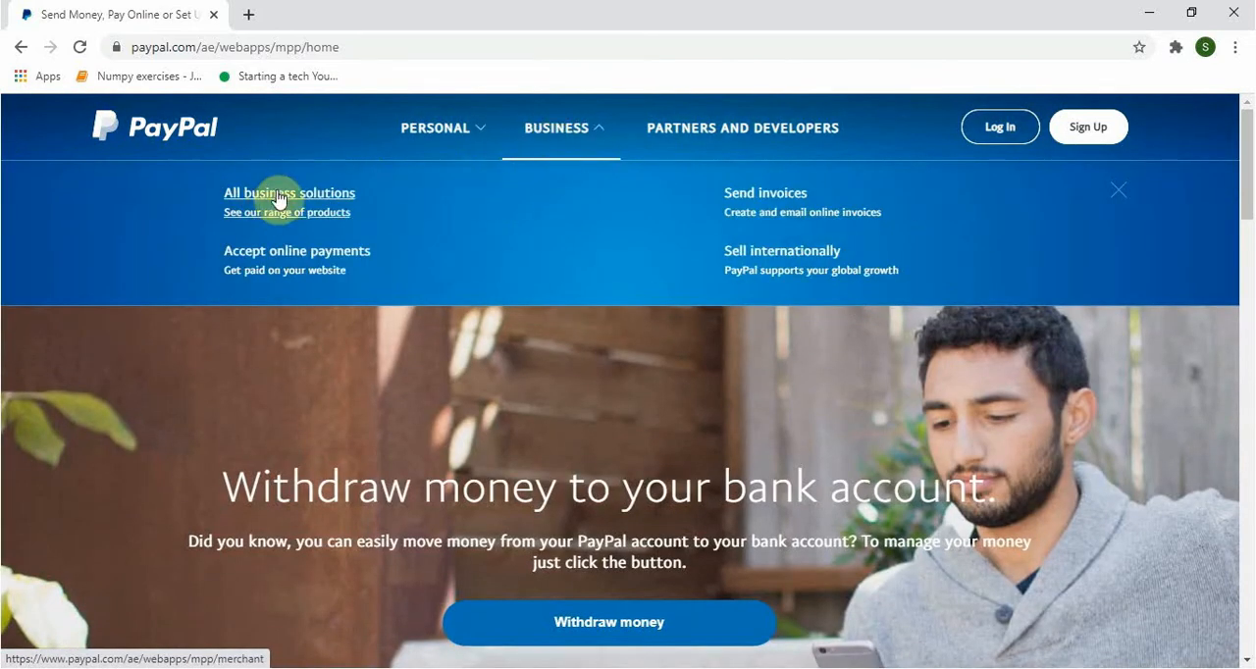
{"action": "mouse_move", "coordinate": [765, 192]}
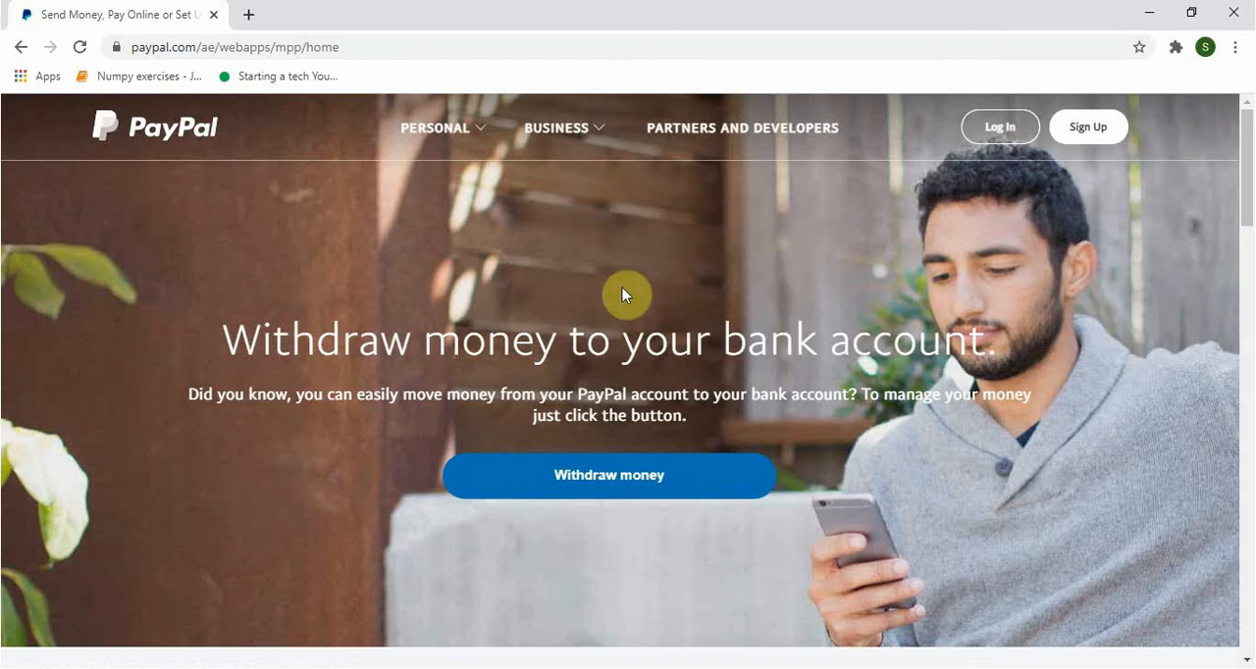
{"action": "mouse_move", "coordinate": [756, 229]}
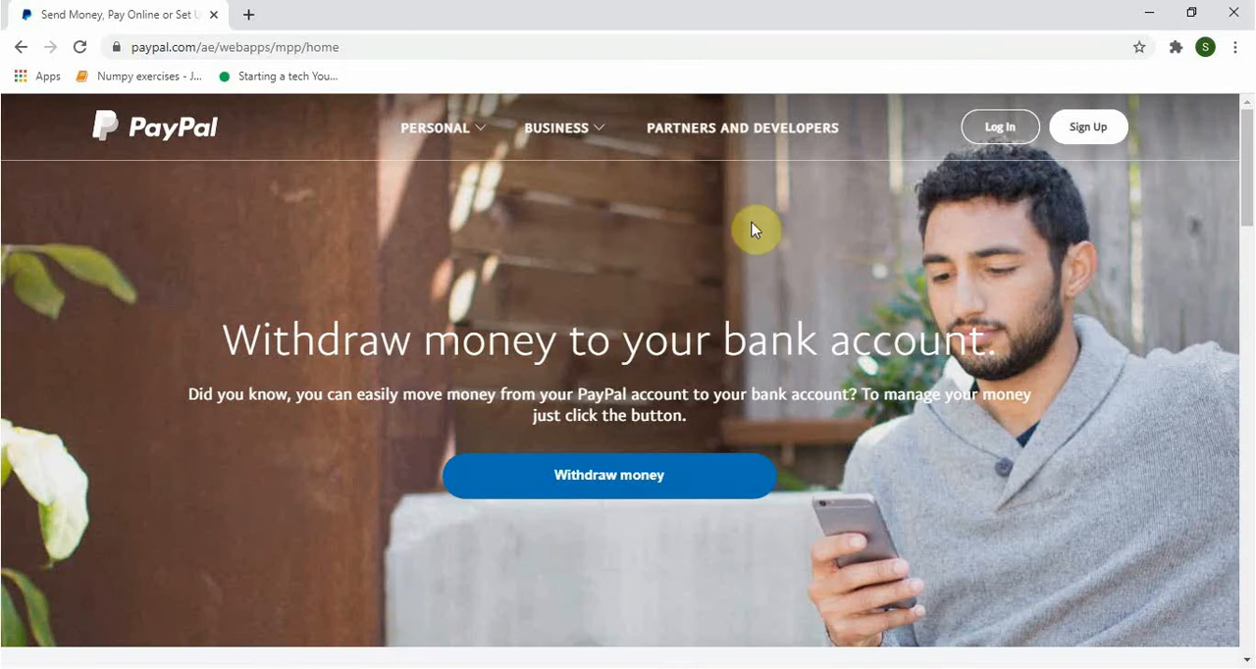
{"action": "mouse_move", "coordinate": [1087, 125]}
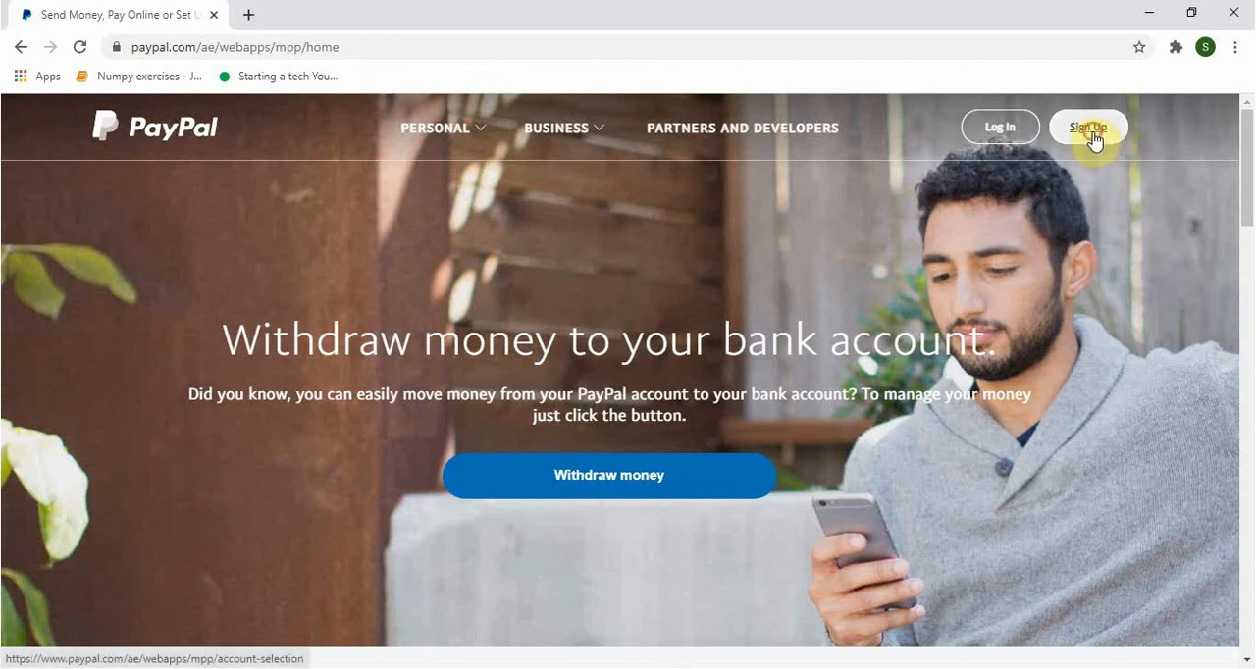
Start Sign Up and choose Business Account as the account type.
{"action": "left_click", "coordinate": [1087, 126]}
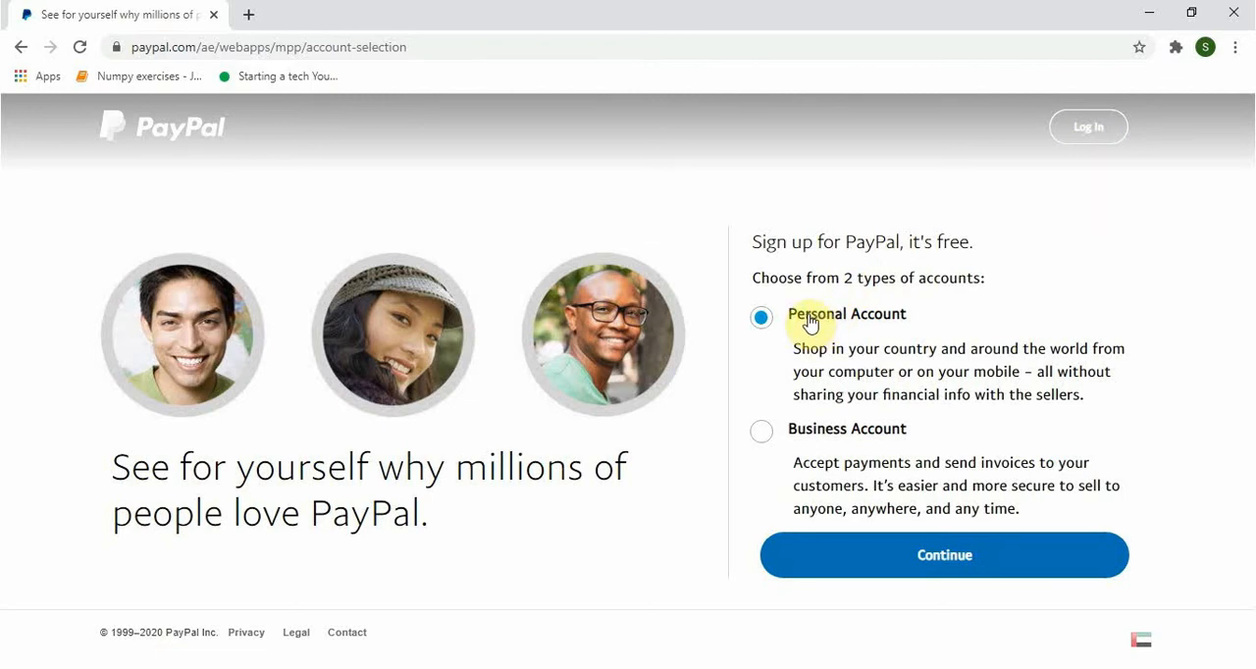
{"action": "mouse_move", "coordinate": [814, 434]}
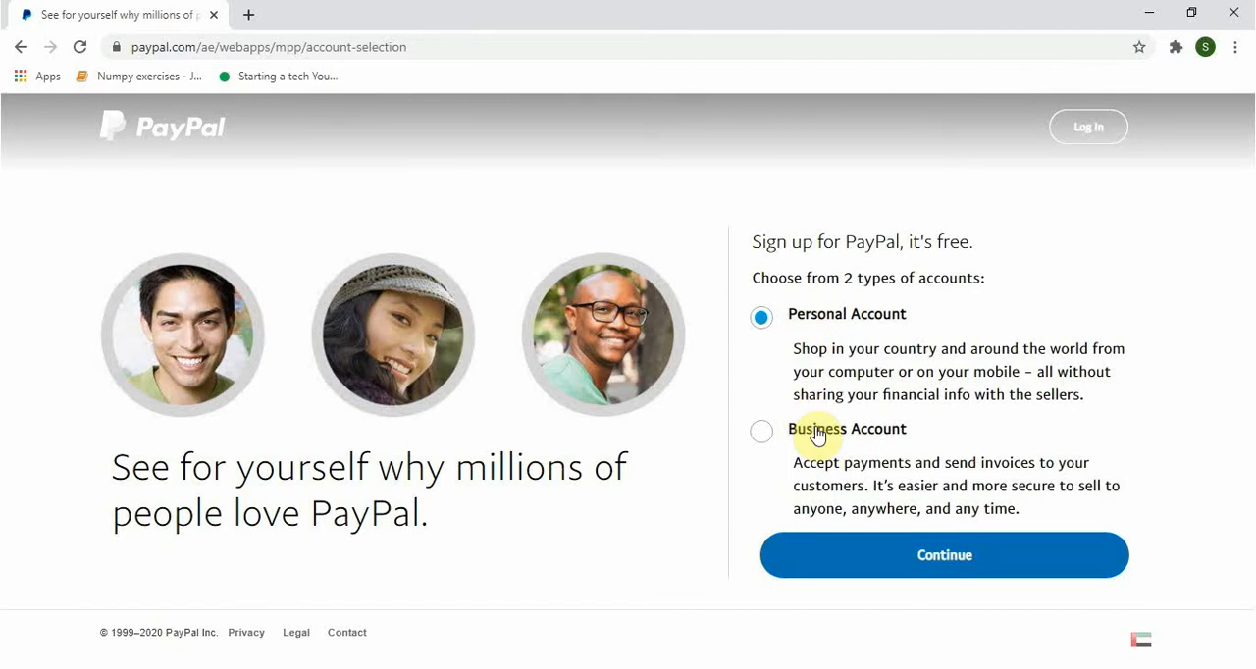
{"action": "mouse_move", "coordinate": [764, 431]}
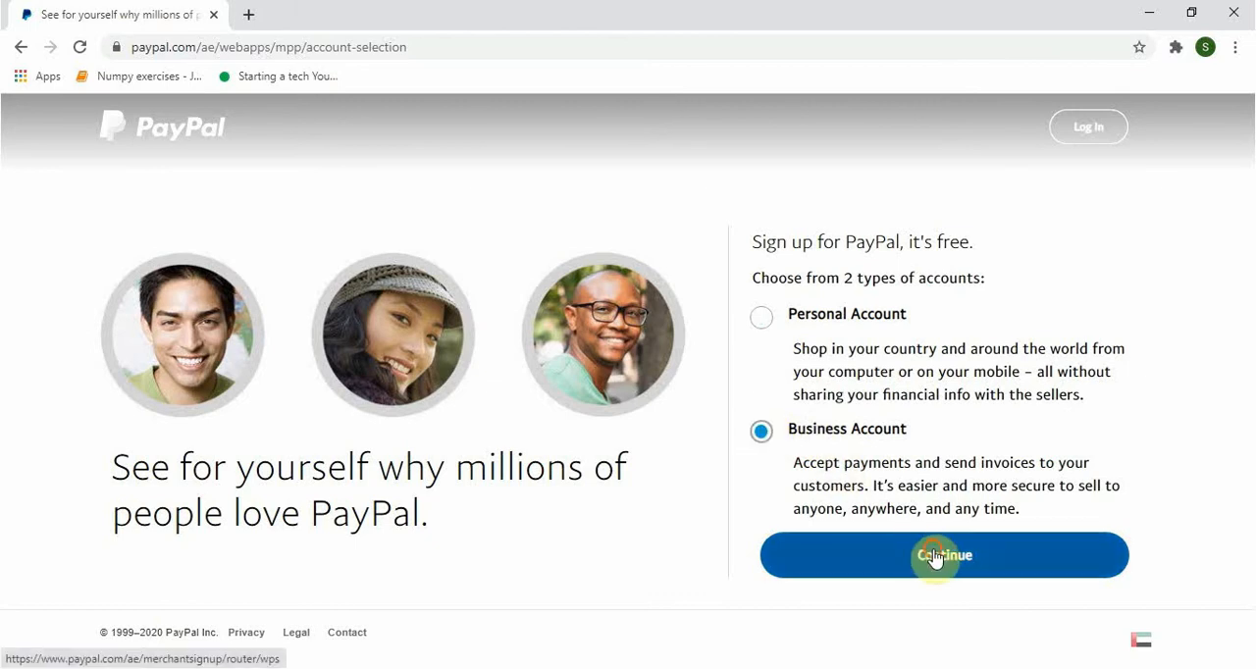
{"action": "left_click", "coordinate": [942, 556]}
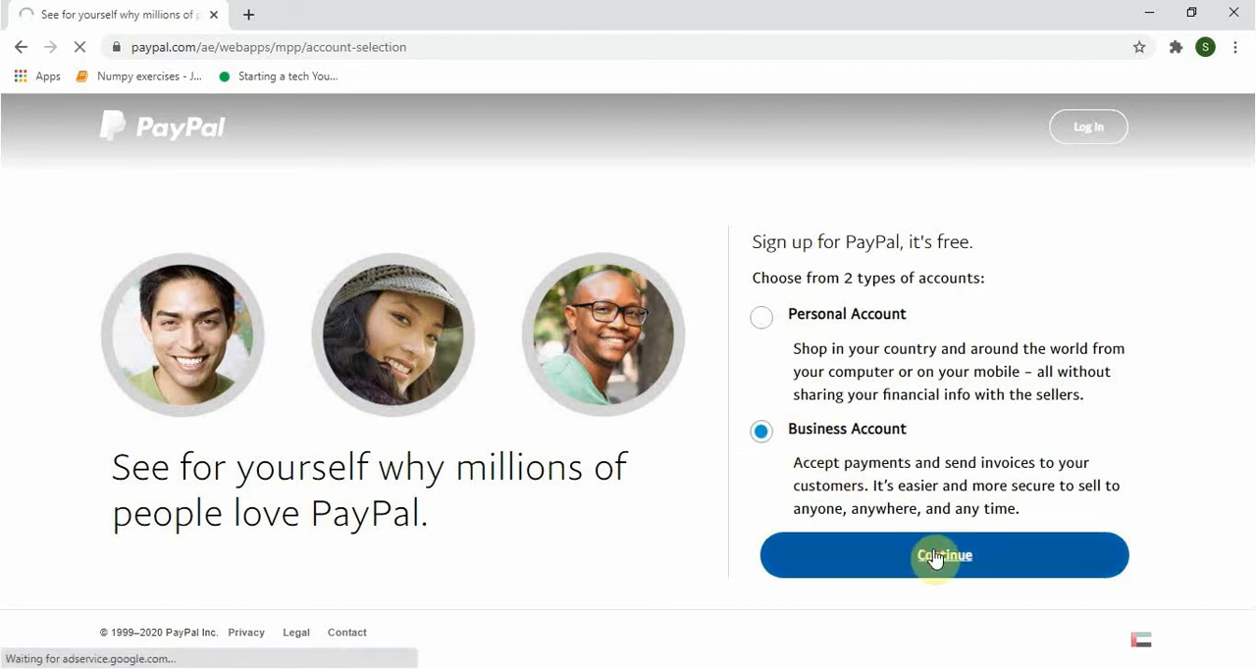
{"action": "left_click", "coordinate": [941, 555]}
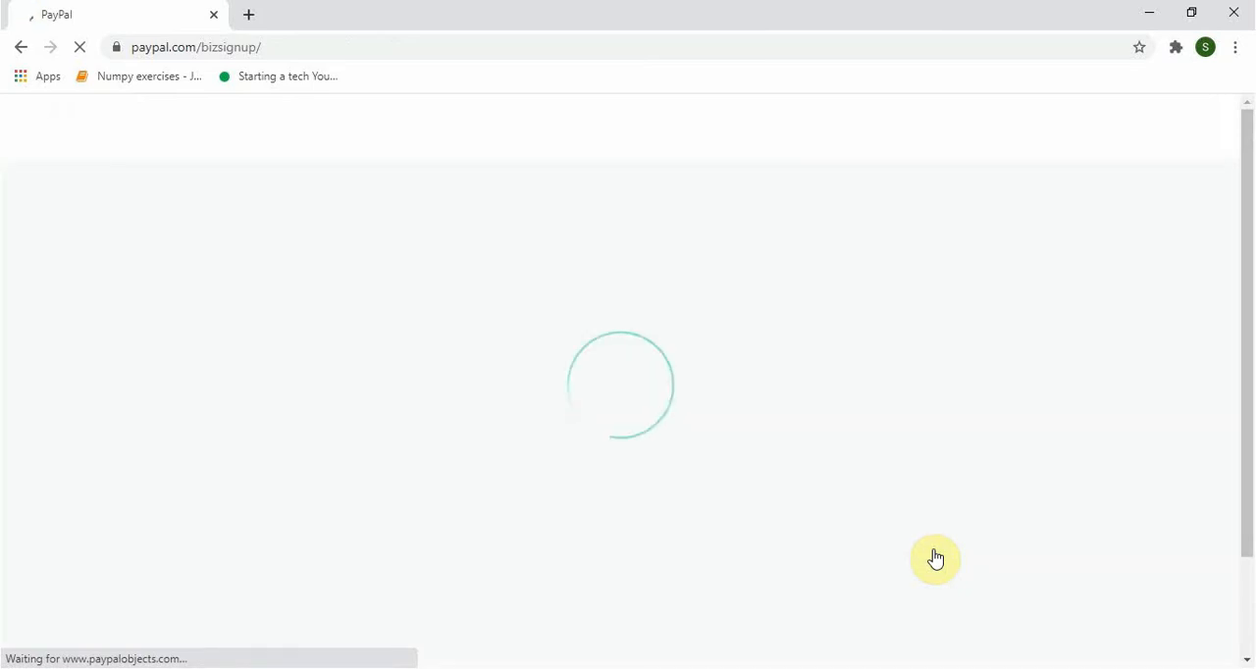
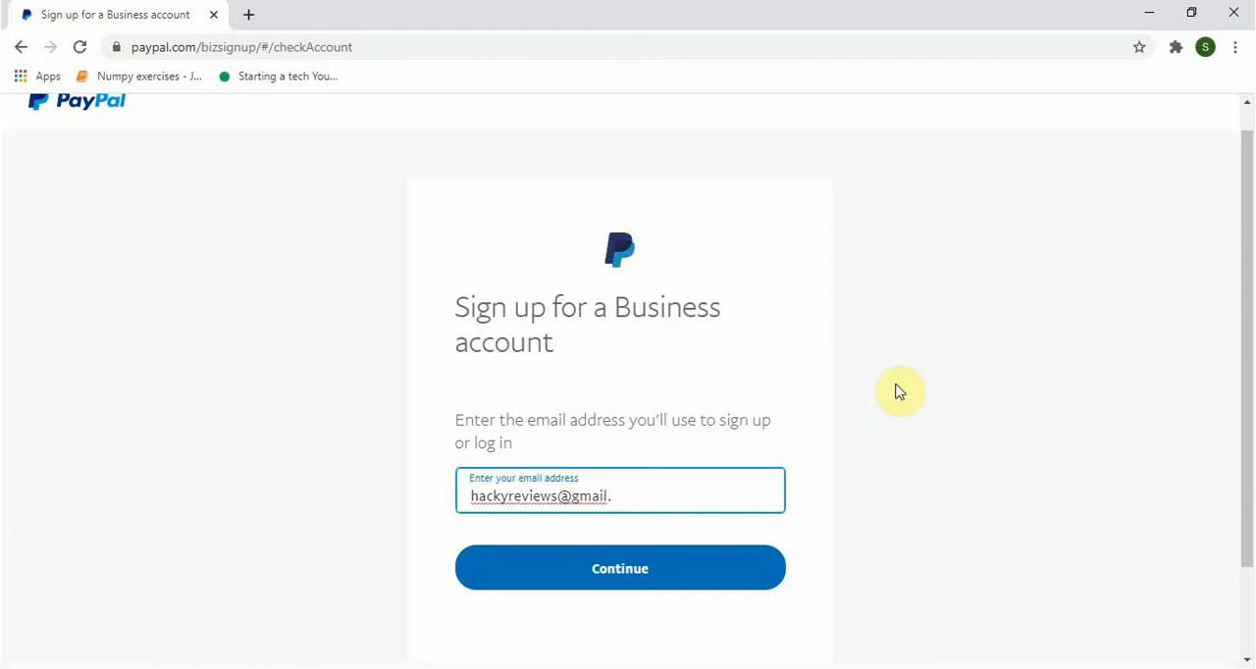
{"action": "left_click", "coordinate": [620, 569]}
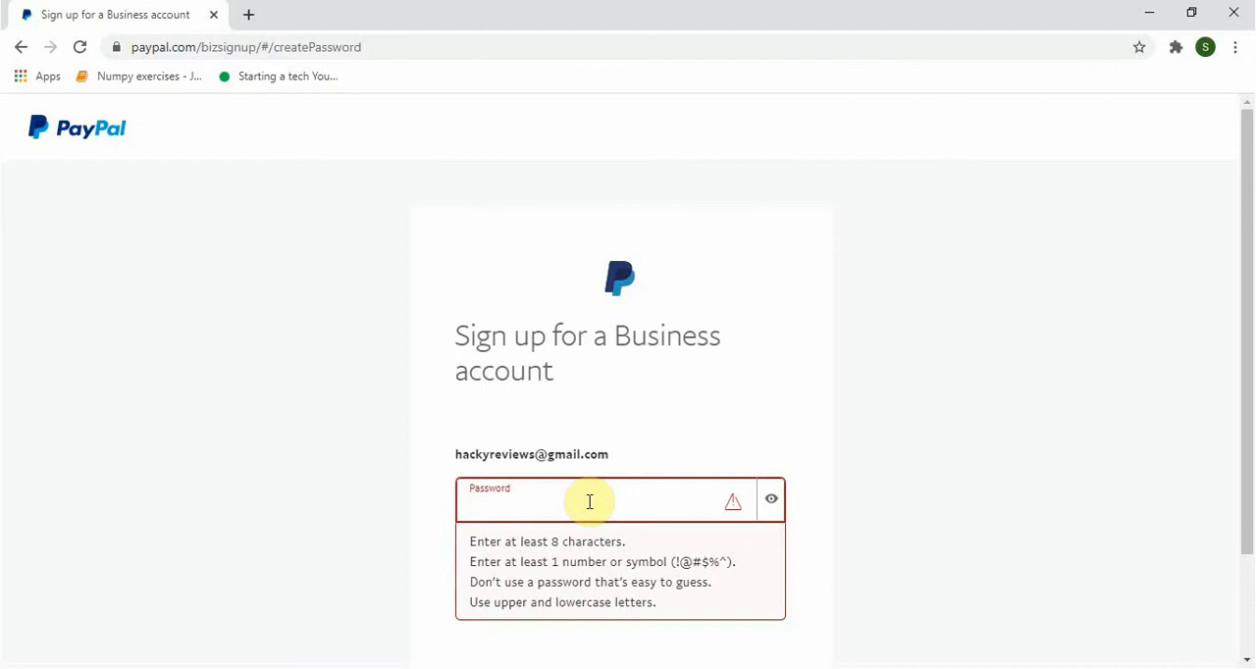
{"action": "left_click", "coordinate": [589, 501]}
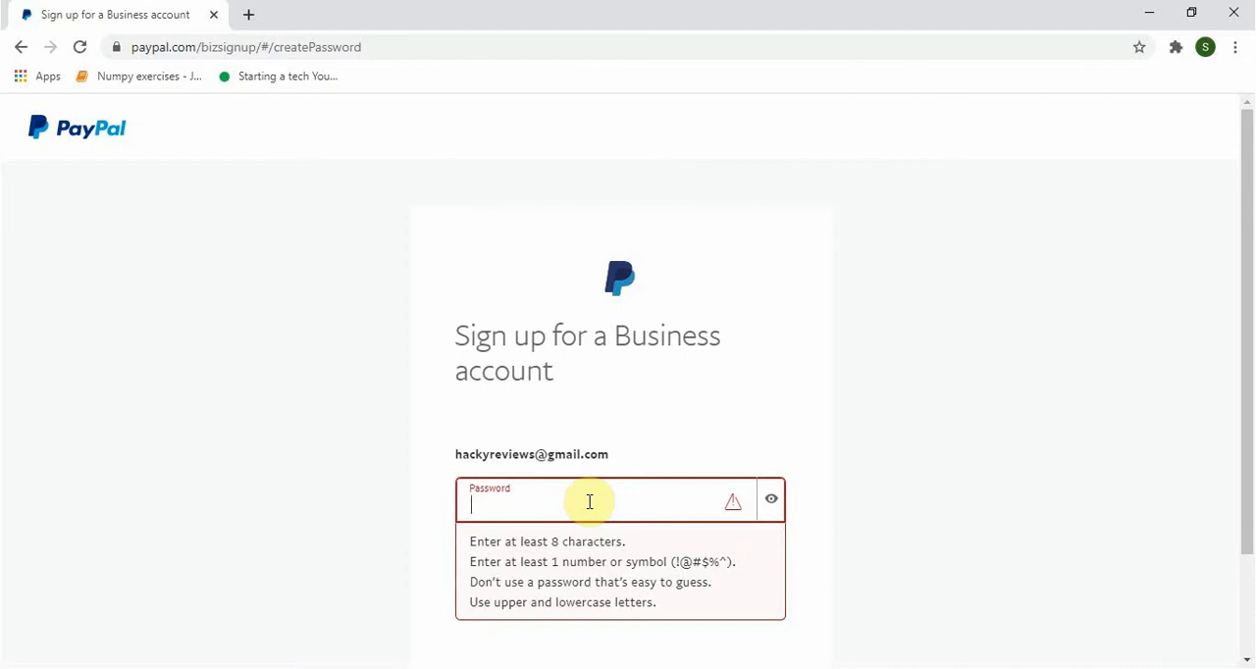
{"action": "type", "text": "password"}
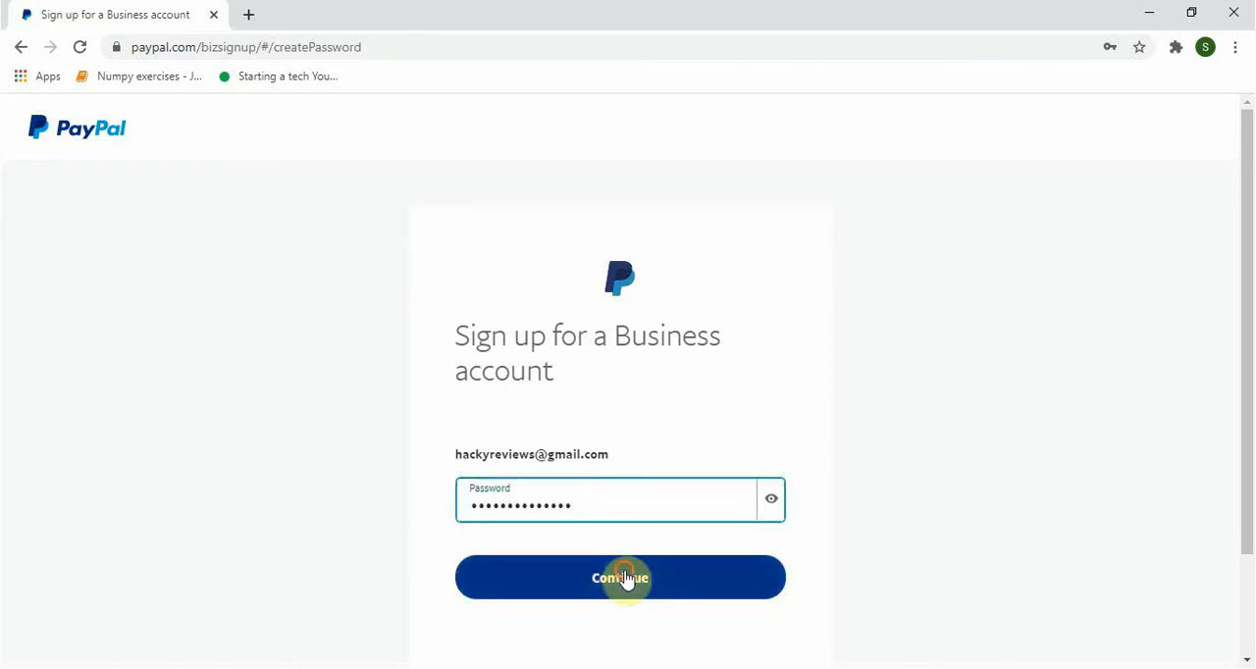
{"action": "left_click", "coordinate": [620, 577]}
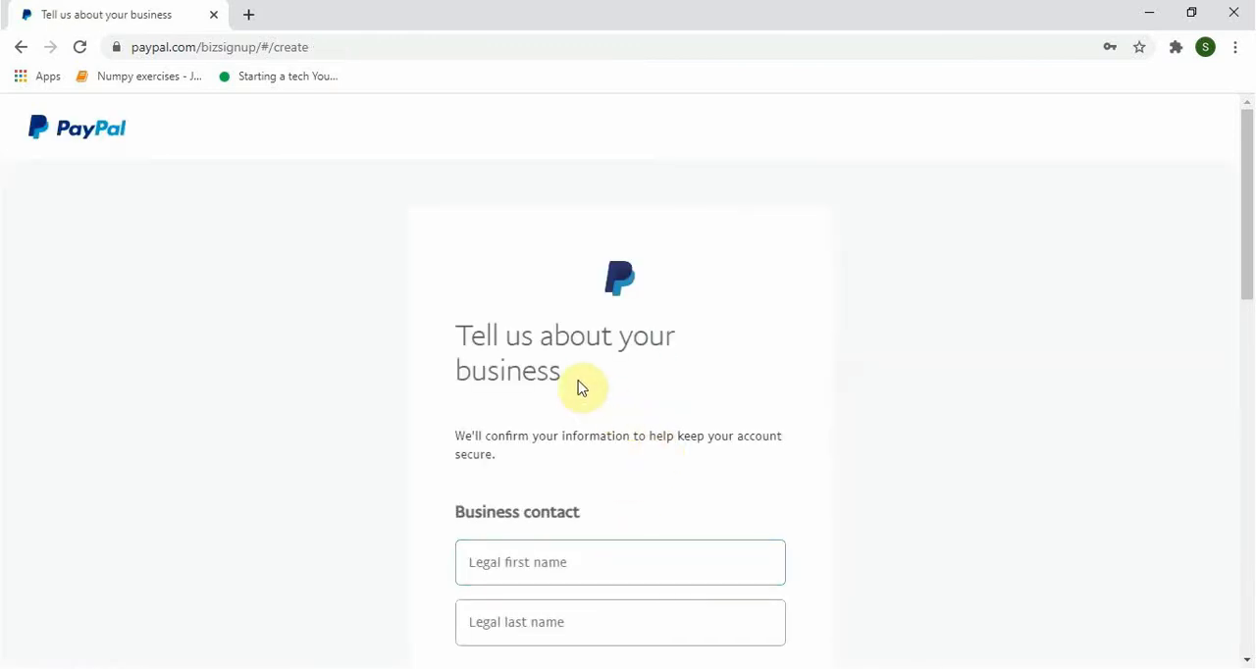
{"action": "scroll", "scroll_direction": "down", "scroll_amount": 3}
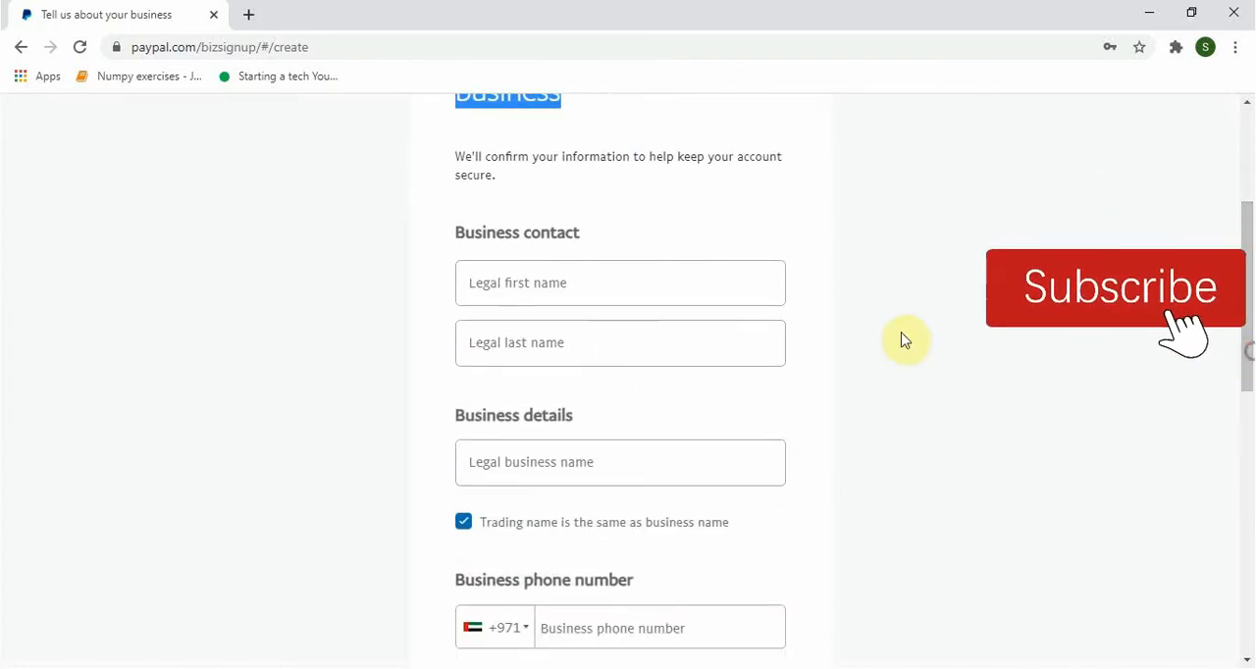
{"action": "left_click", "coordinate": [620, 282]}
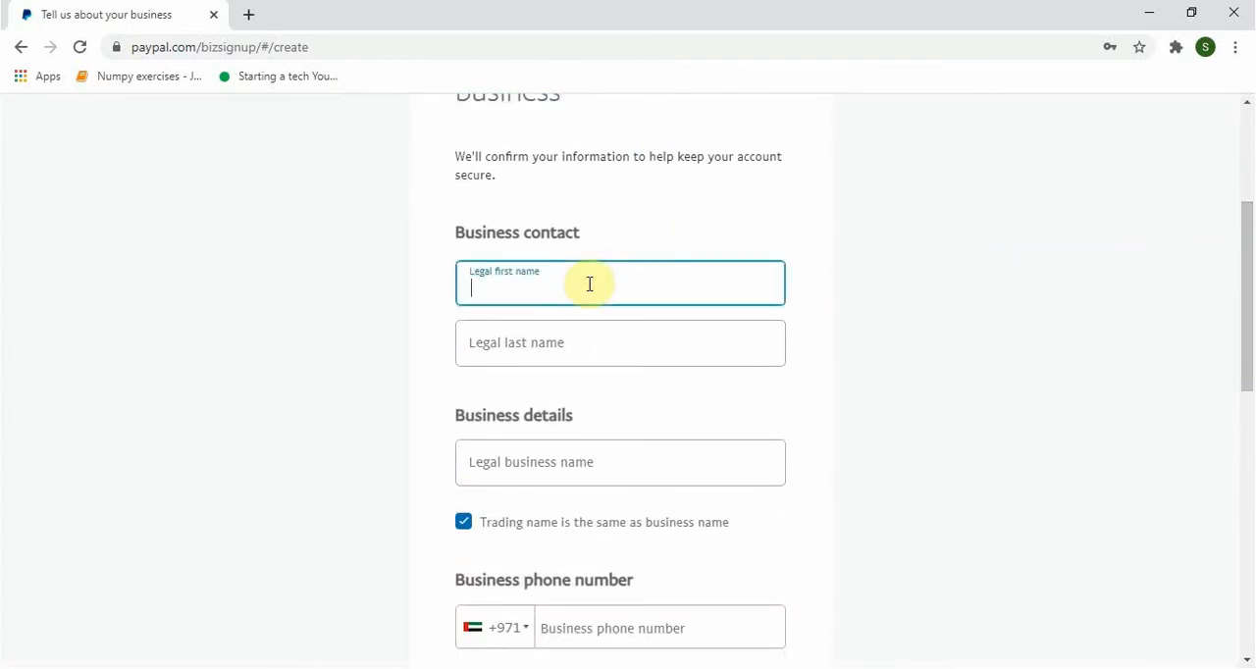
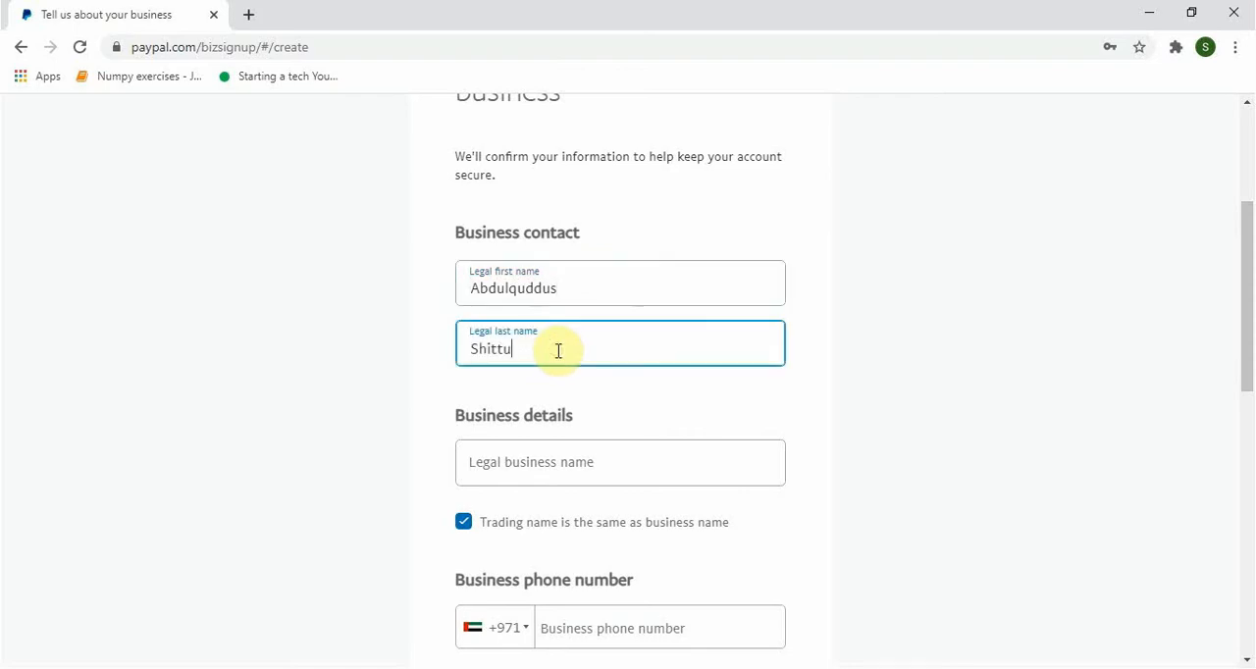
{"action": "type", "text": "Hack"}
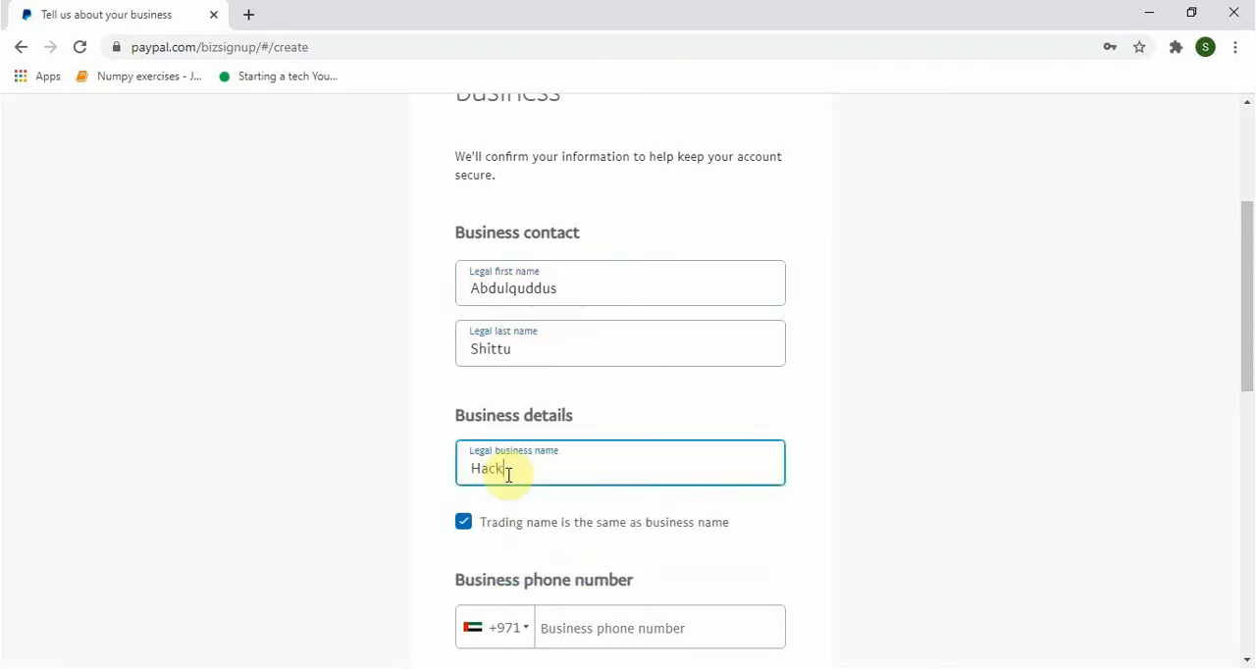
{"action": "type", "text": "y reviews"}
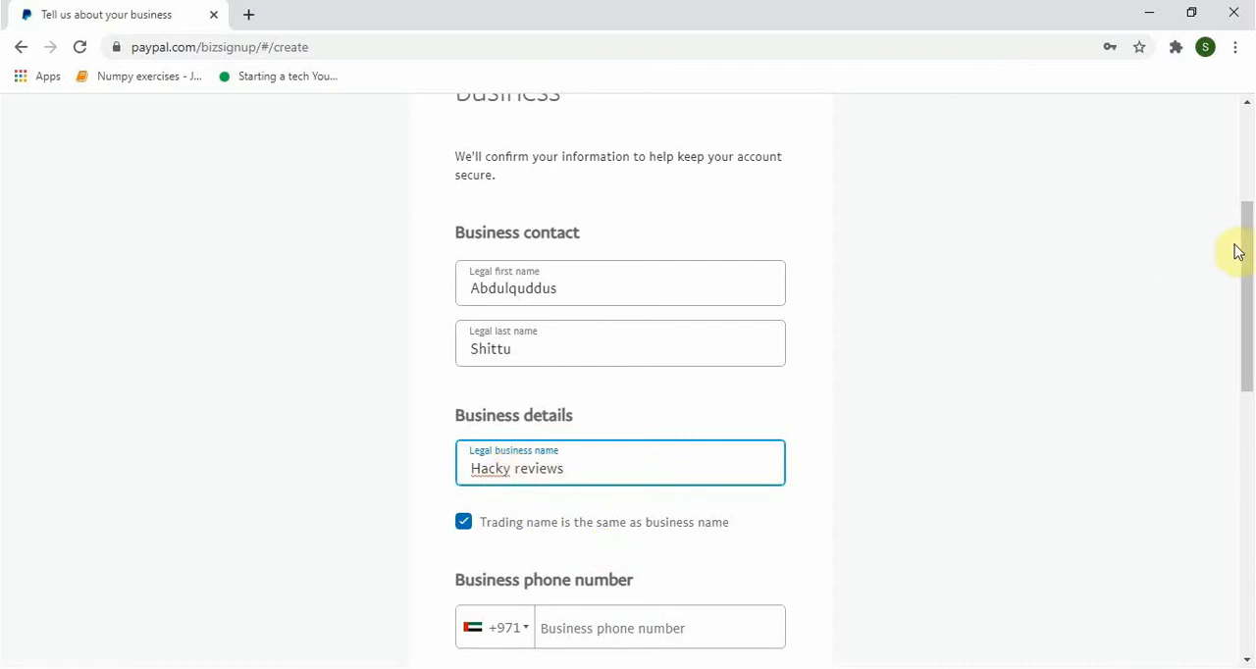
{"action": "scroll", "scroll_direction": "down", "scroll_amount": 3}
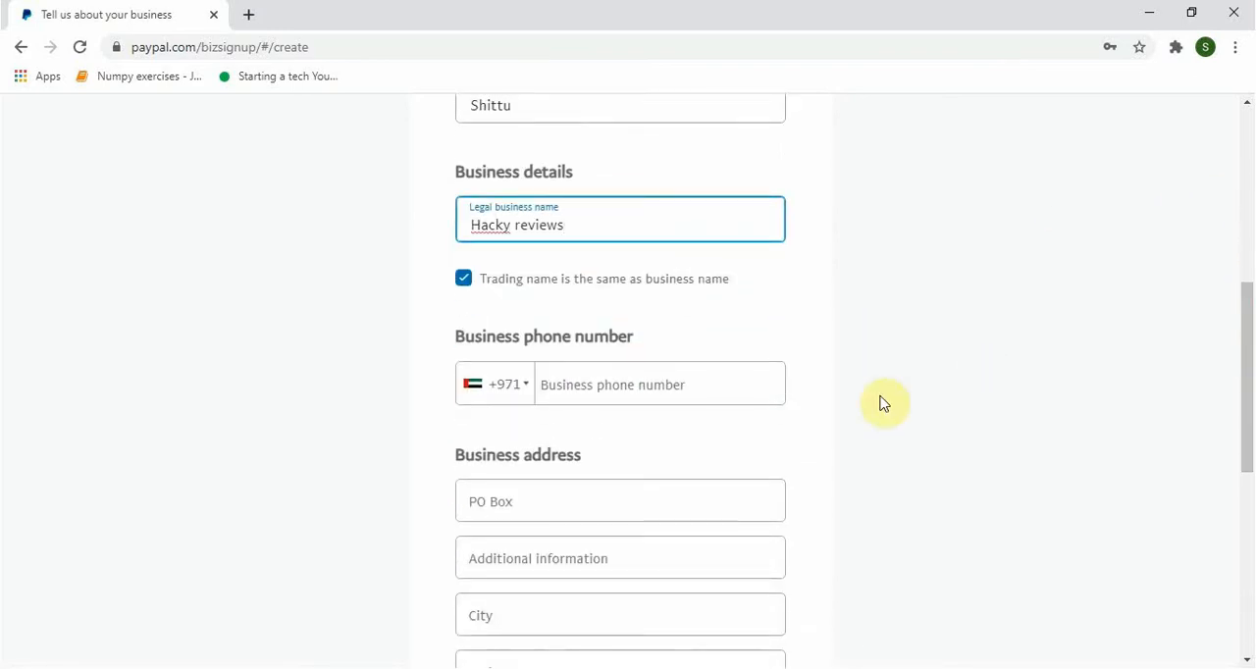
{"action": "left_click", "coordinate": [494, 385]}
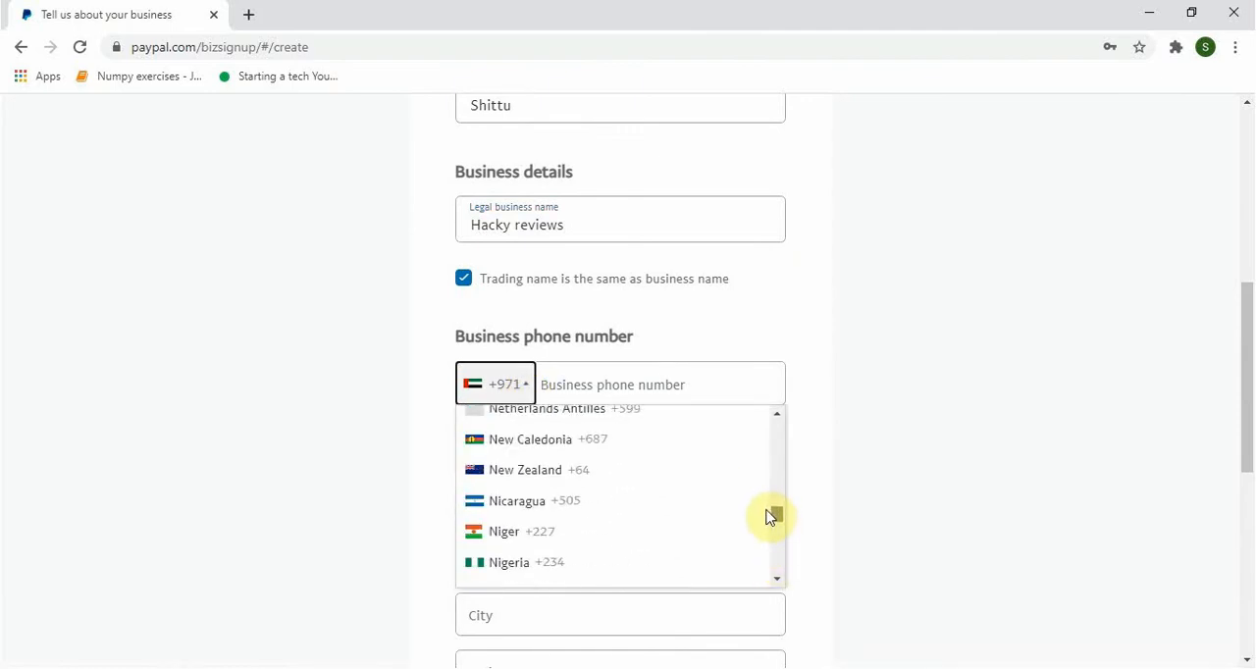
{"action": "left_click", "coordinate": [510, 561]}
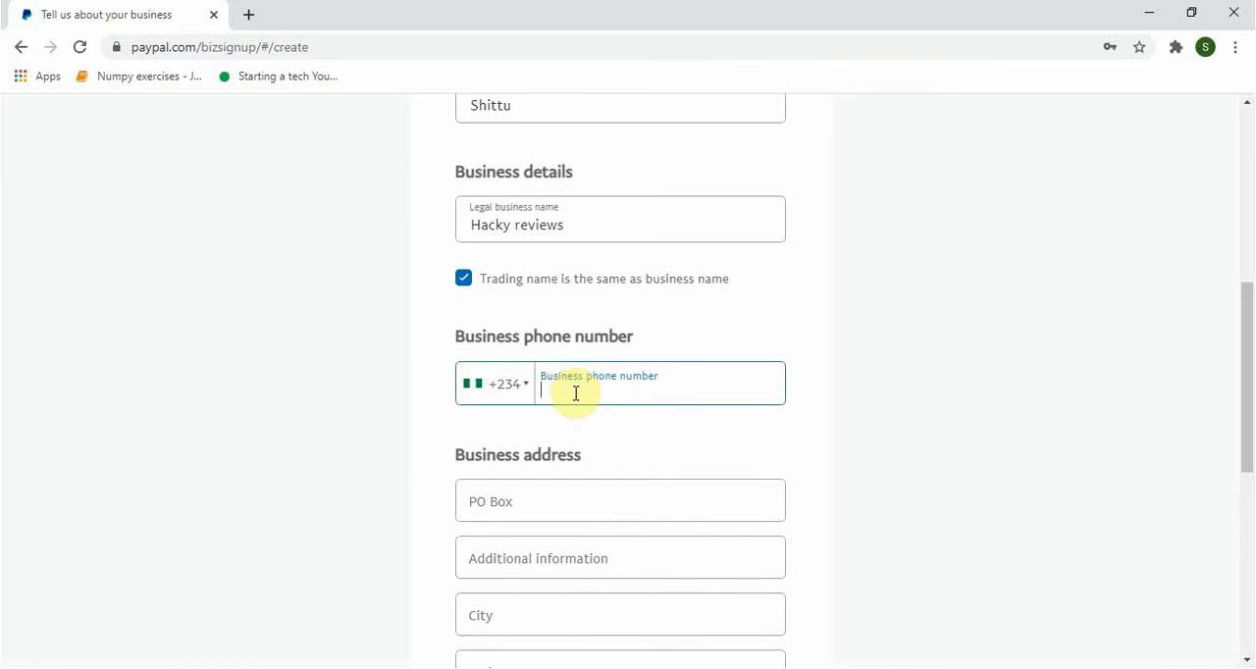
{"action": "type", "text": "8163870"}
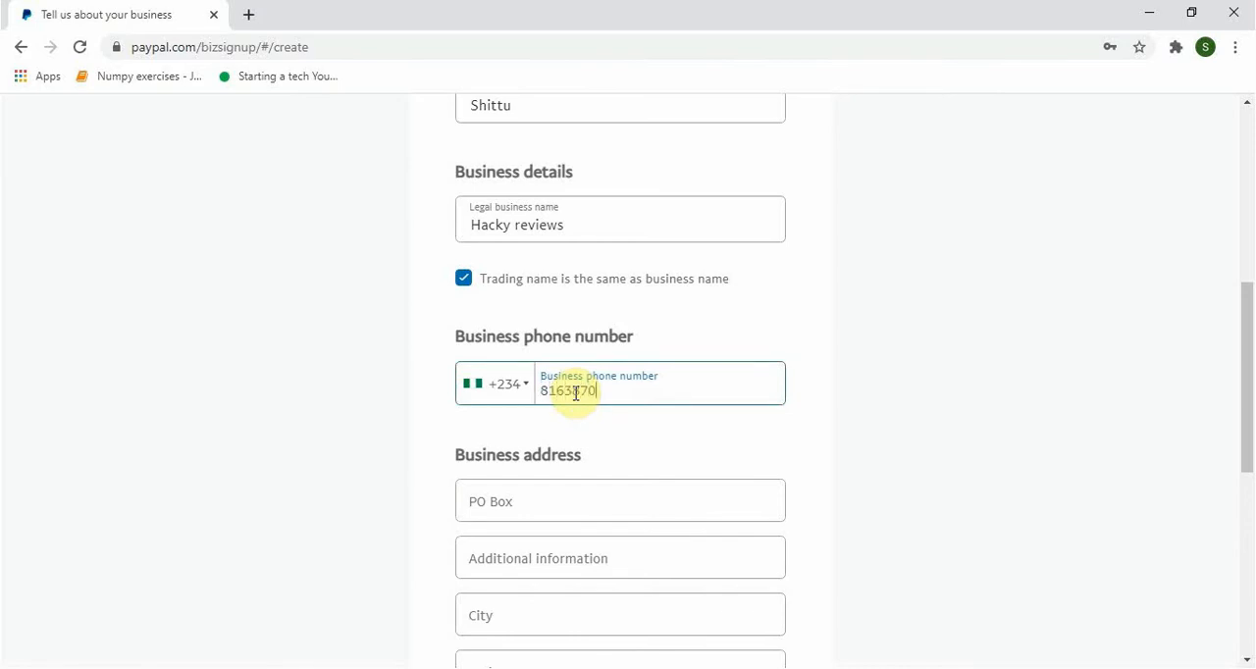
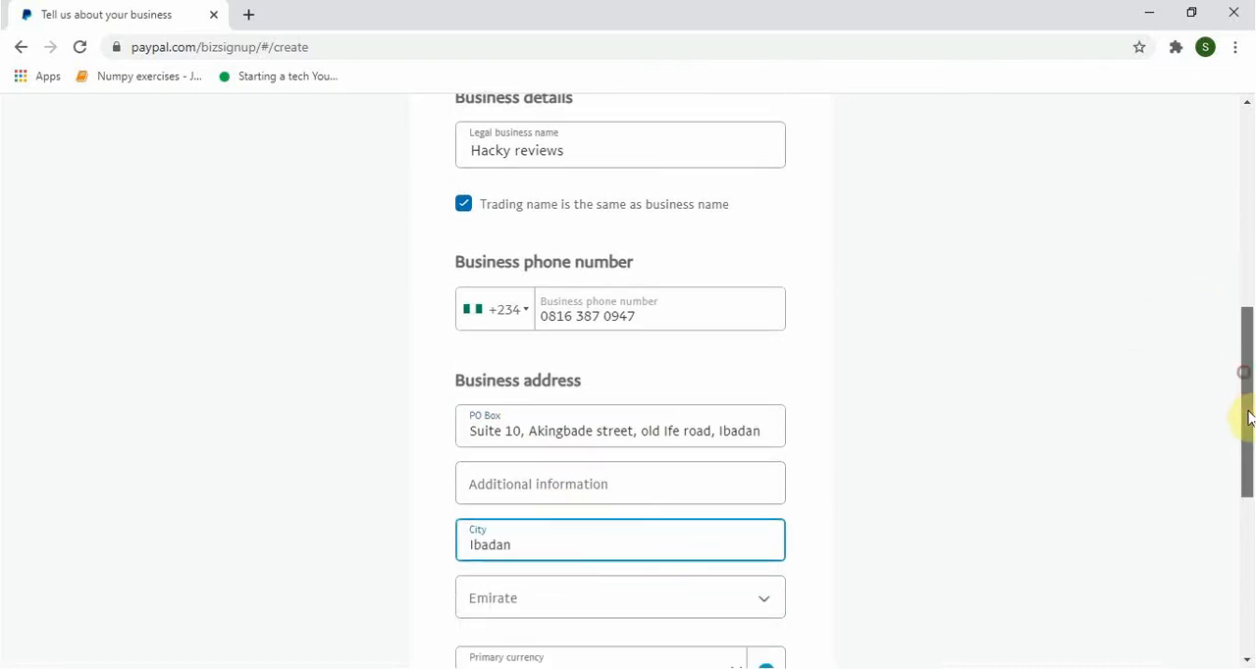
{"action": "scroll", "scroll_direction": "down", "scroll_amount": 3}
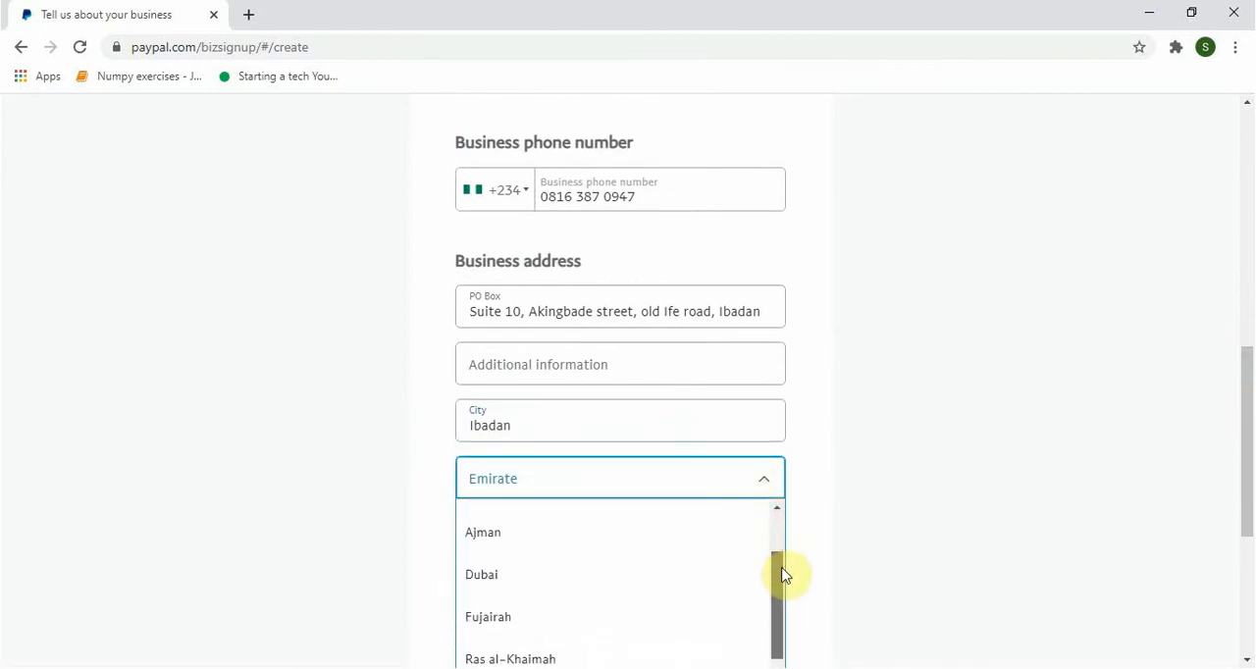
{"action": "scroll", "scroll_direction": "down", "scroll_amount": 3}
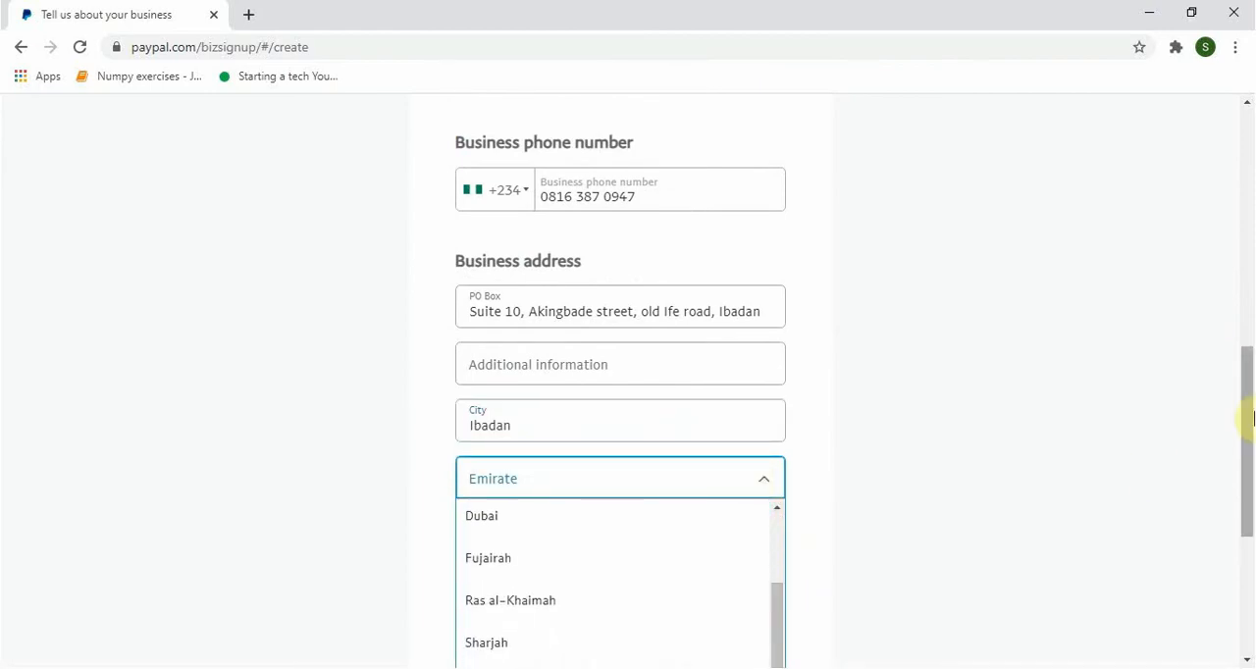
{"action": "scroll", "scroll_direction": "down", "scroll_amount": 3}
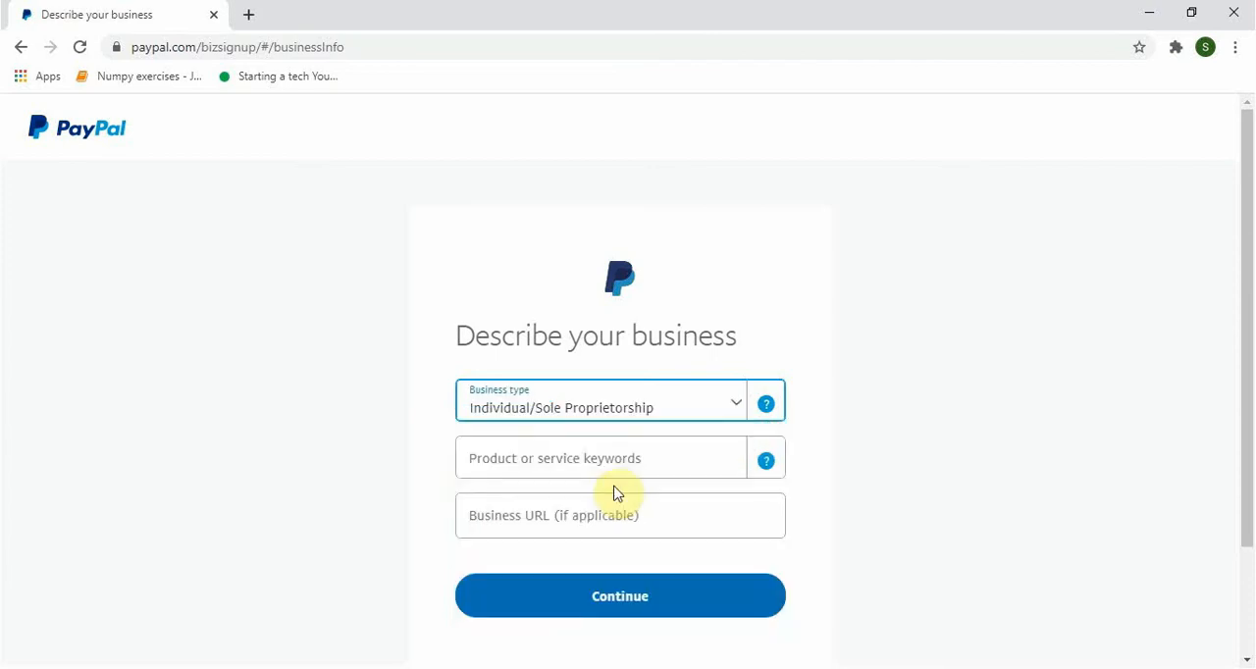
Keep Individual/Sole Proprietorship and pick Professional Services as the product keyword.
{"action": "left_click", "coordinate": [601, 457]}
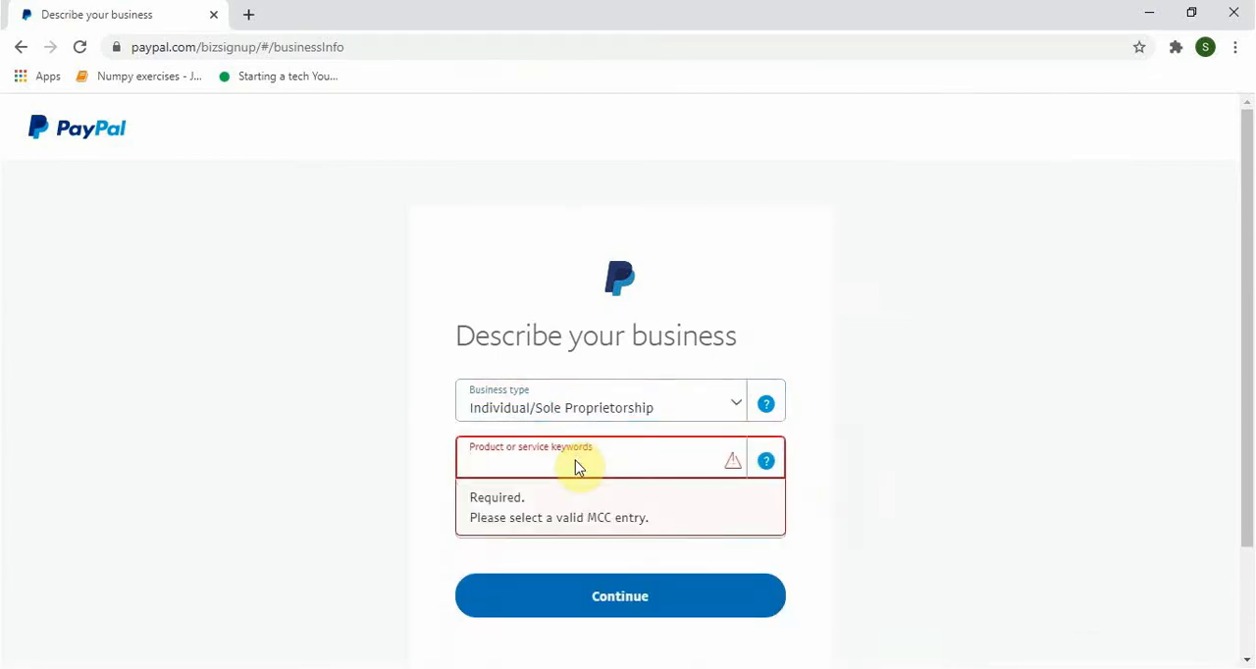
{"action": "type", "text": "p"}
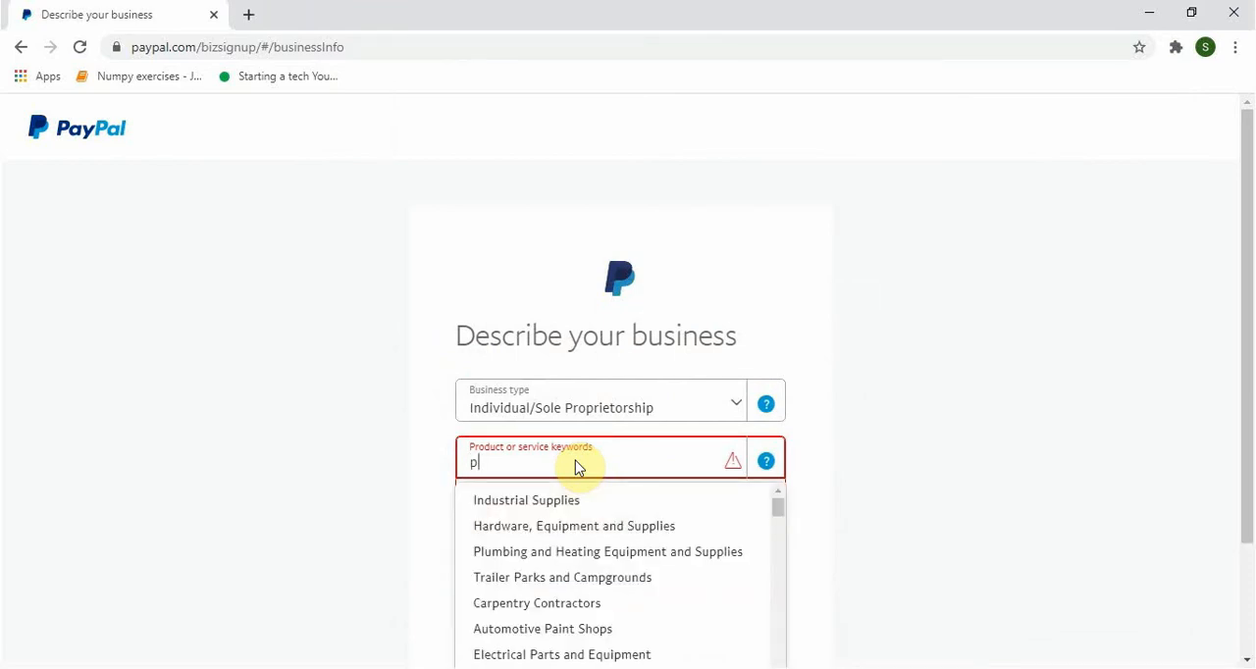
{"action": "type", "text": "rofess"}
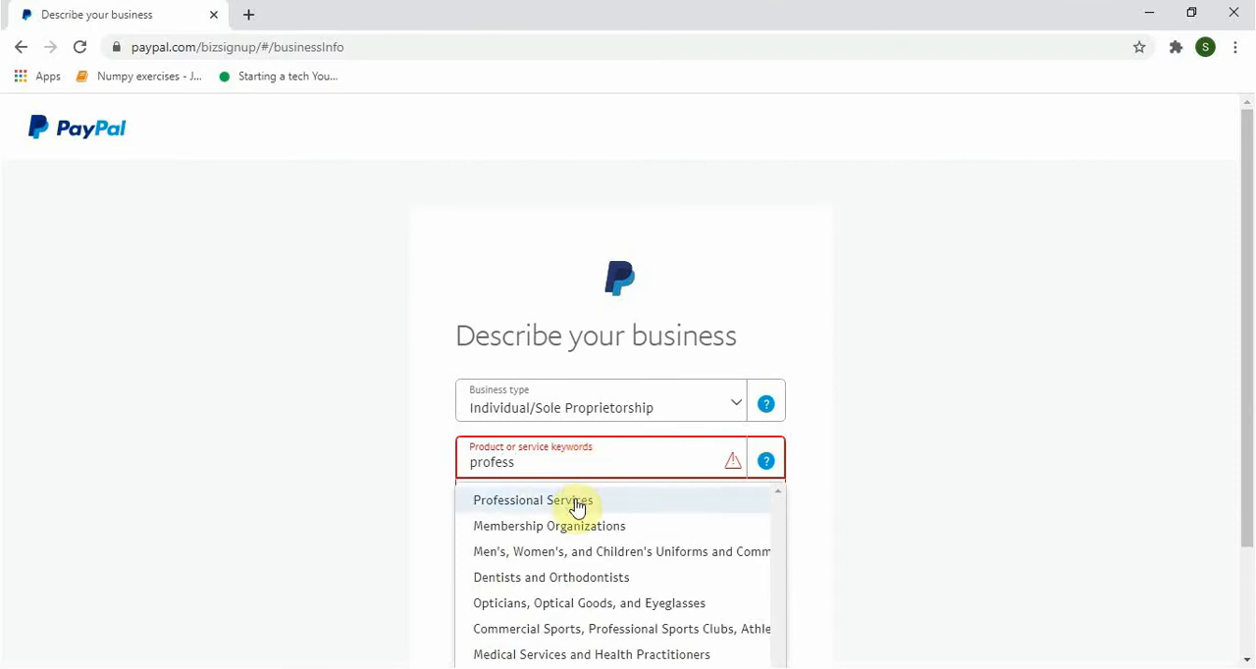
{"action": "left_click", "coordinate": [534, 500]}
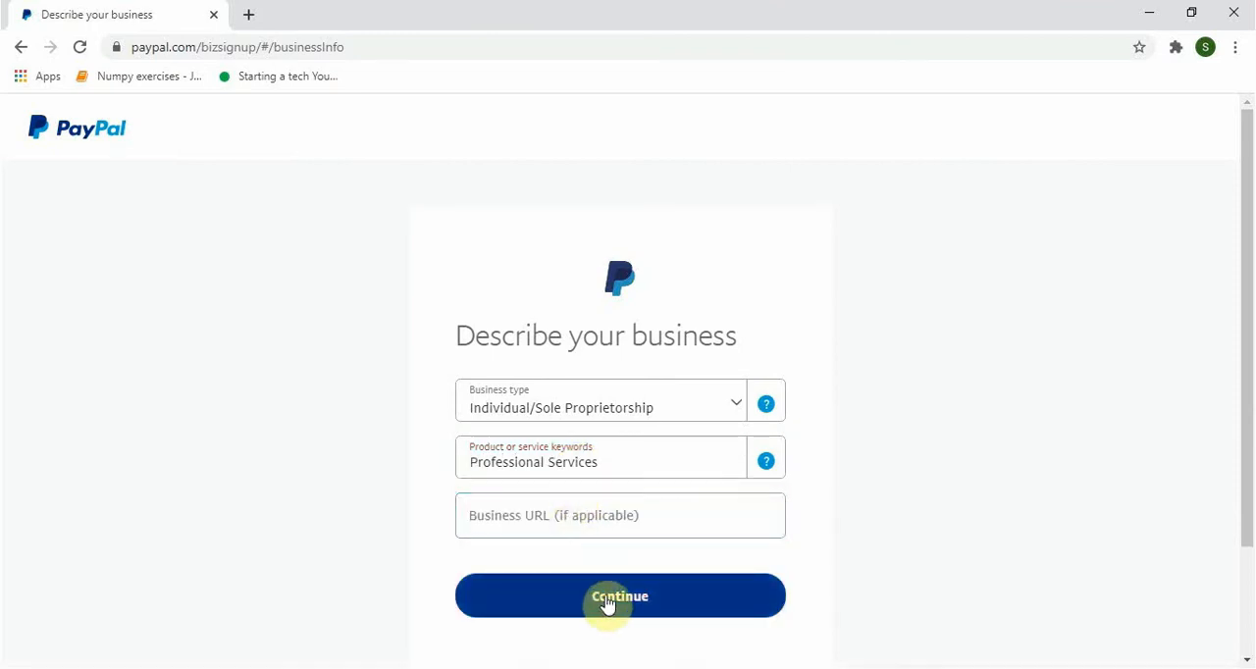
{"action": "left_click", "coordinate": [620, 514]}
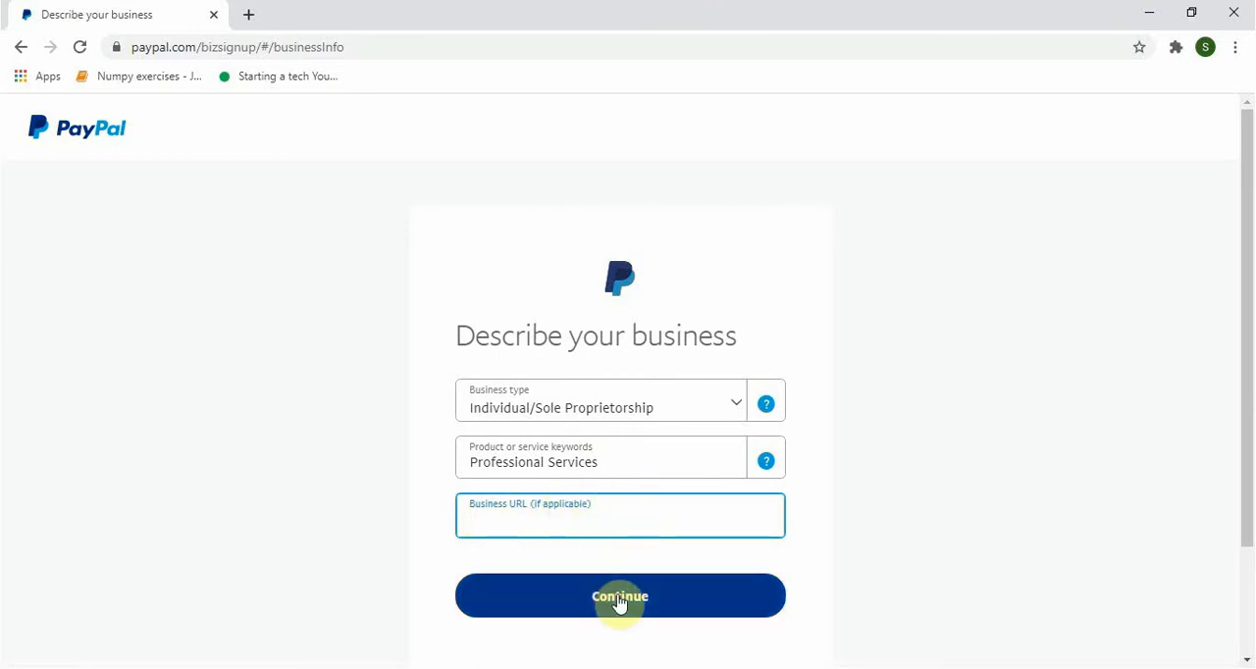
Continue to personal details and enter the birth date and Nigerian nationality.
{"action": "left_click", "coordinate": [620, 597]}
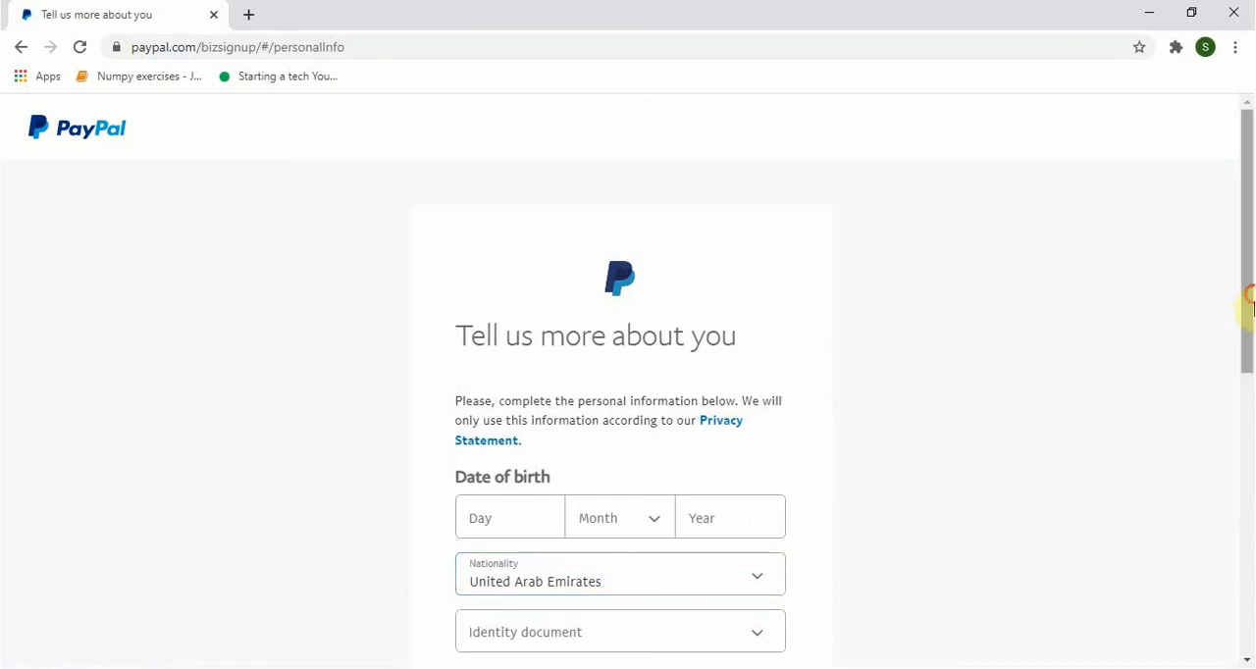
{"action": "type", "text": "9"}
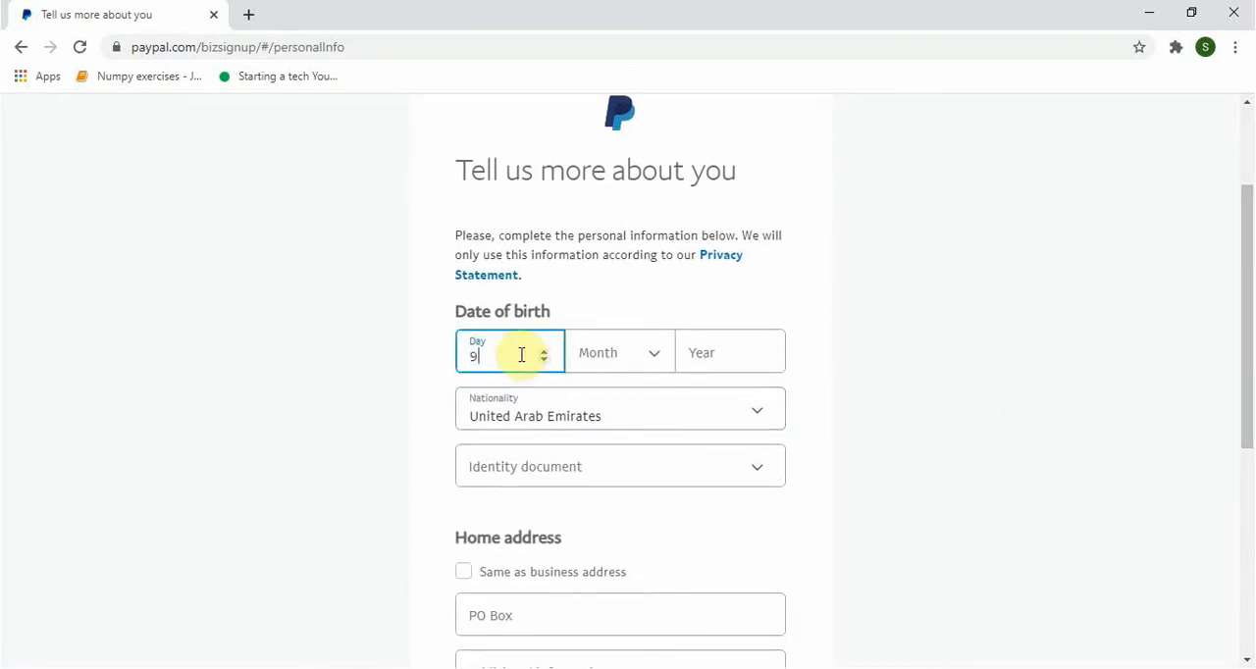
{"action": "left_click", "coordinate": [618, 353]}
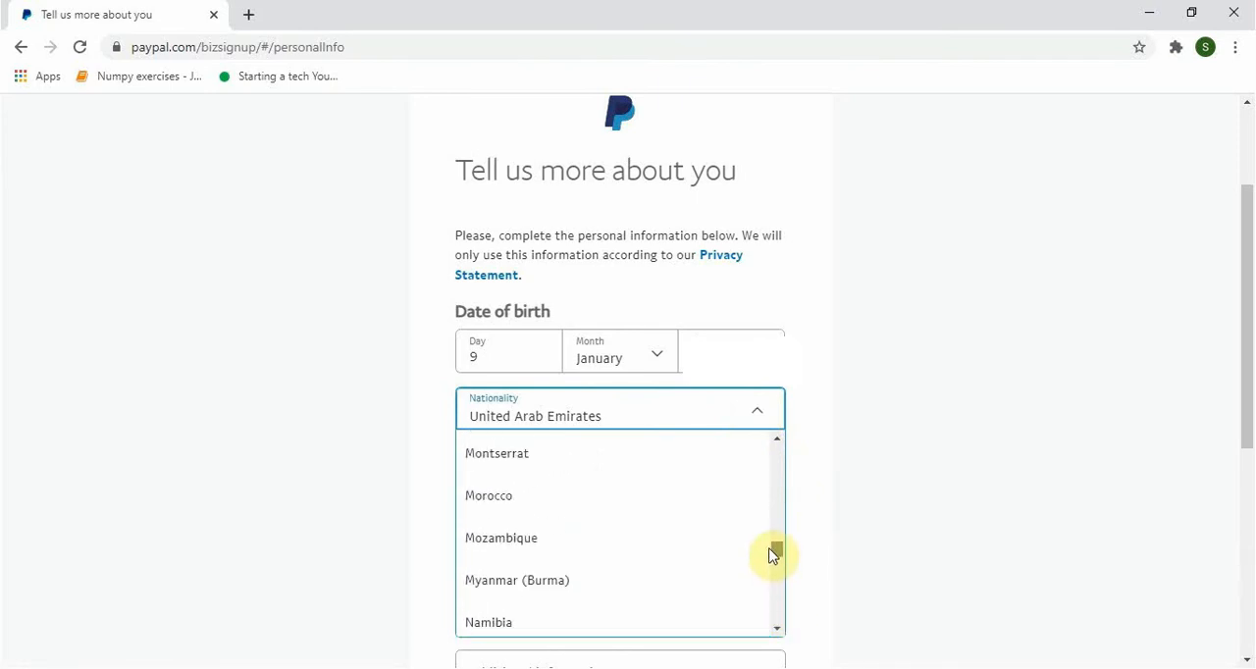
{"action": "scroll", "scroll_direction": "down", "scroll_amount": 3}
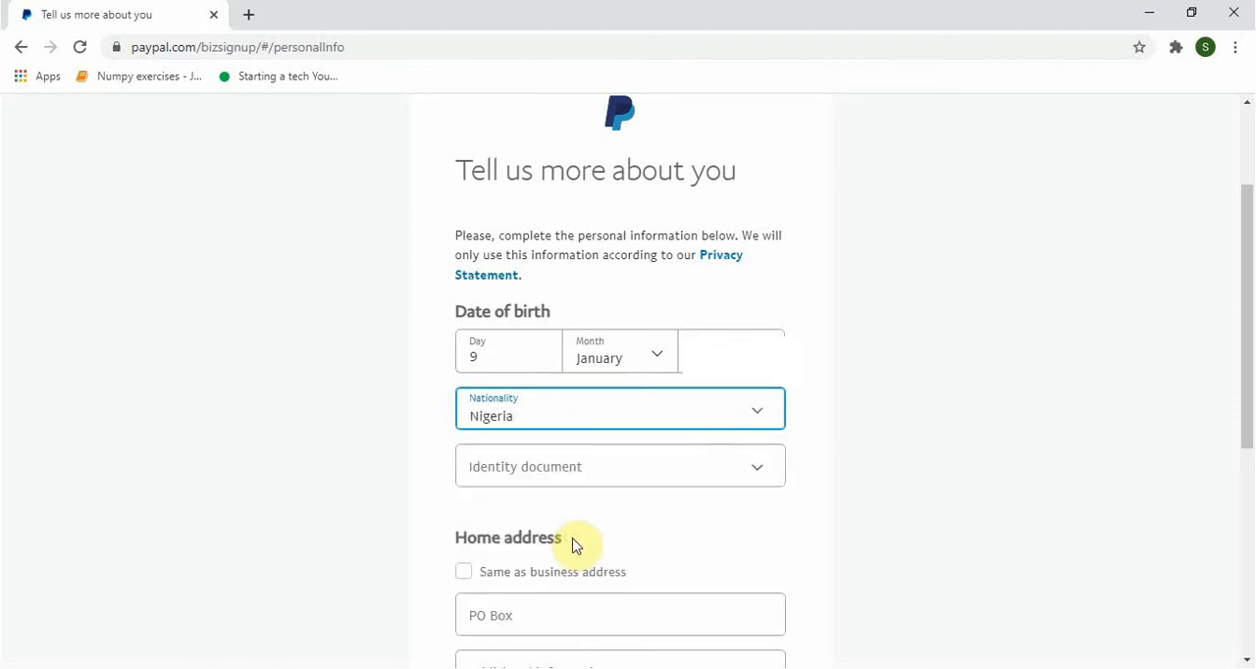
Choose National ID, enter its number, and tick Same as business address.
{"action": "left_click", "coordinate": [620, 467]}
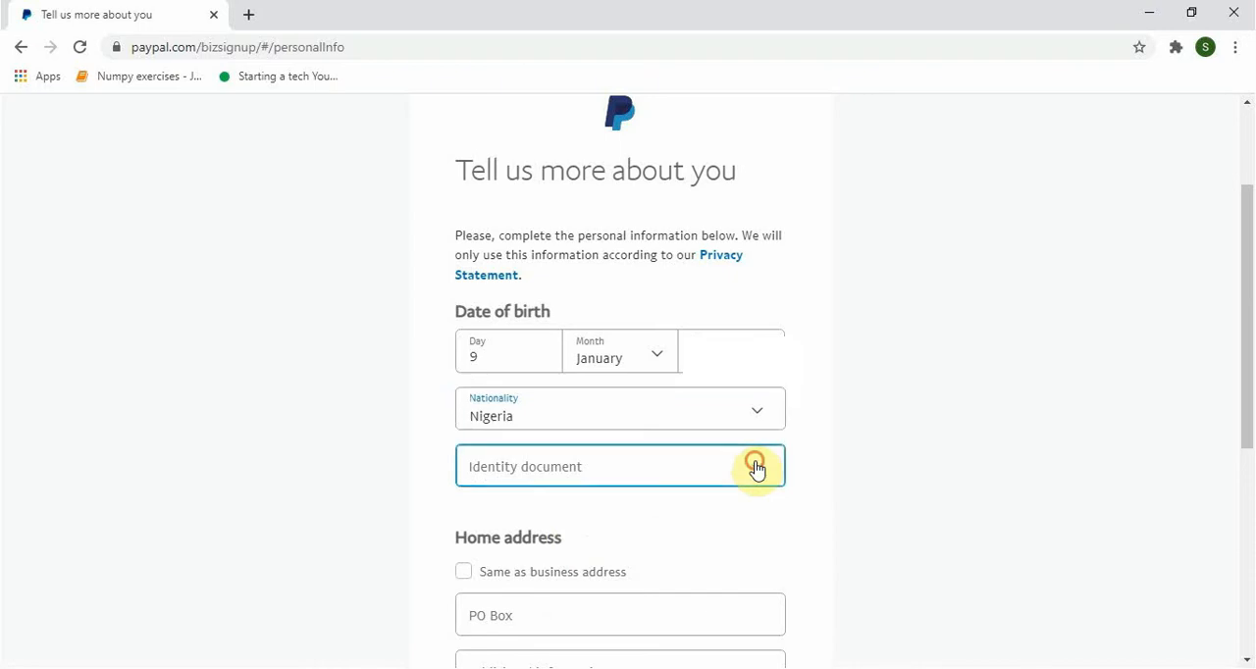
{"action": "left_click", "coordinate": [620, 467]}
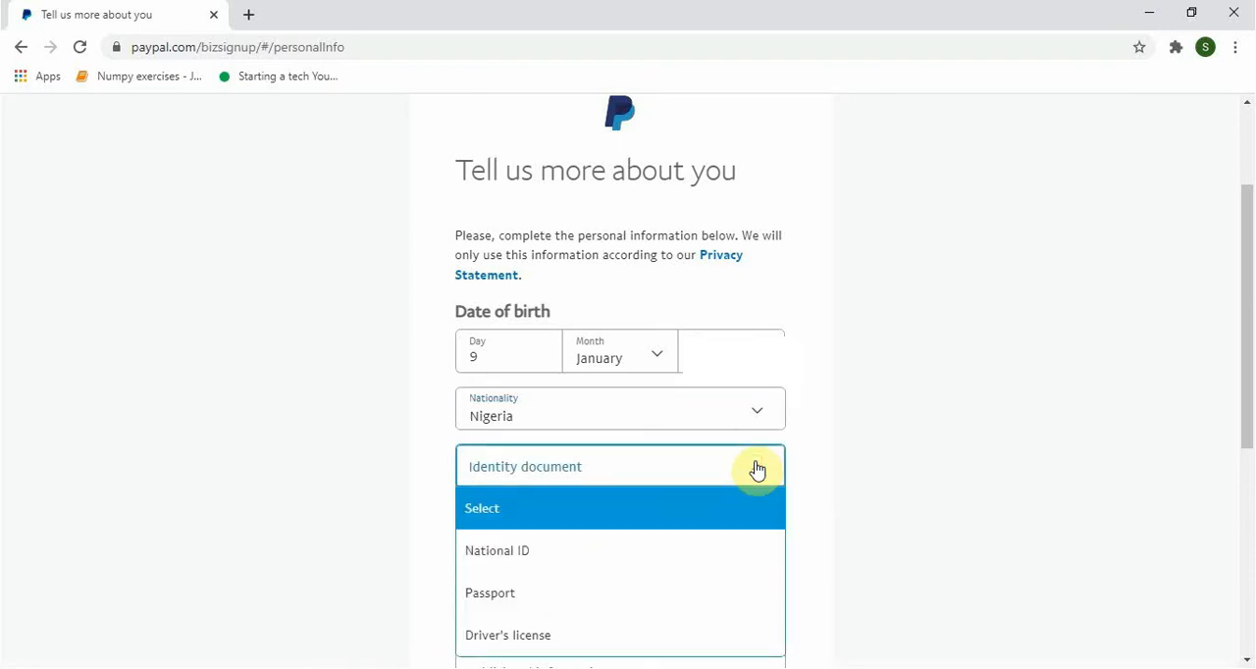
{"action": "mouse_move", "coordinate": [518, 635]}
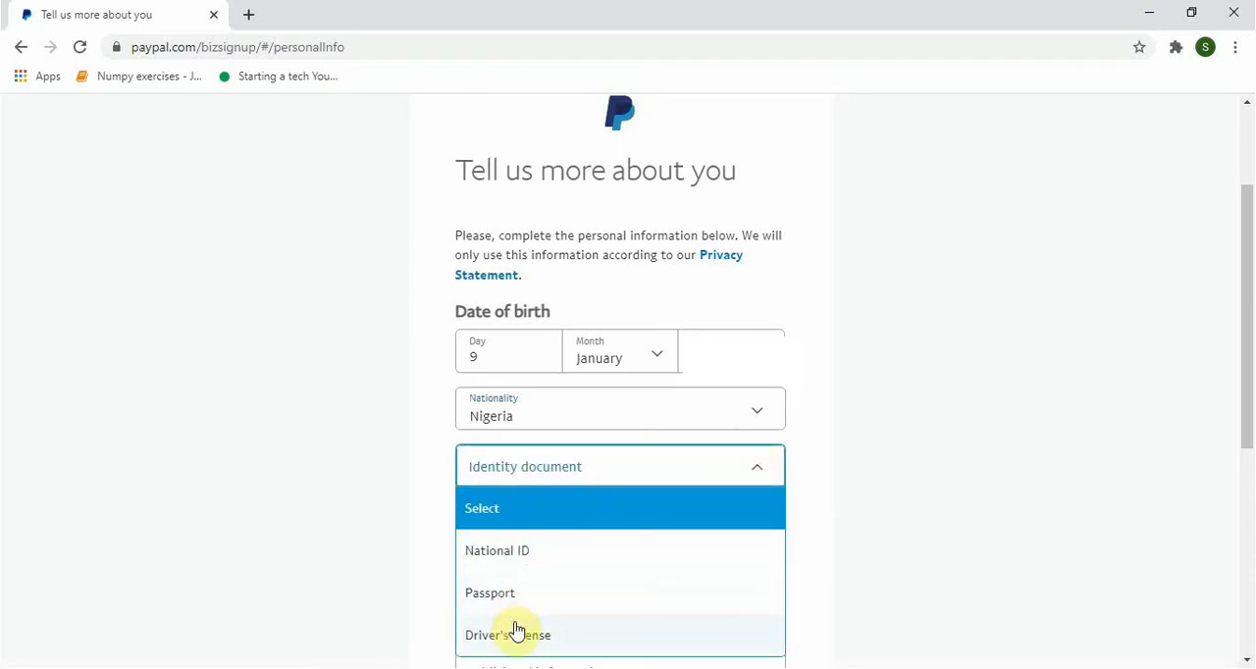
{"action": "left_click", "coordinate": [496, 550]}
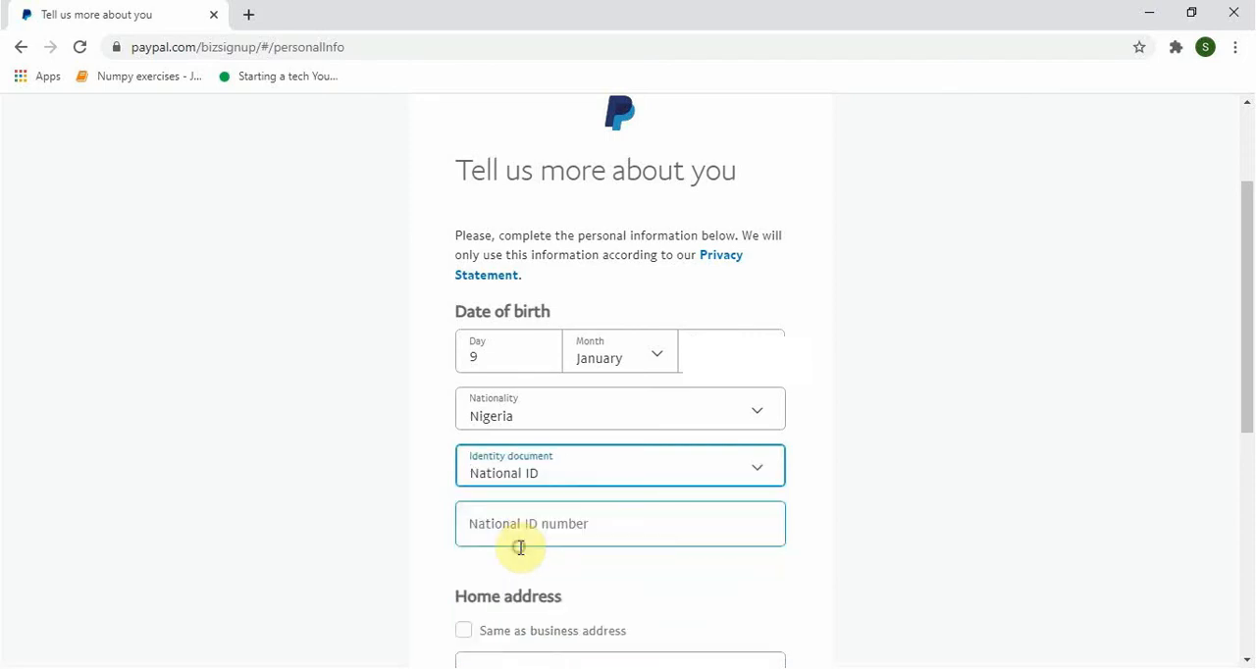
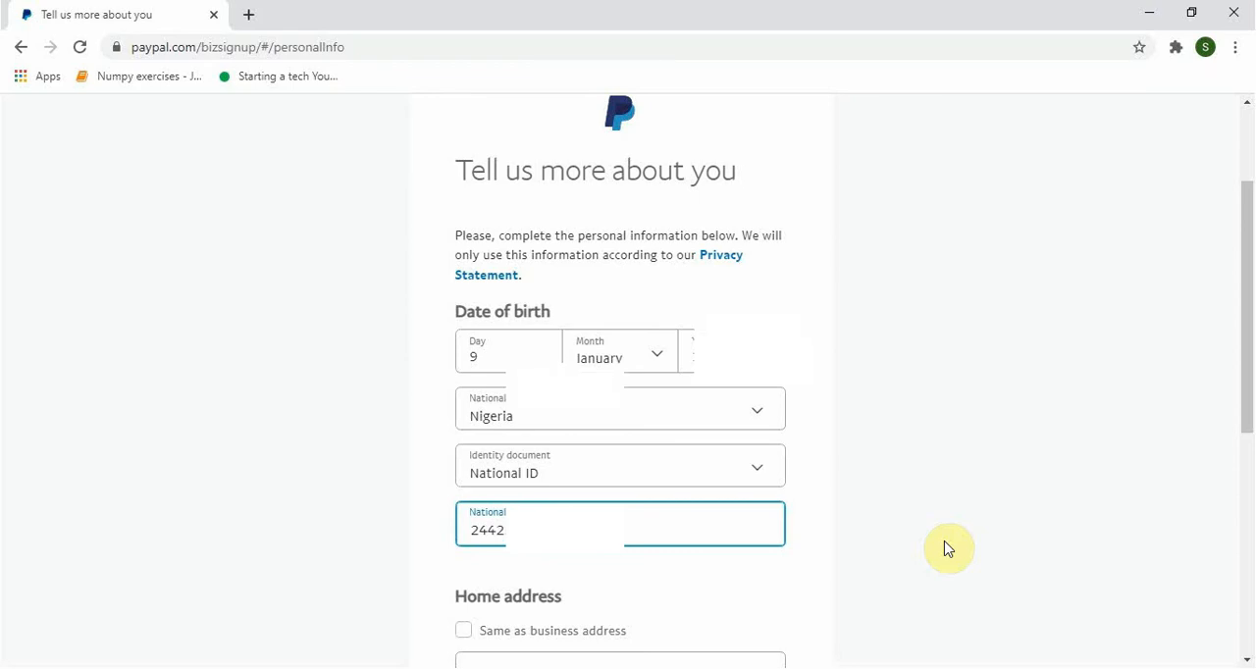
{"action": "mouse_move", "coordinate": [1173, 355]}
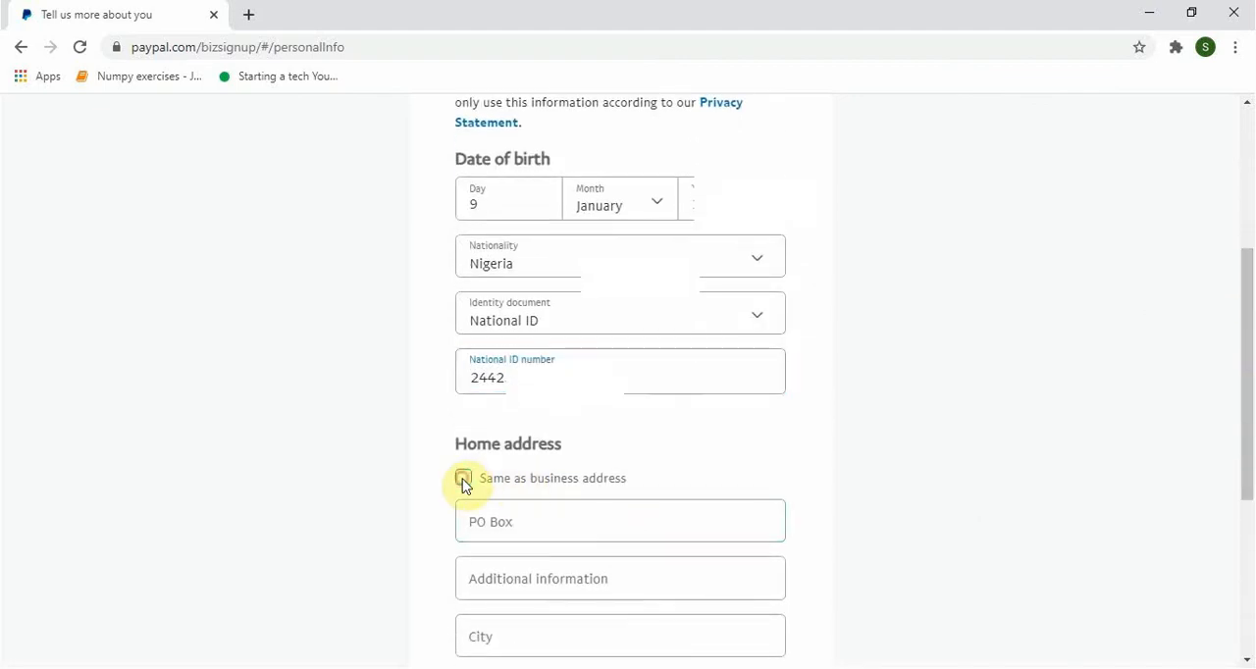
{"action": "left_click", "coordinate": [463, 478]}
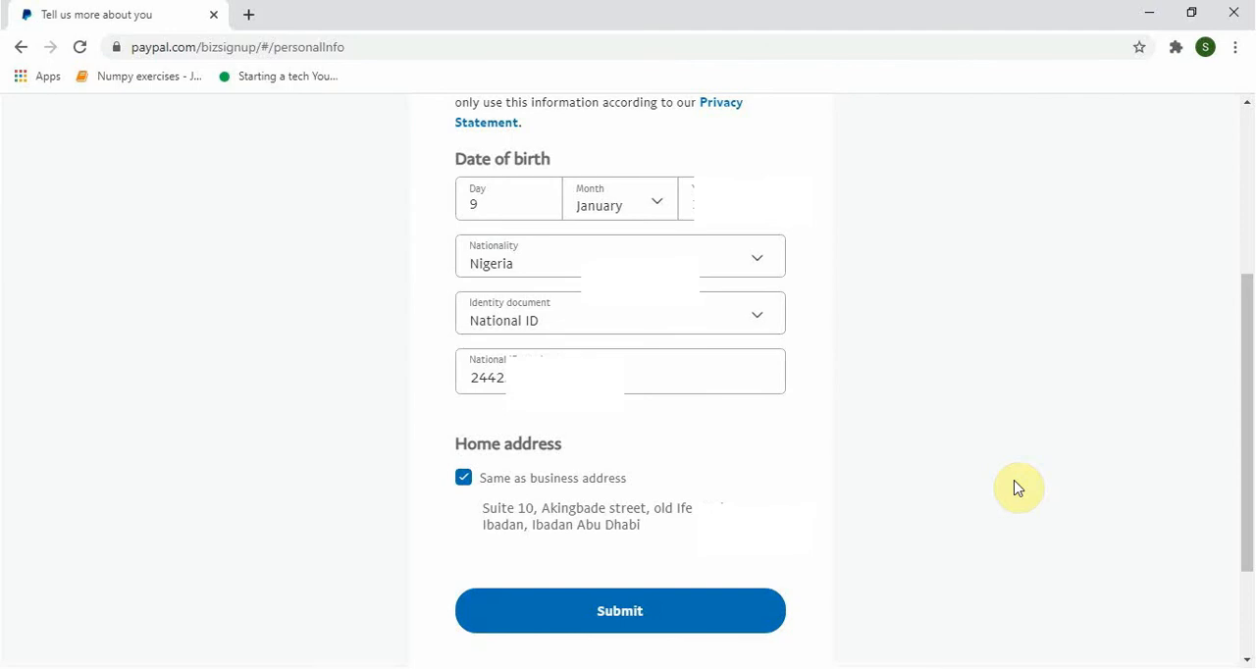
{"action": "mouse_move", "coordinate": [730, 498]}
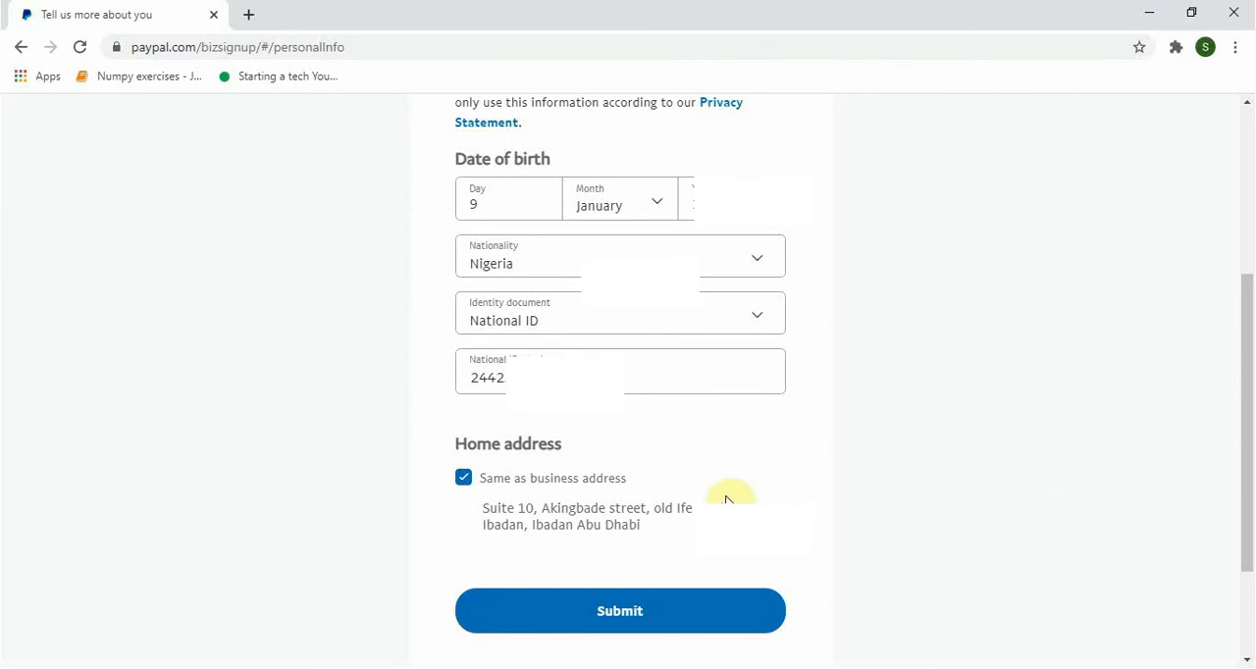
Submit the personal details and open PayPal's 'Confirm your email' message in Gmail.
{"action": "left_click", "coordinate": [620, 610]}
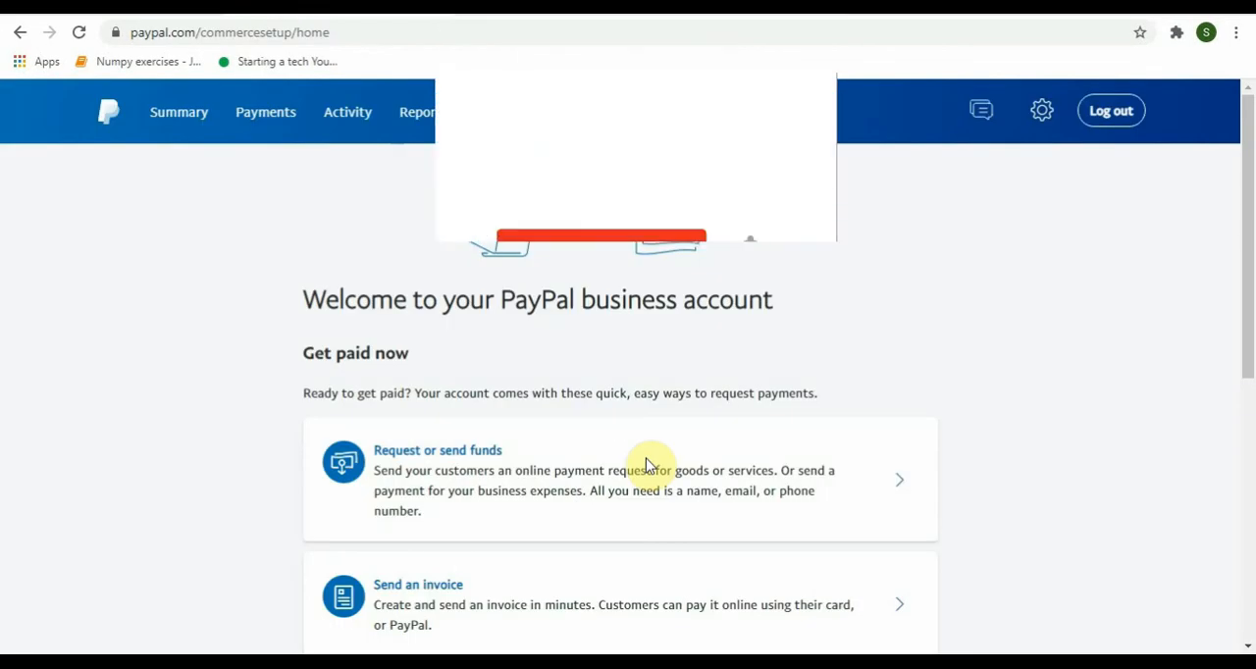
{"action": "double_click", "coordinate": [726, 298]}
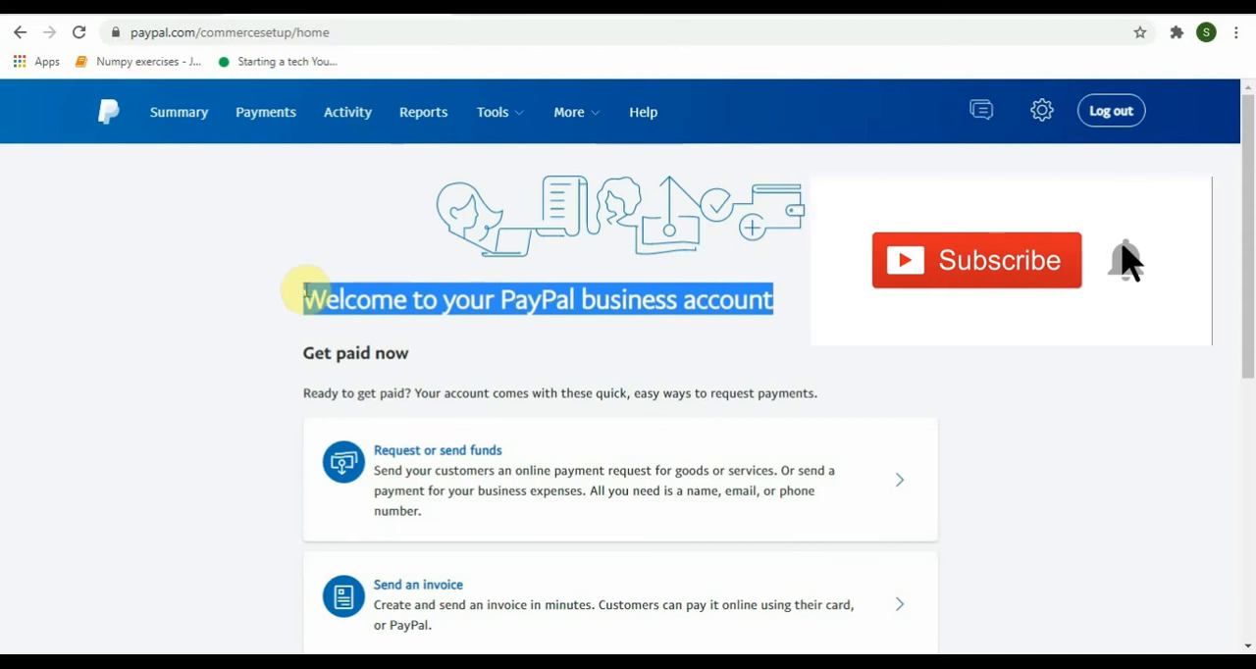
{"action": "mouse_move", "coordinate": [422, 361]}
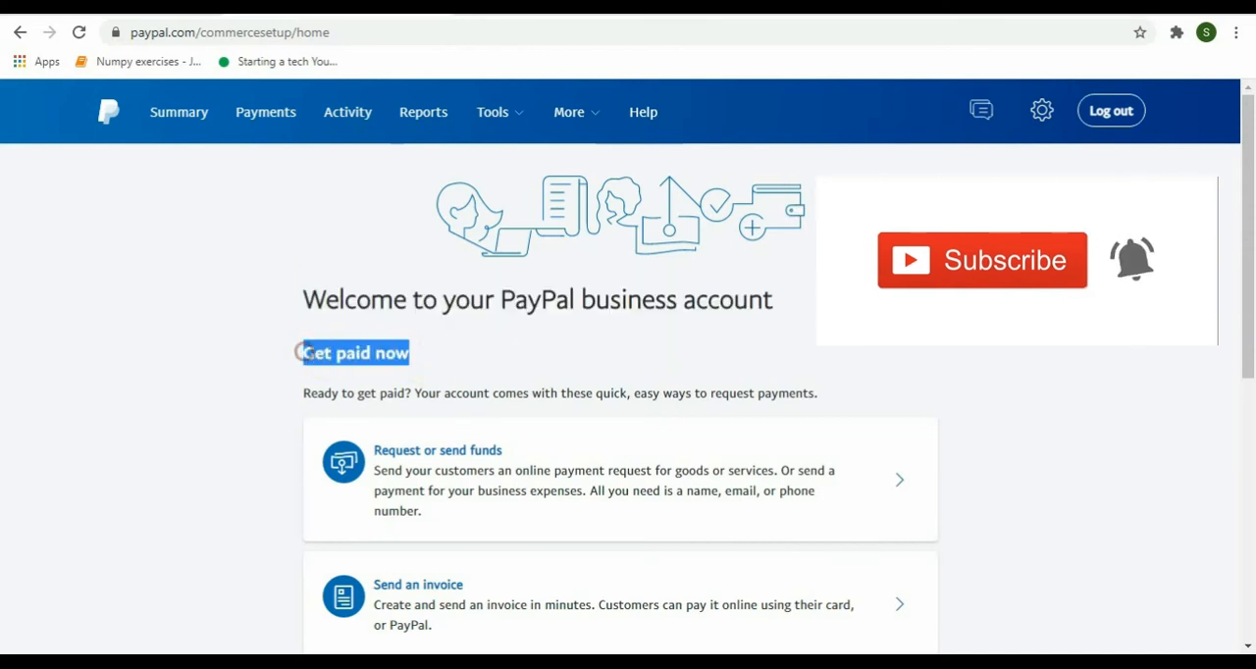
{"action": "scroll", "scroll_direction": "down", "scroll_amount": 3}
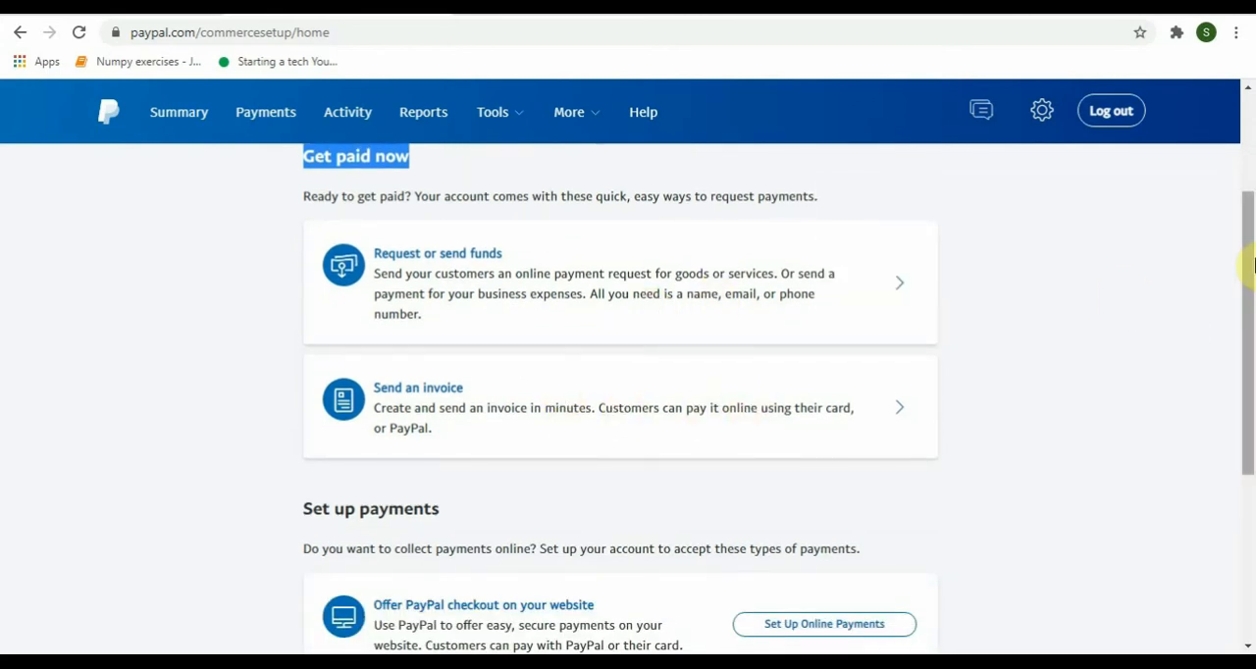
{"action": "scroll", "scroll_direction": "down", "scroll_amount": 3}
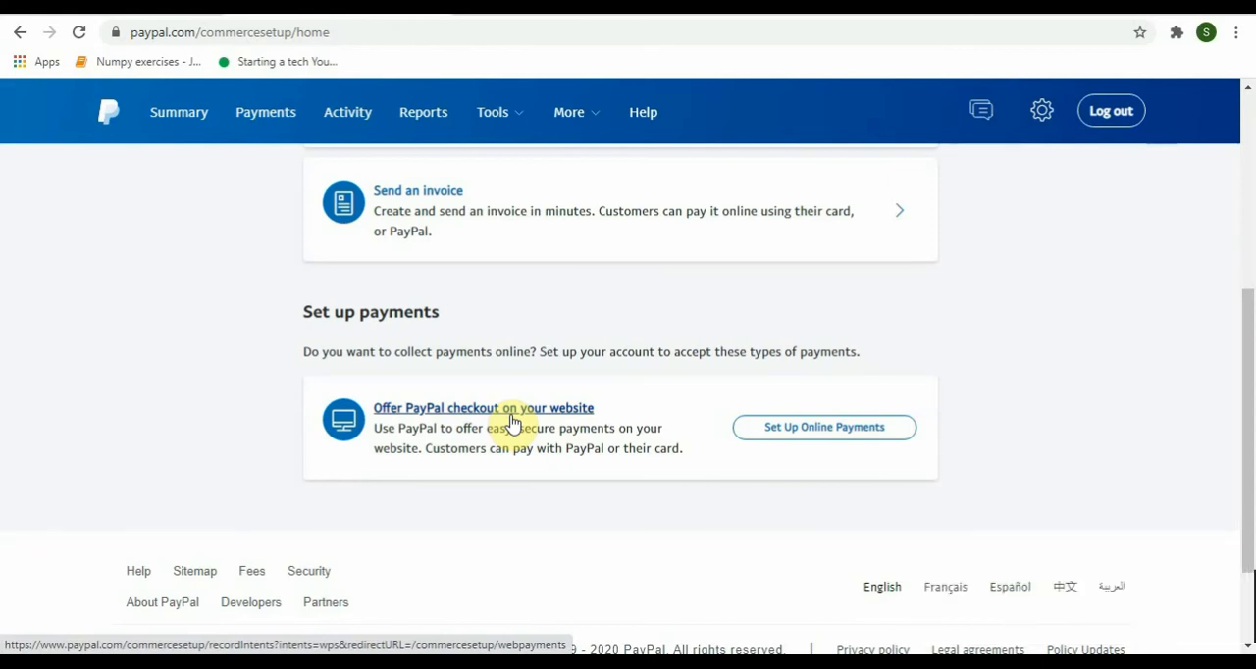
{"action": "mouse_move", "coordinate": [428, 314]}
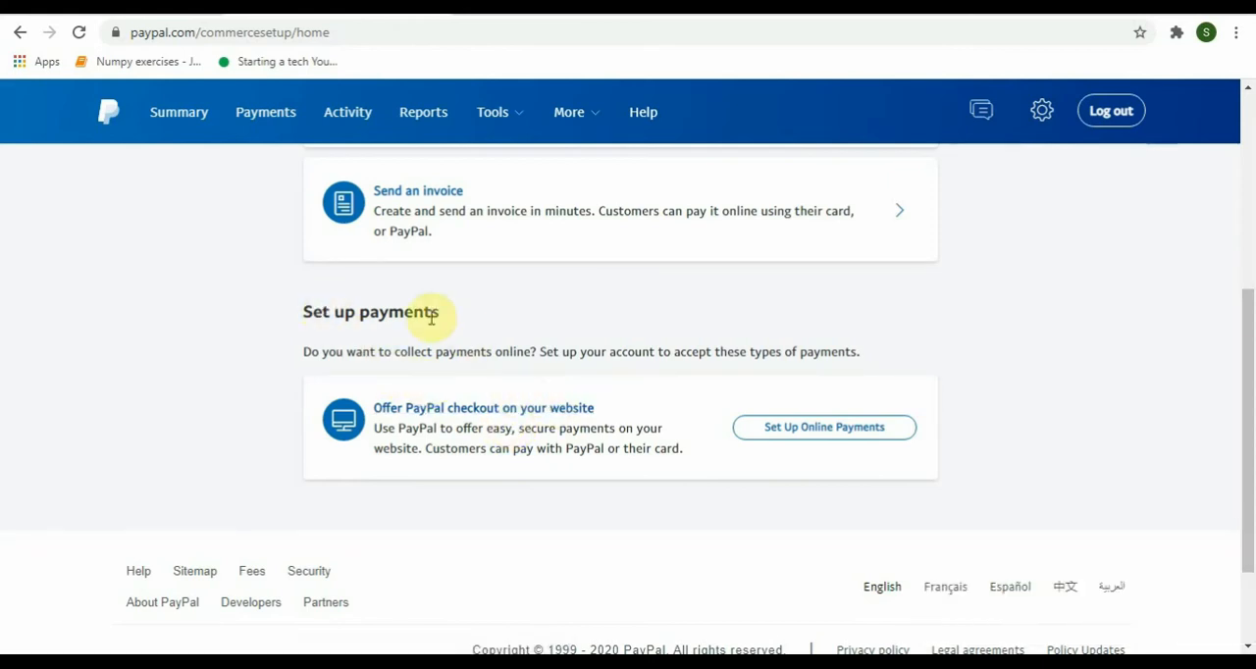
{"action": "double_click", "coordinate": [371, 312]}
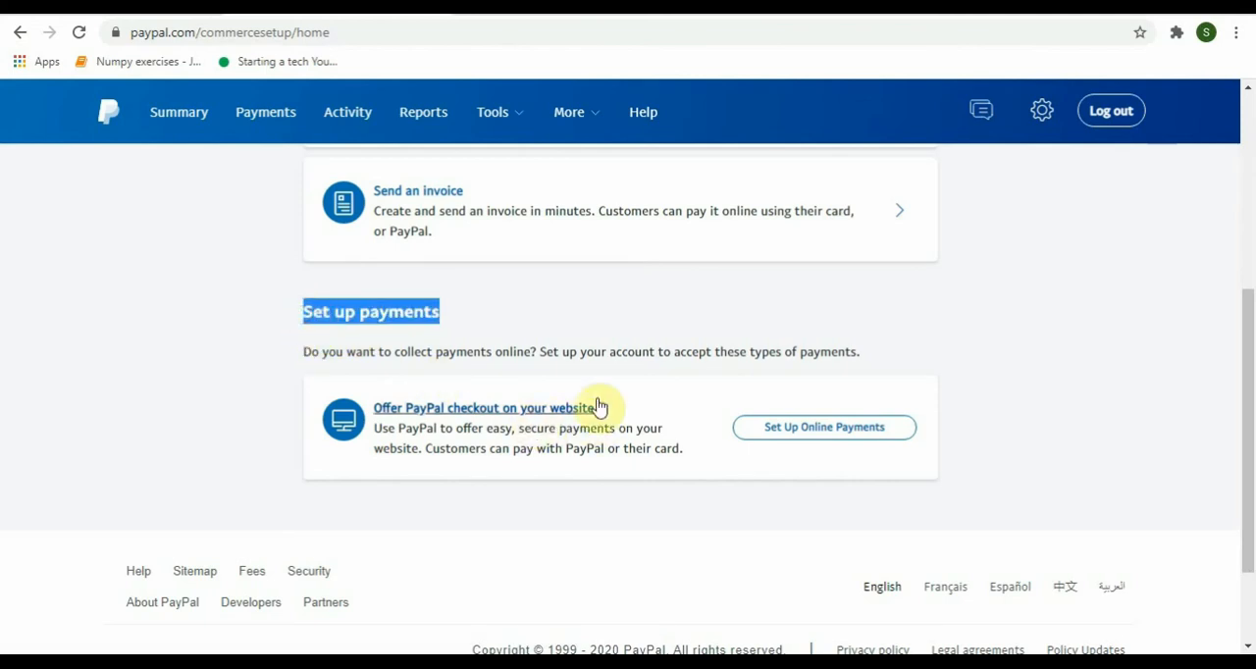
{"action": "mouse_move", "coordinate": [671, 374]}
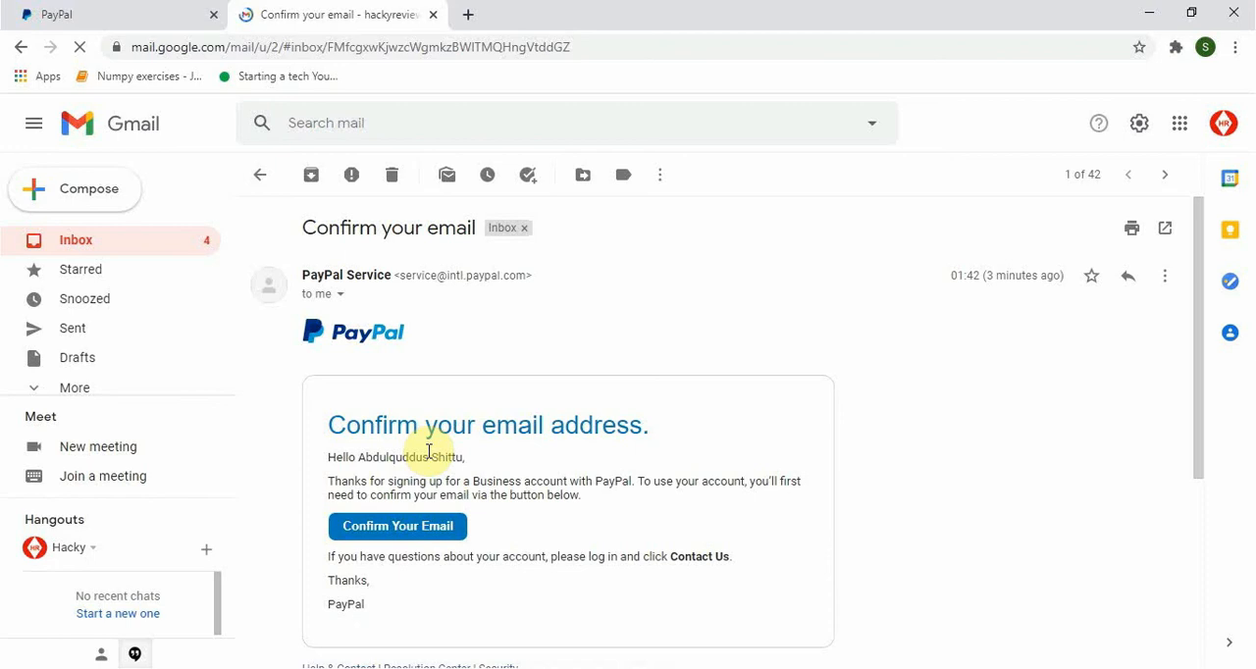
Follow Confirm Your Email to PayPal and confirm the address with the password.
{"action": "left_click", "coordinate": [396, 526]}
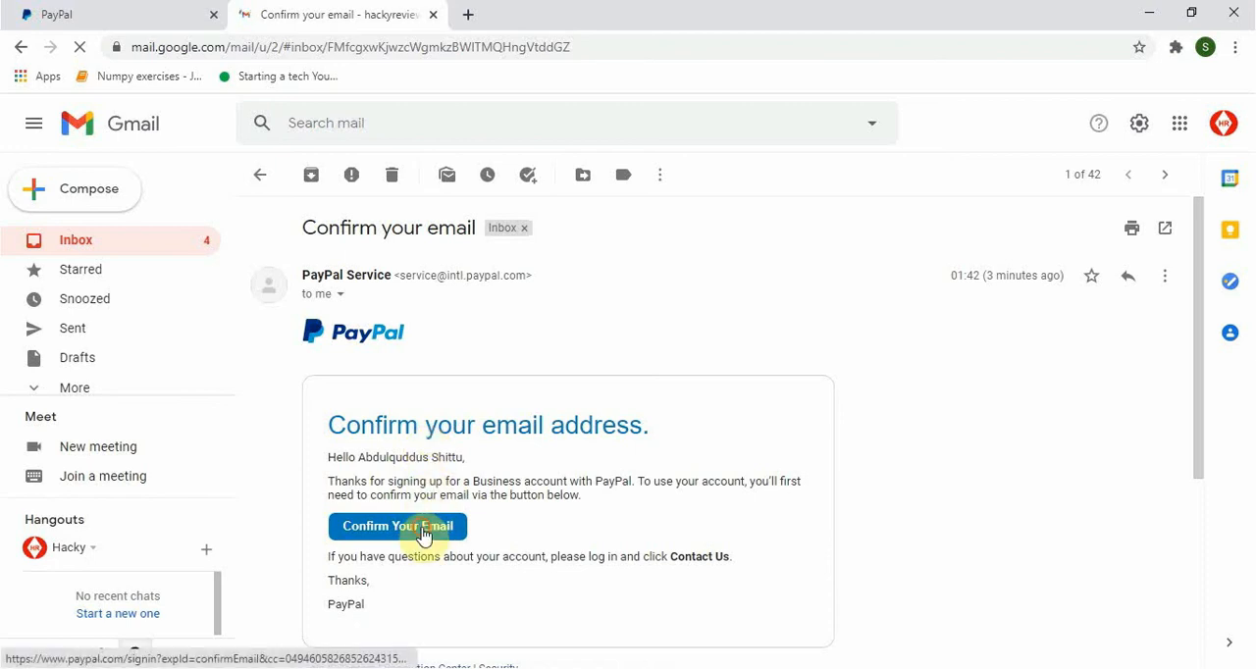
{"action": "left_click", "coordinate": [396, 526]}
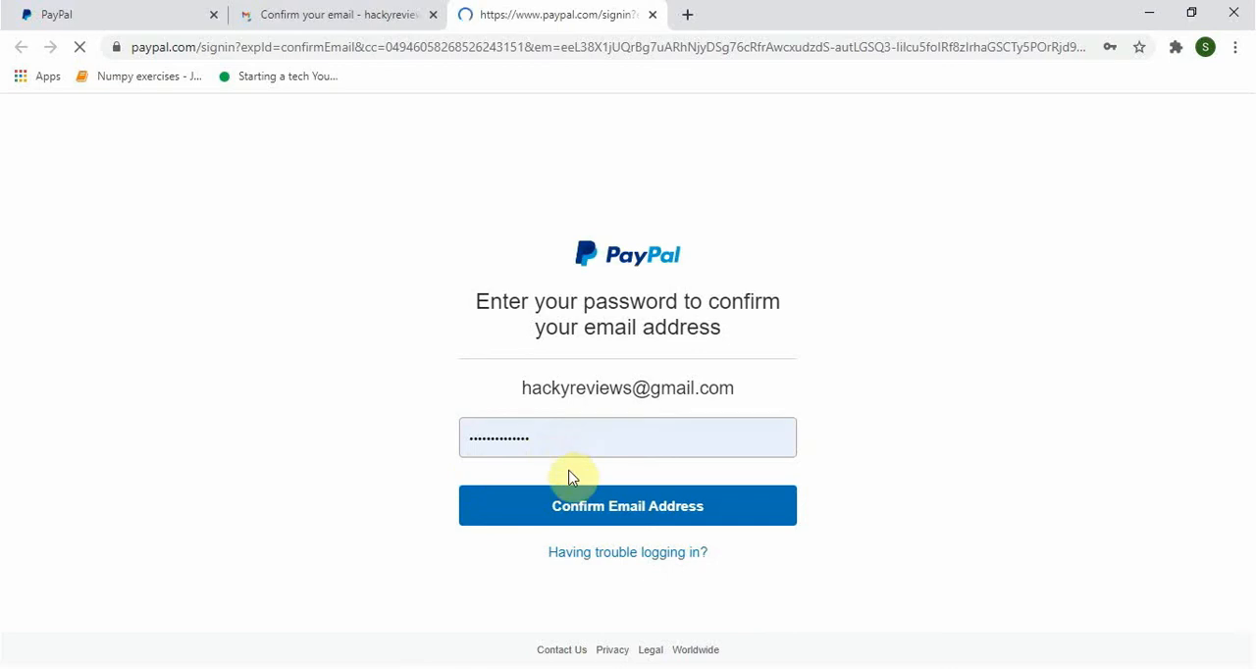
{"action": "left_click", "coordinate": [628, 506]}
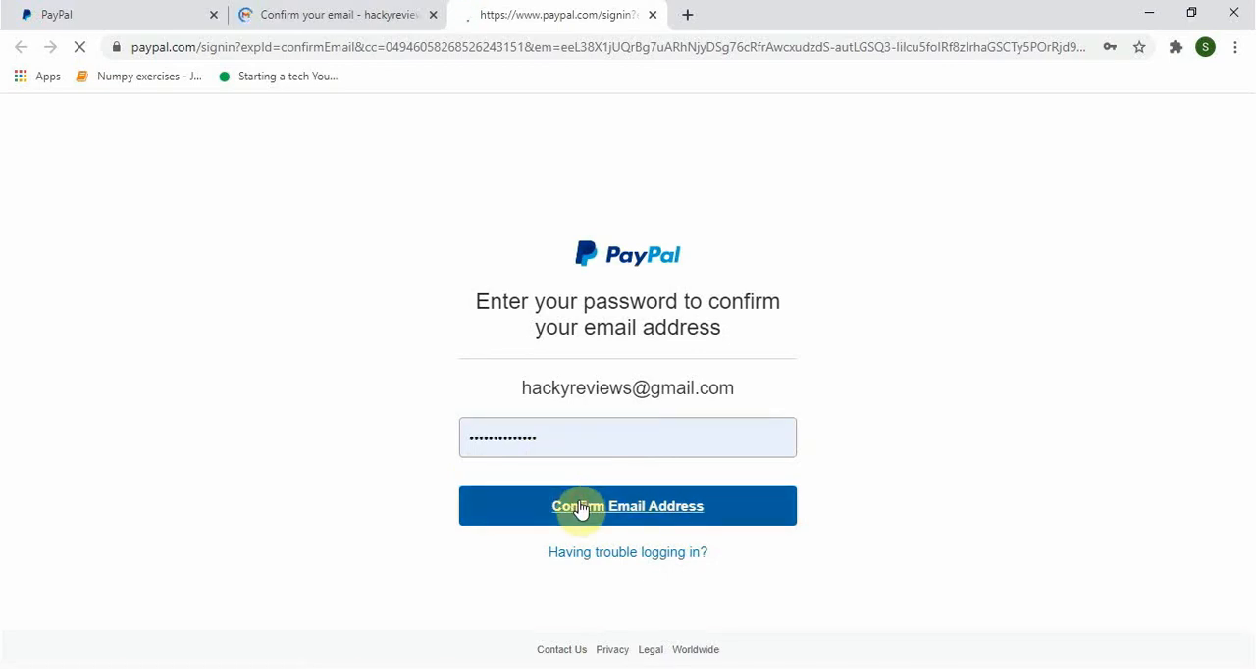
{"action": "left_click", "coordinate": [628, 507]}
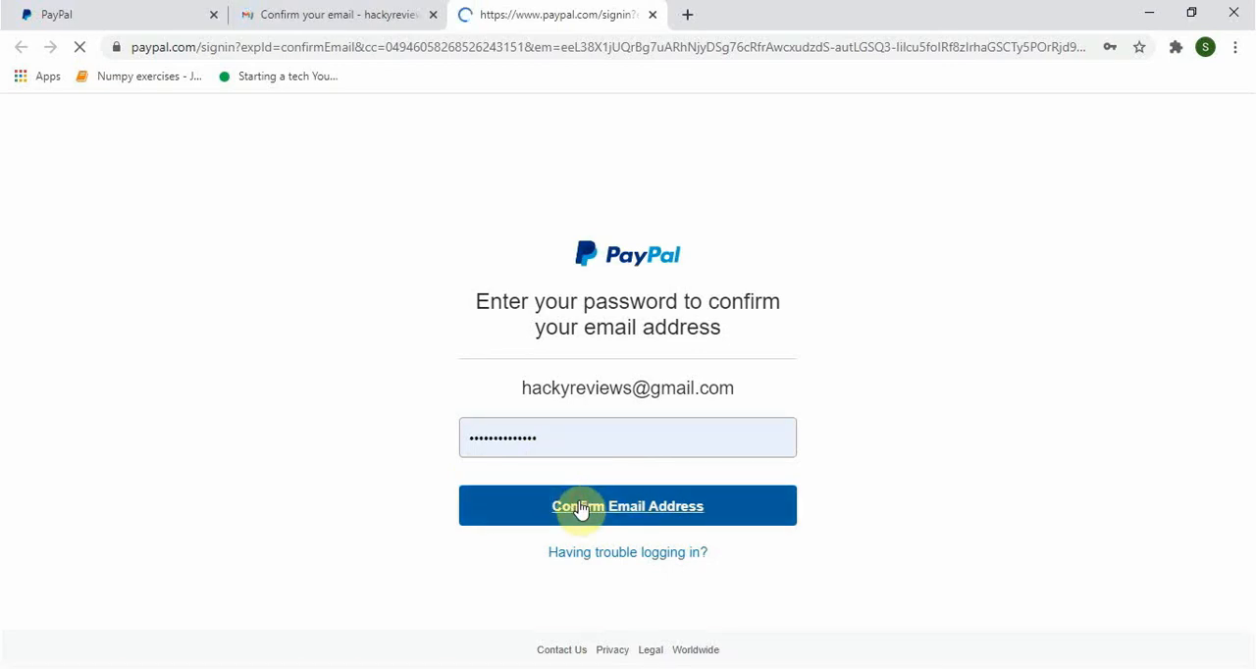
Go via Account Settings > Business information > Update to the Hacky reviews business profile.
{"action": "left_click", "coordinate": [628, 506]}
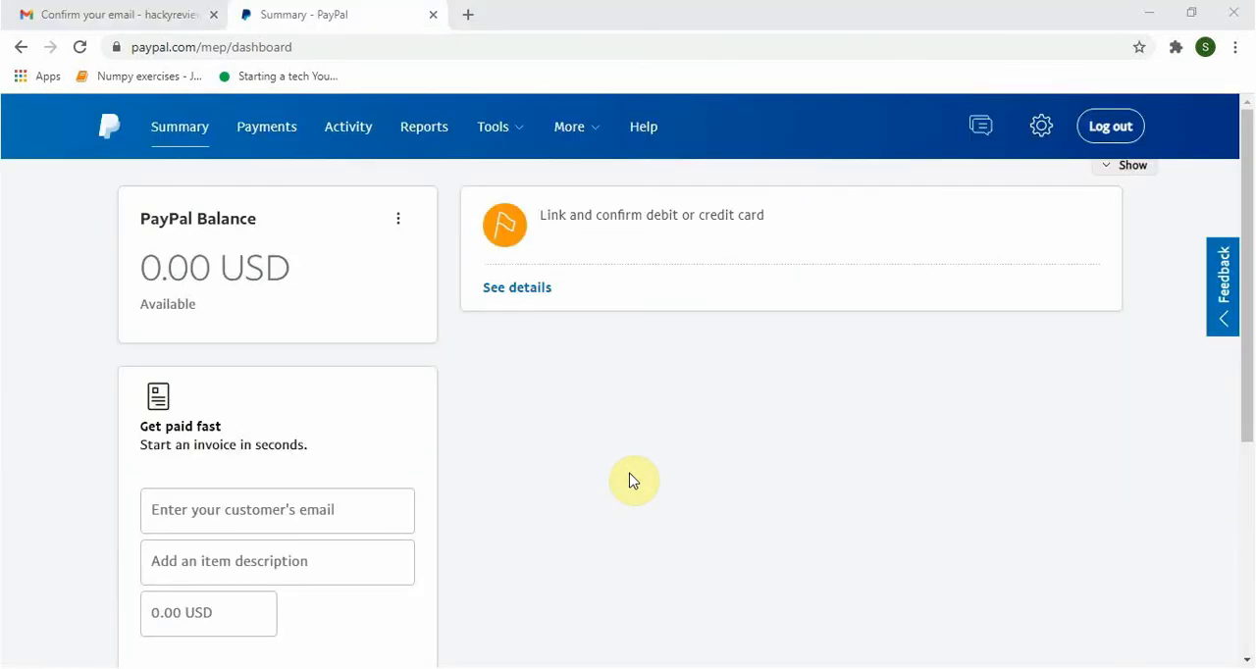
{"action": "mouse_move", "coordinate": [952, 228]}
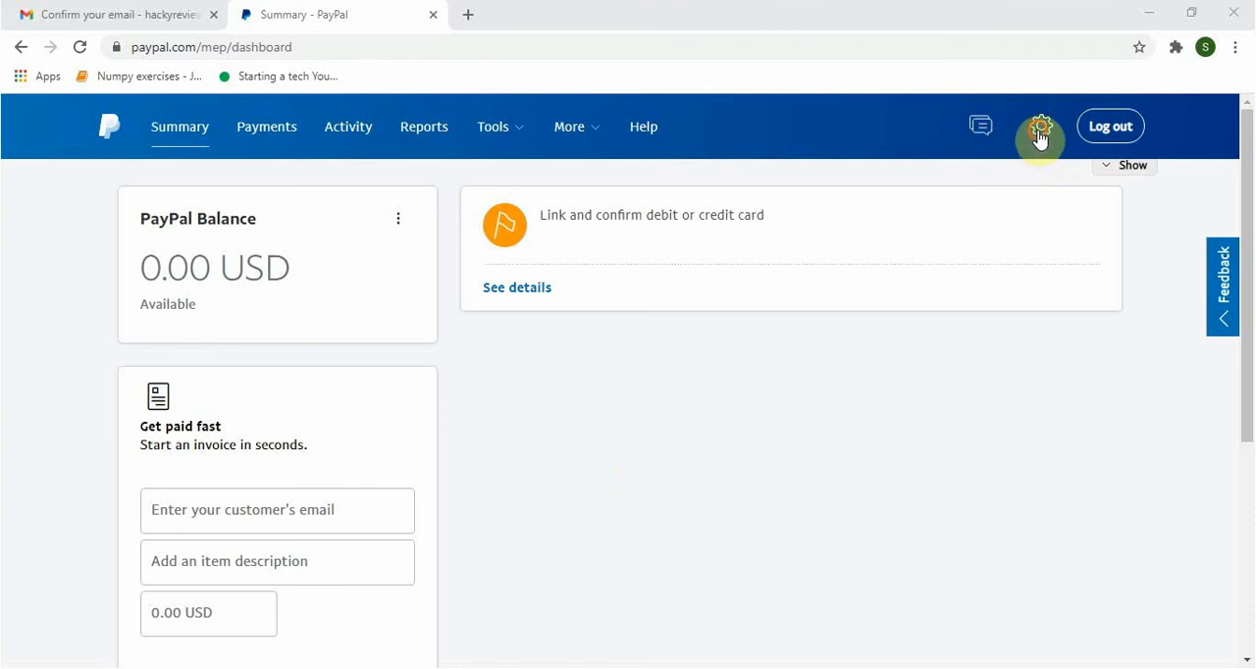
{"action": "left_click", "coordinate": [1040, 125]}
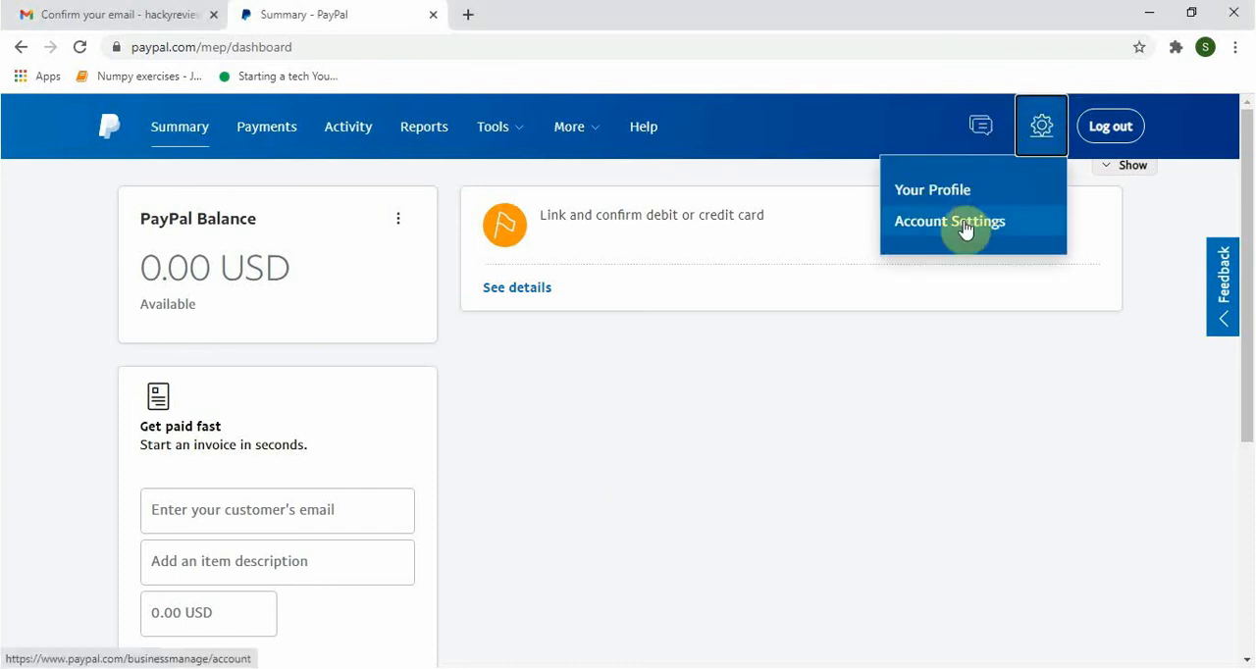
{"action": "left_click", "coordinate": [950, 220]}
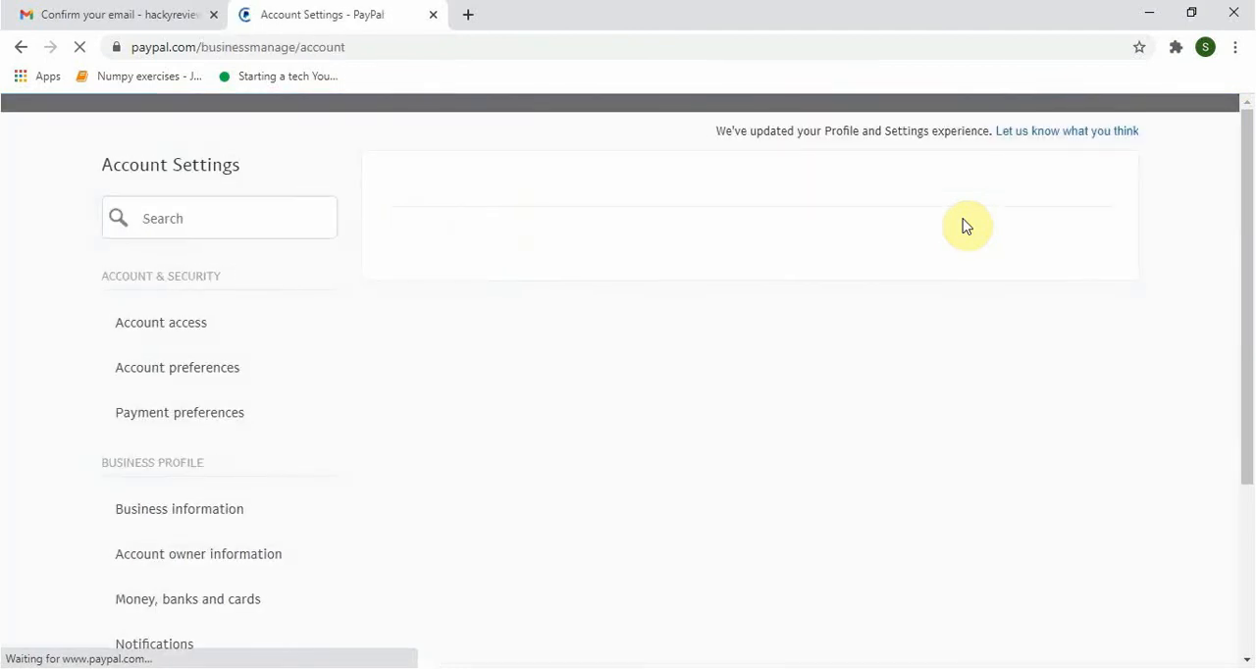
{"action": "left_click", "coordinate": [179, 508]}
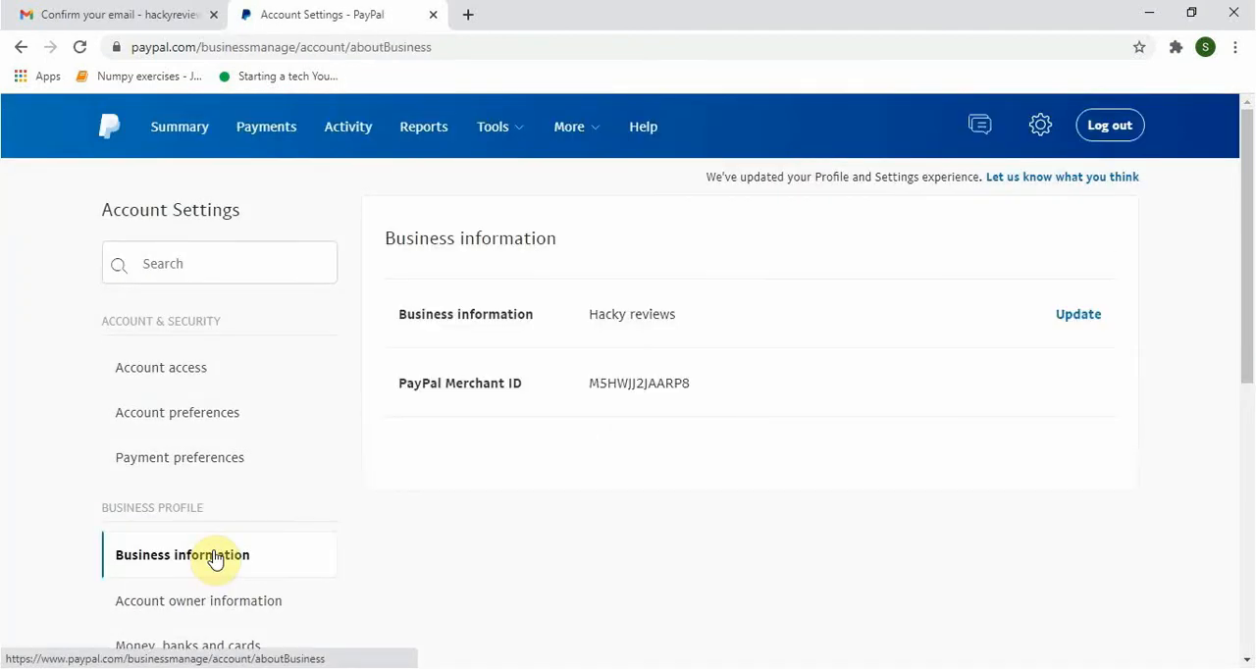
{"action": "mouse_move", "coordinate": [549, 459]}
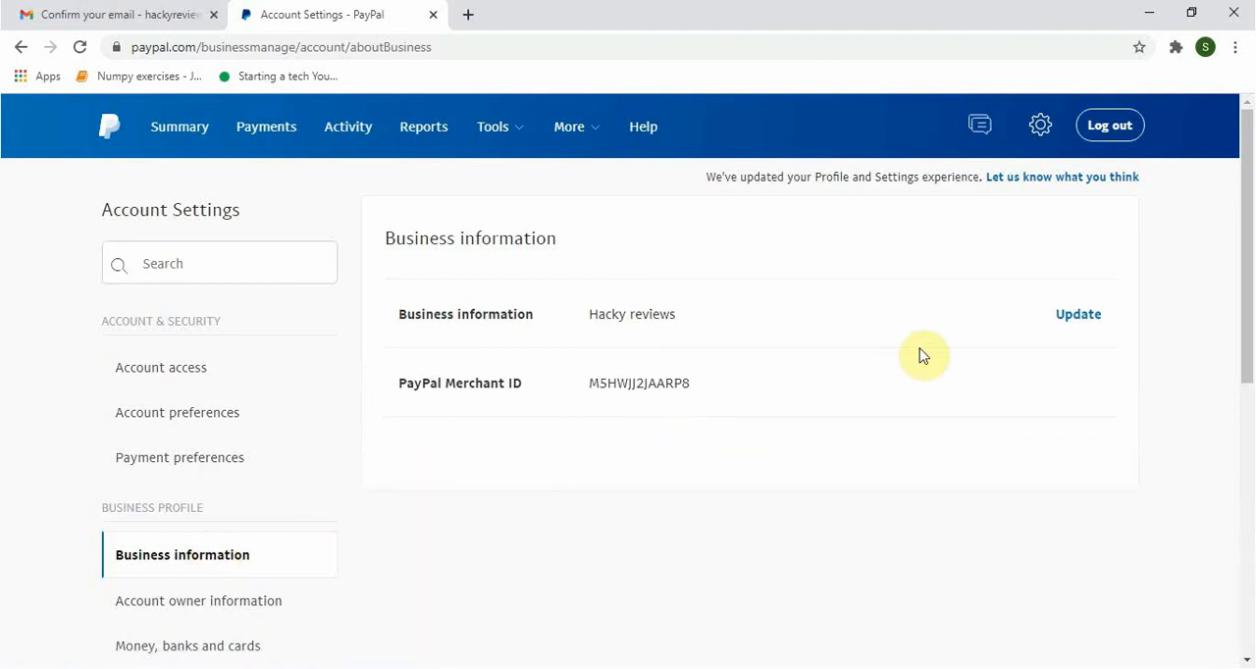
{"action": "mouse_move", "coordinate": [1079, 314]}
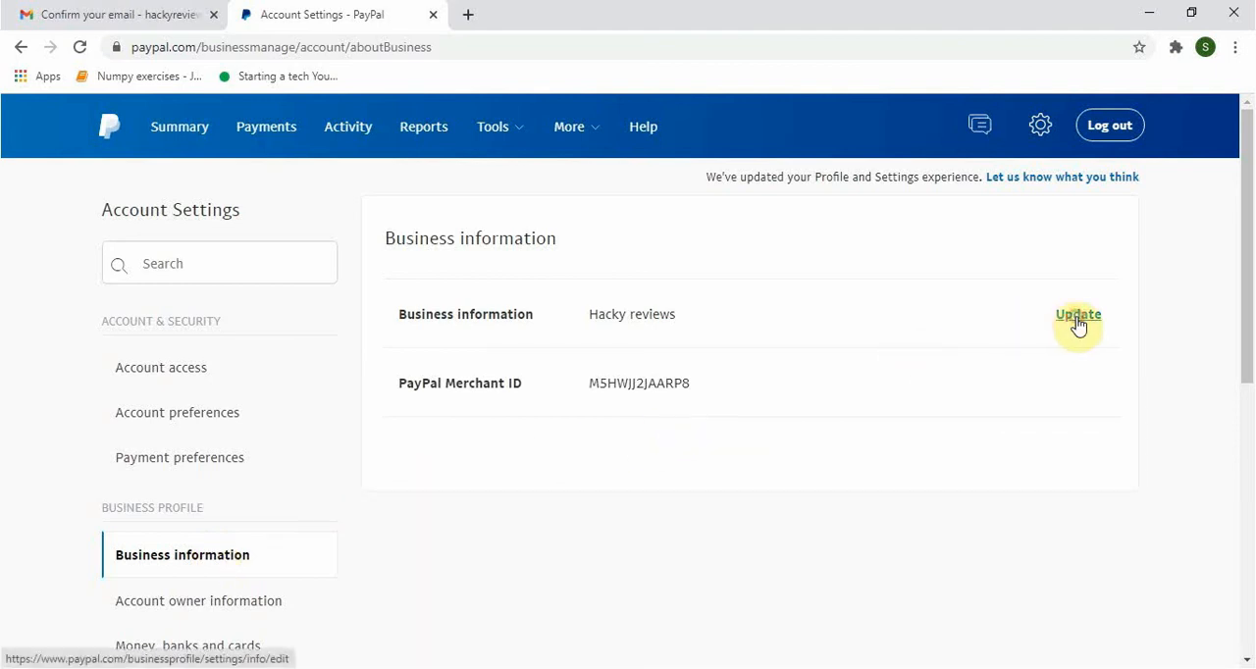
{"action": "left_click", "coordinate": [1077, 314]}
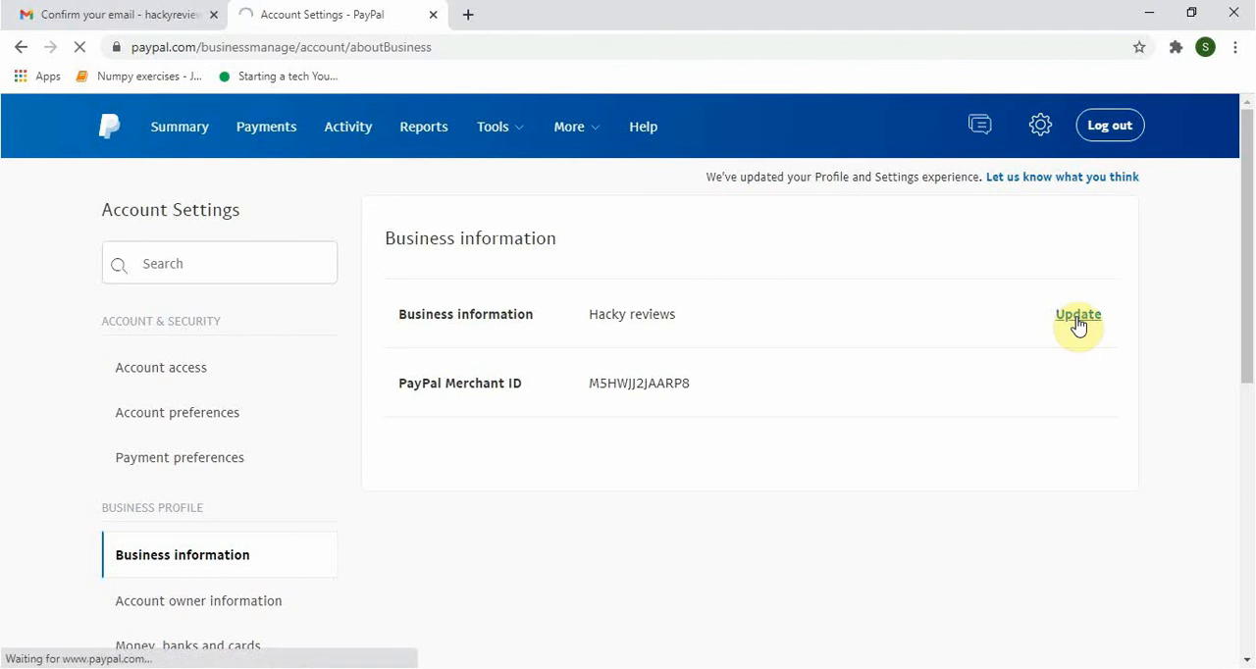
{"action": "left_click", "coordinate": [1077, 314]}
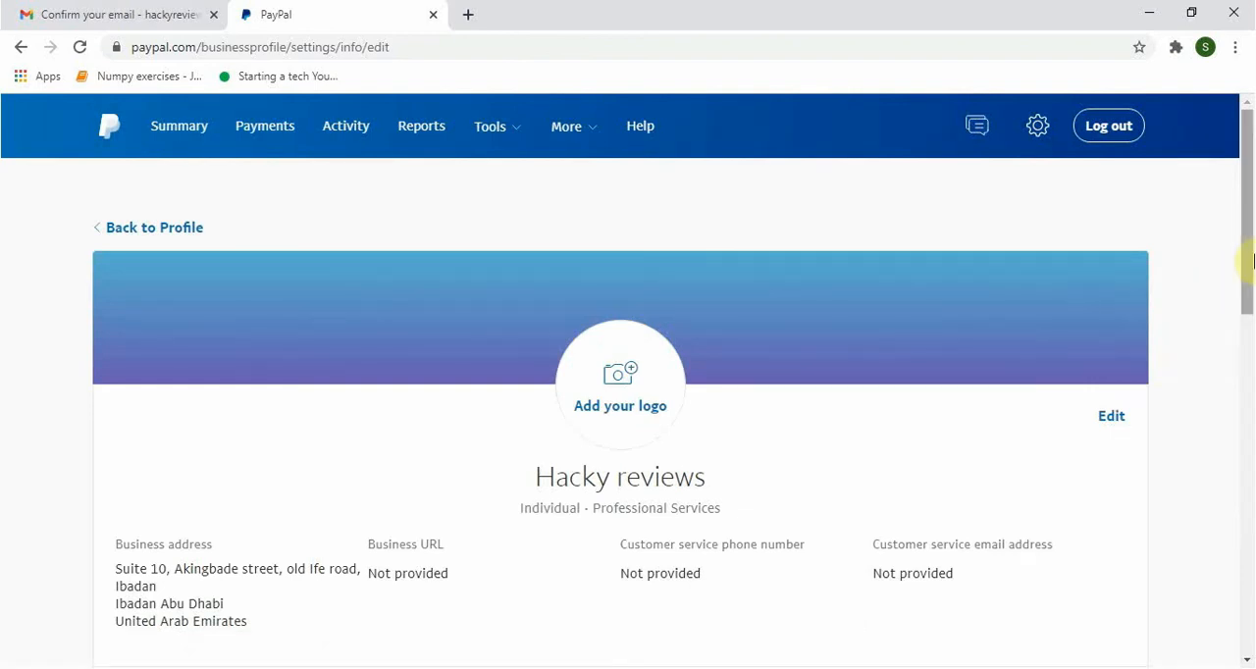
{"action": "scroll", "scroll_direction": "down", "scroll_amount": 3}
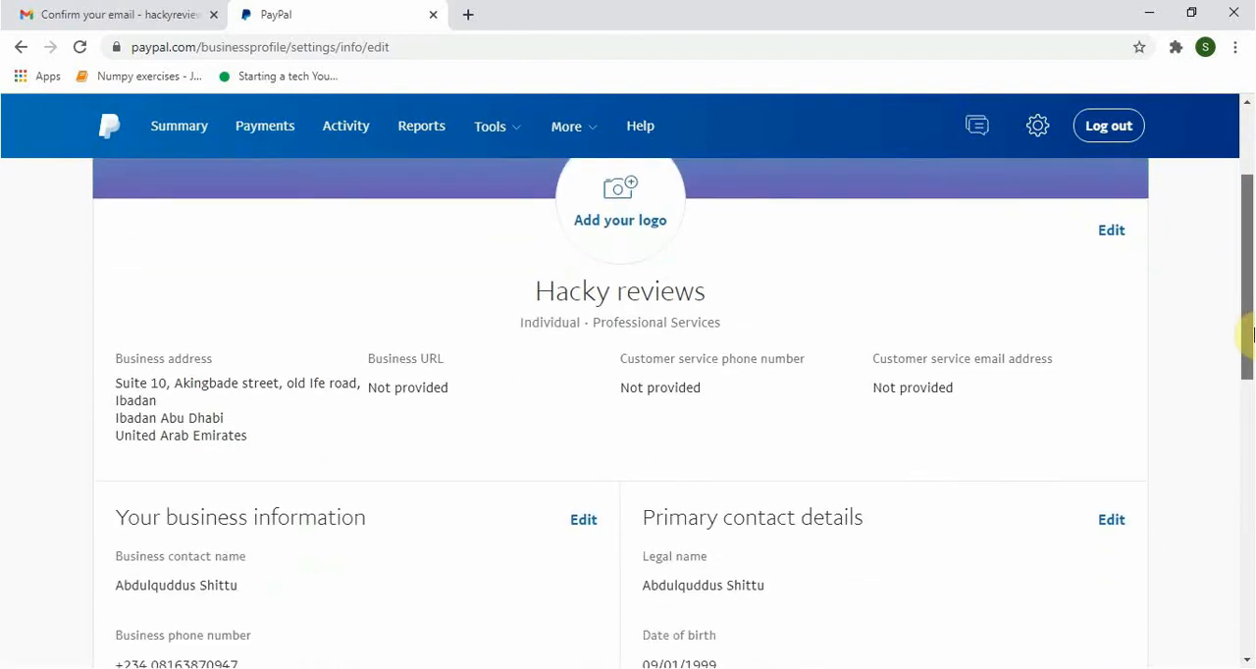
{"action": "scroll", "scroll_direction": "down", "scroll_amount": 3}
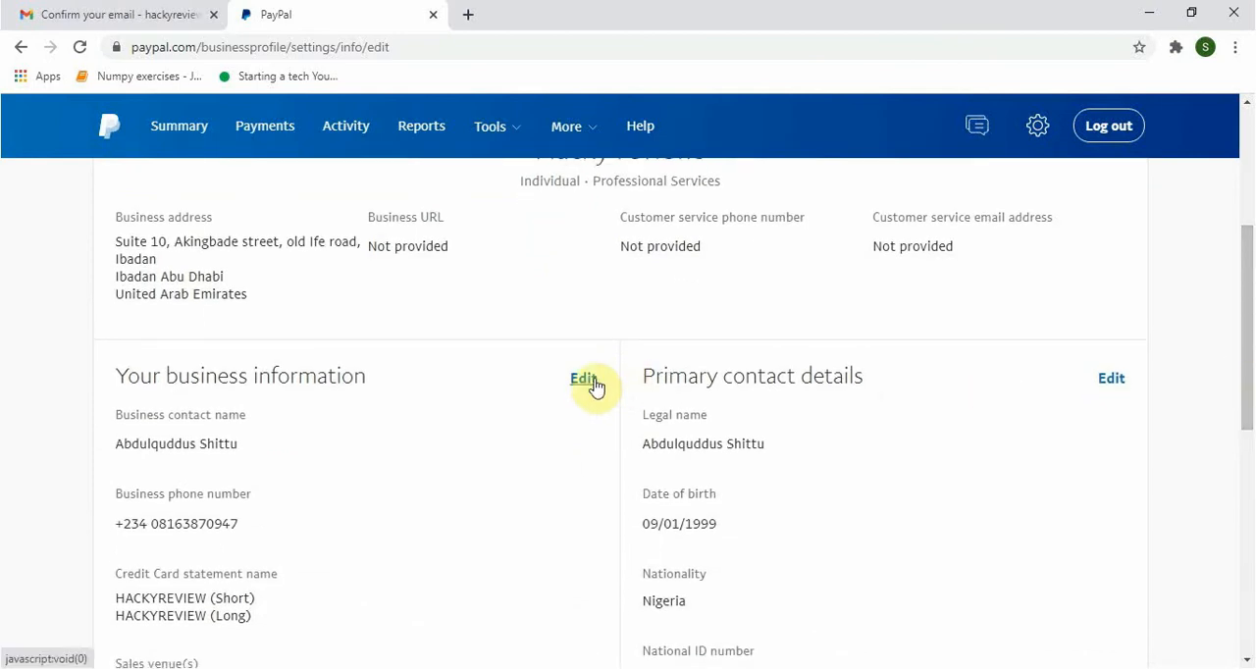
Edit business information, setting statement names HACKYR and HACKYREVIEWS.
{"action": "left_click", "coordinate": [584, 379]}
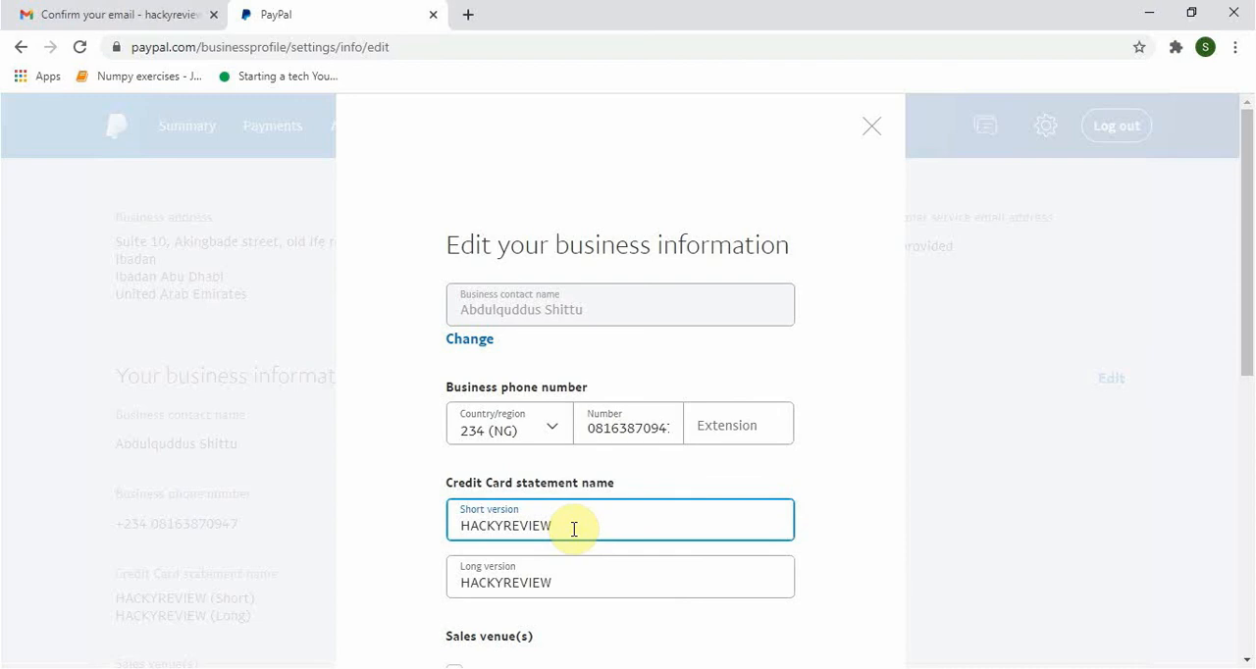
{"action": "left_click", "coordinate": [620, 577]}
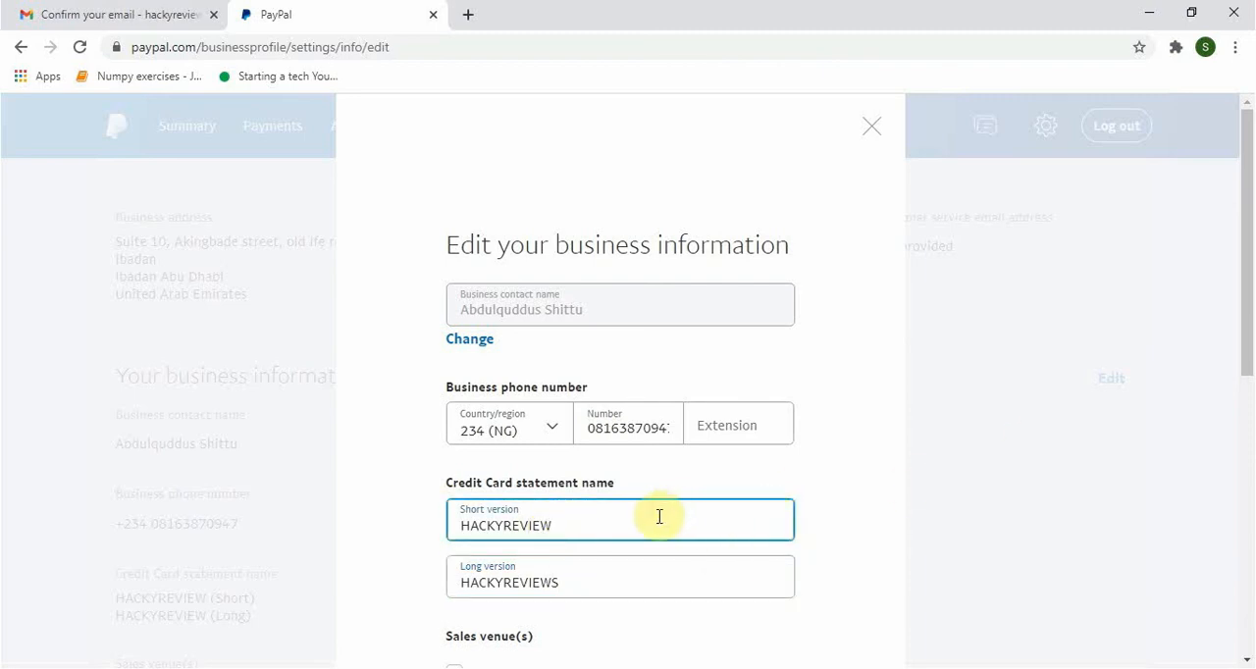
{"action": "key", "text": "Backspace"}
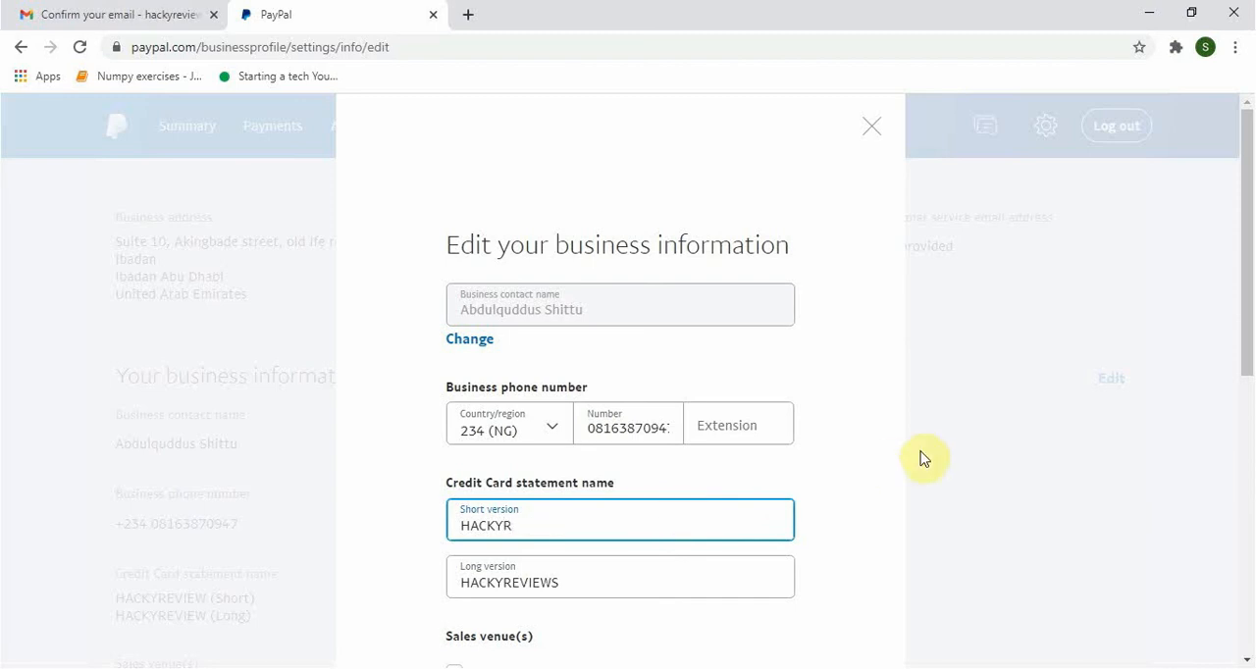
{"action": "scroll", "scroll_direction": "down", "scroll_amount": 3}
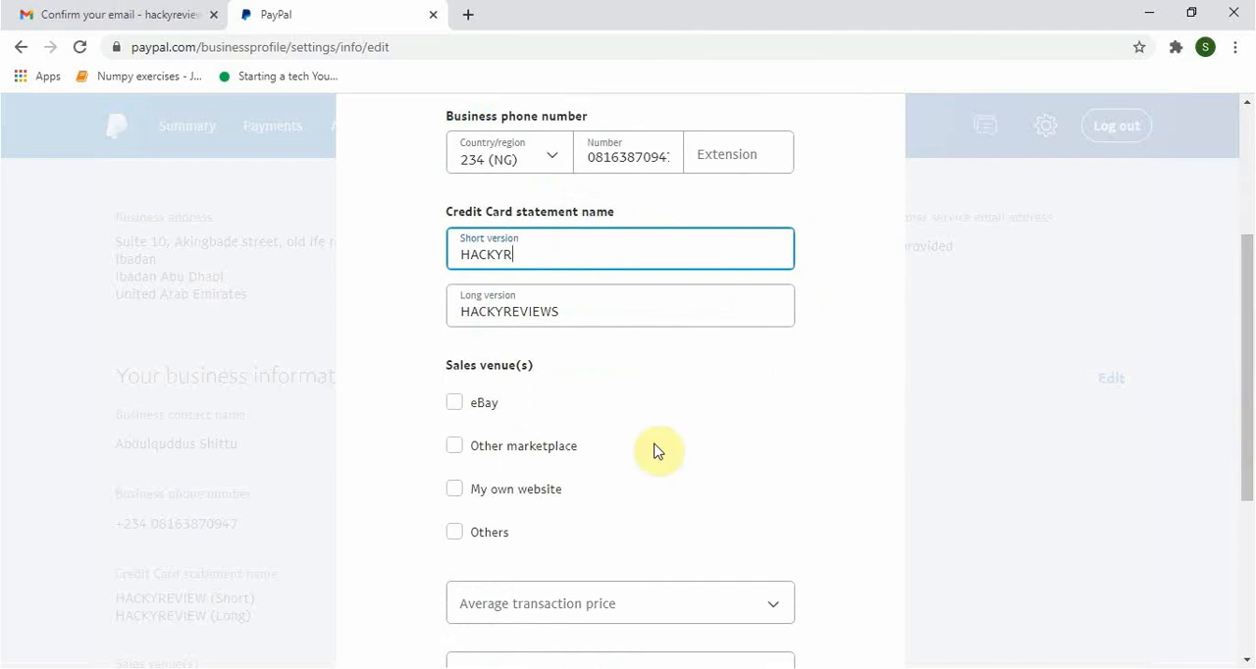
Tick Other marketplace, pick lowest transaction and volume ranges, 75%–100% online revenue, and save.
{"action": "left_click", "coordinate": [456, 445]}
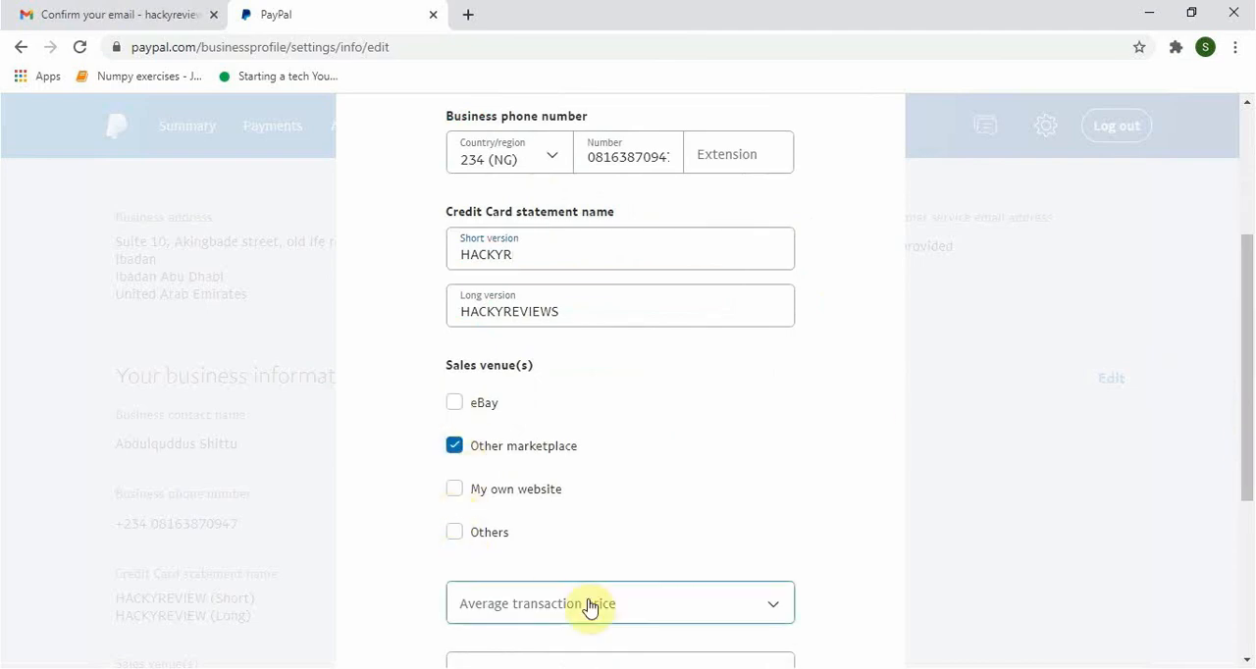
{"action": "left_click", "coordinate": [620, 602]}
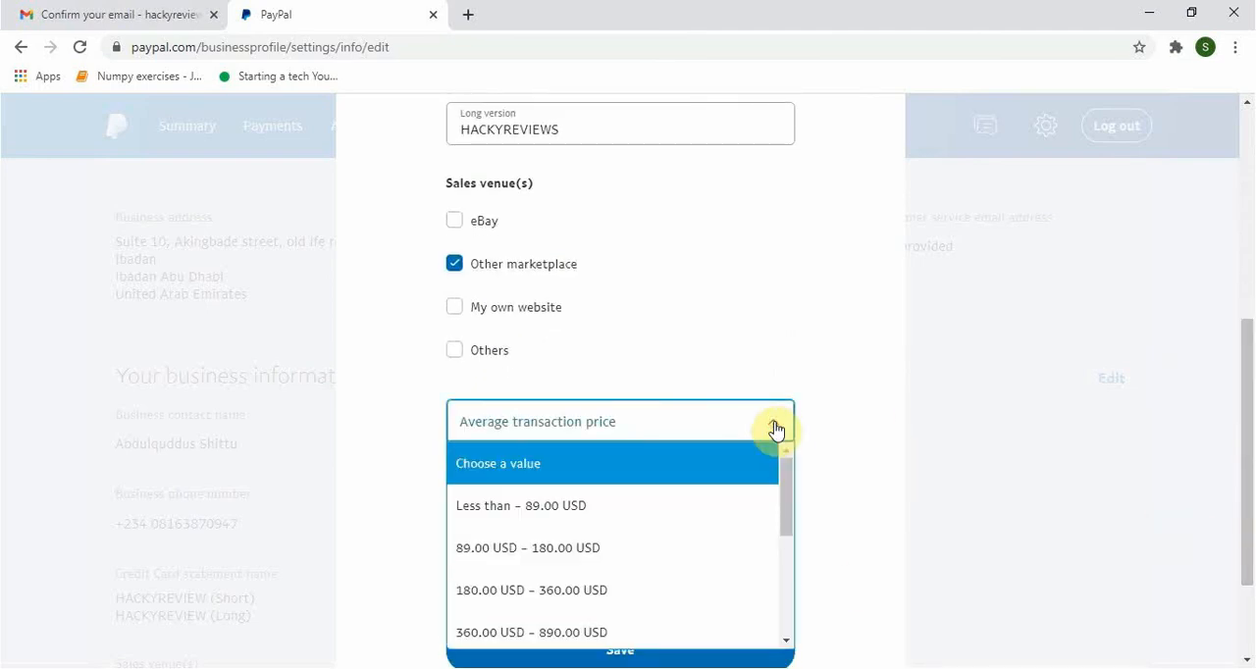
{"action": "left_click", "coordinate": [522, 506]}
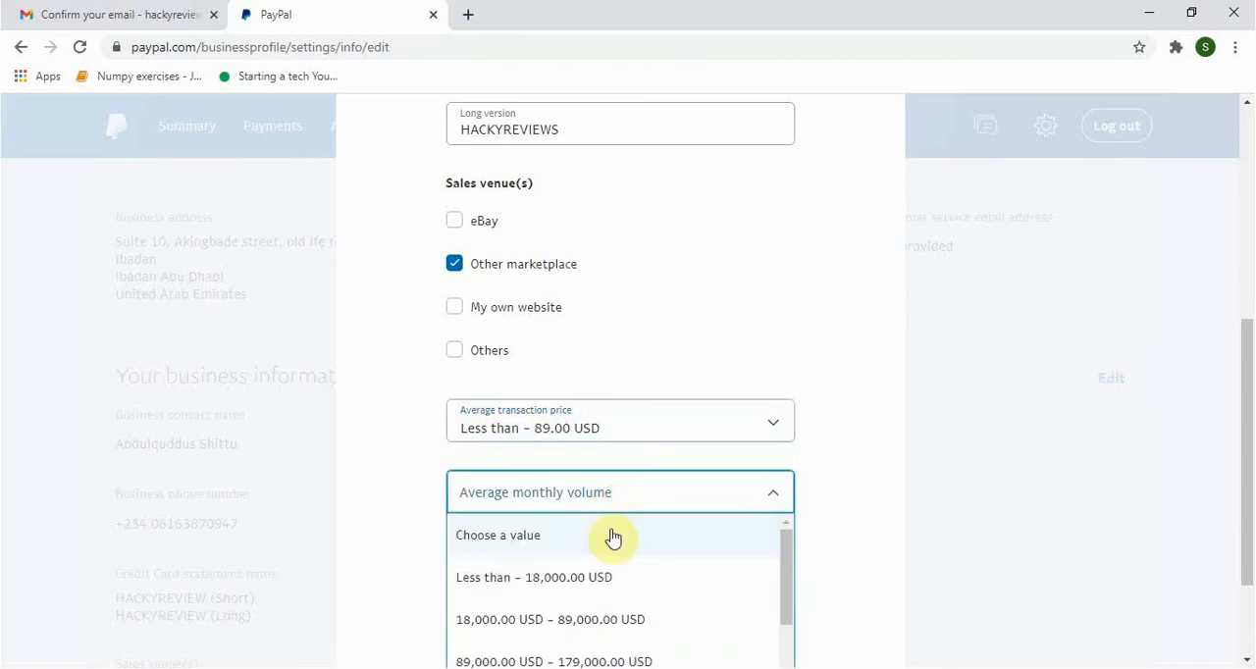
{"action": "left_click", "coordinate": [534, 577]}
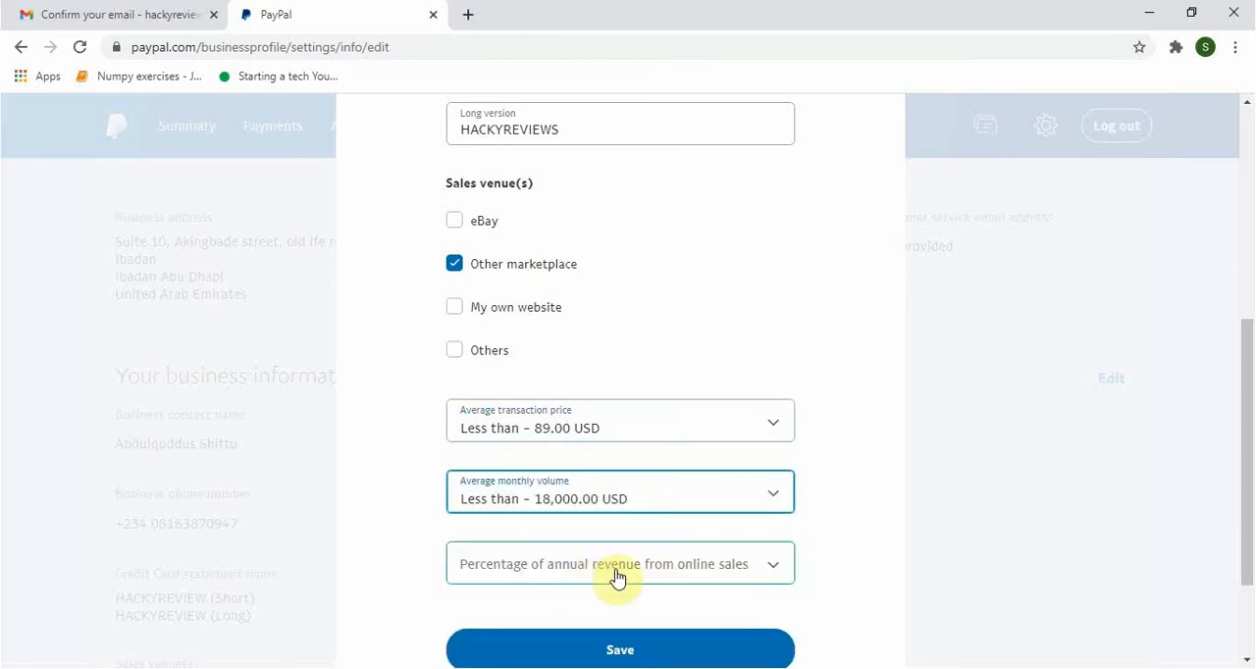
{"action": "left_click", "coordinate": [618, 563]}
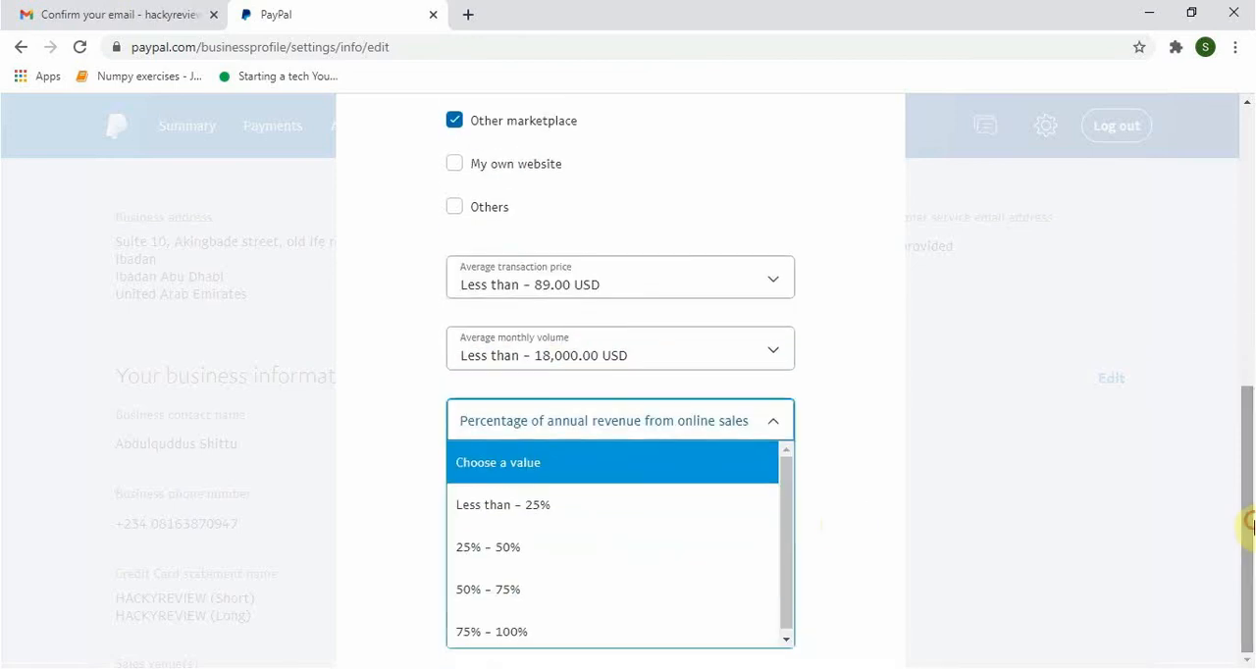
{"action": "left_click", "coordinate": [491, 632]}
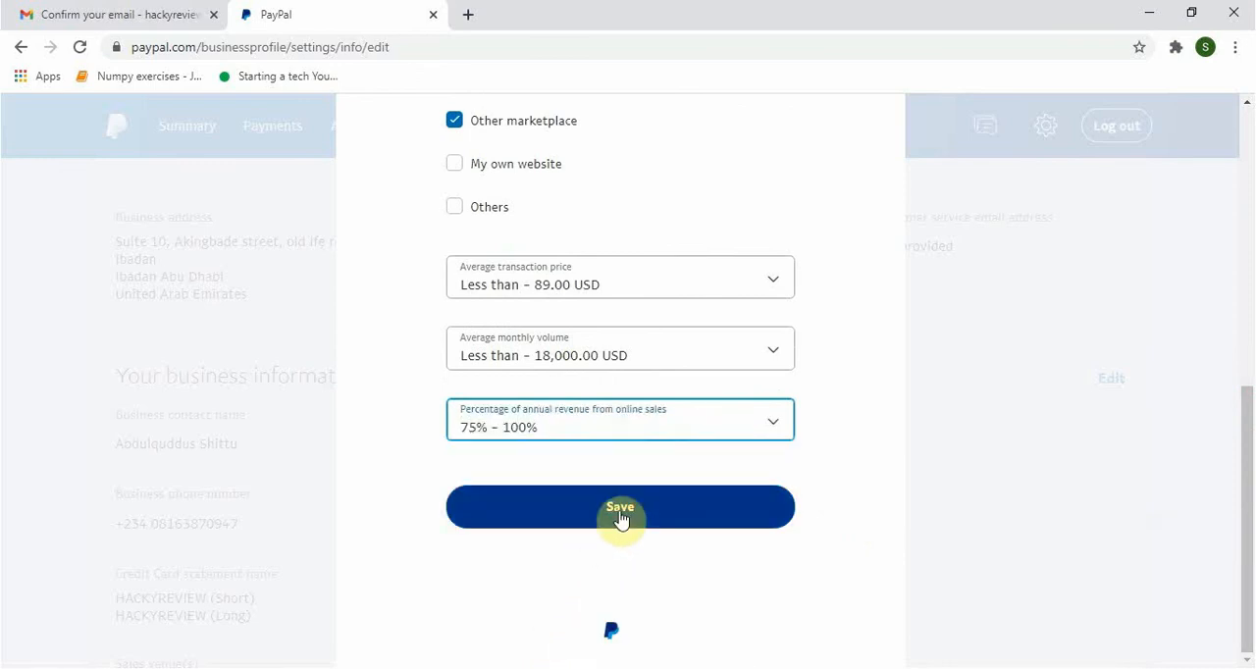
{"action": "left_click", "coordinate": [620, 506]}
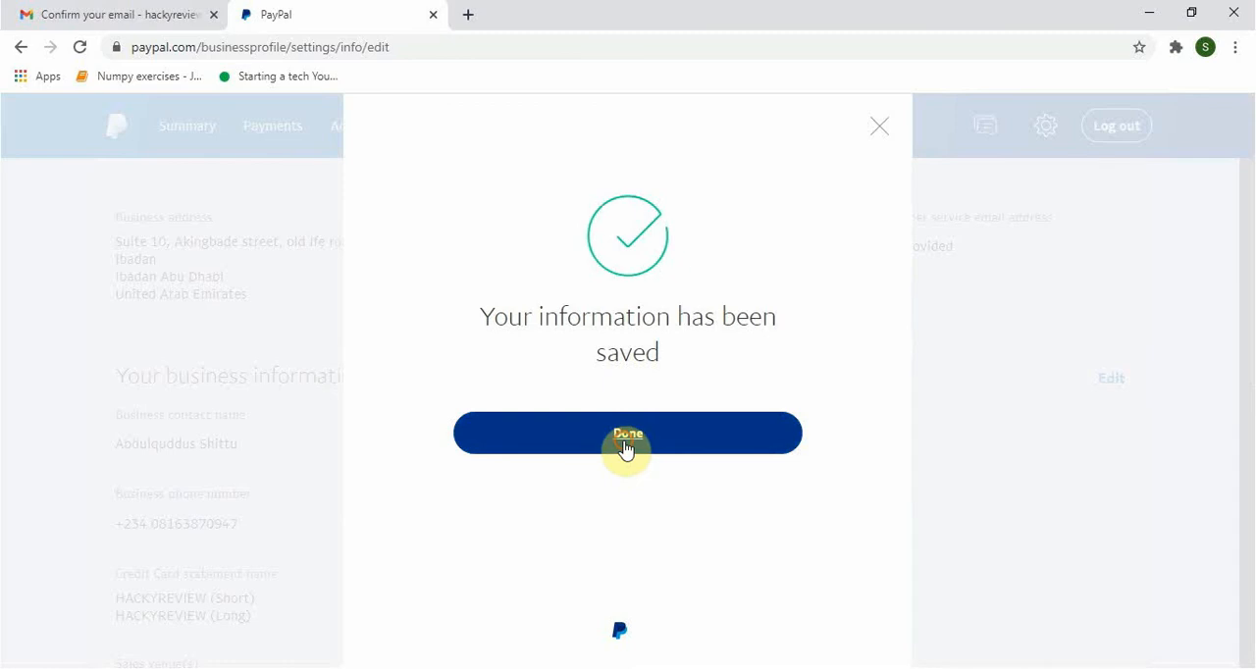
Dismiss the information-saved notice and hide the finish-setup banner on the Summary dashboard.
{"action": "left_click", "coordinate": [628, 431]}
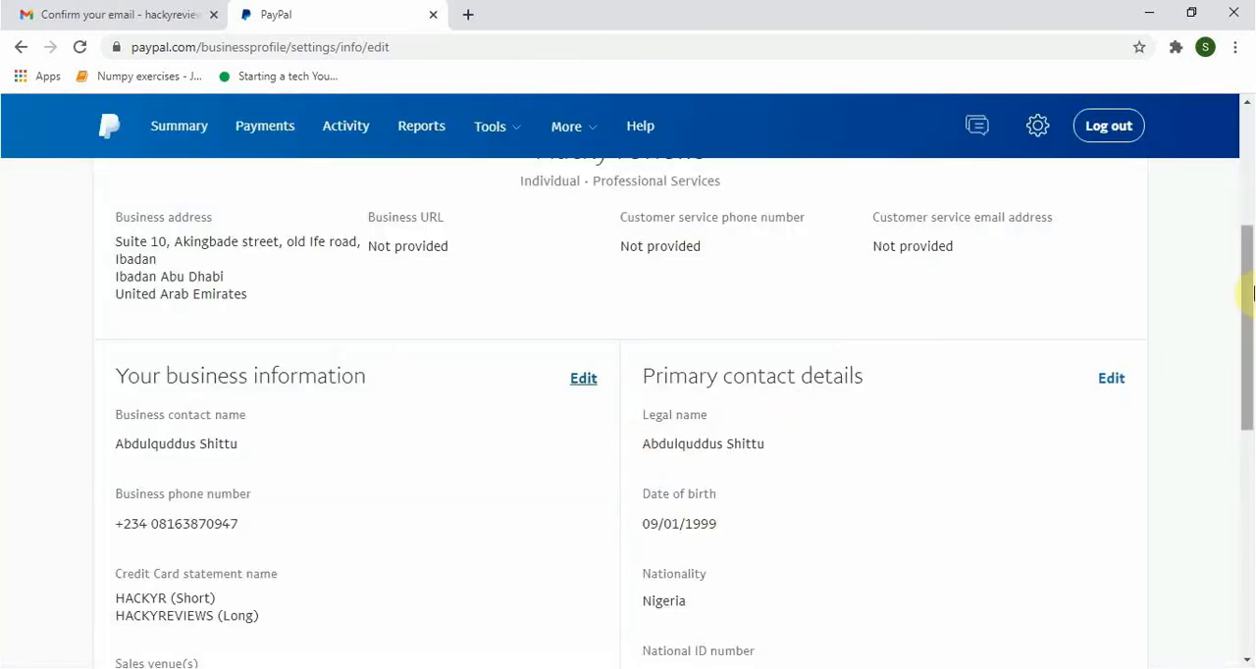
{"action": "scroll", "scroll_direction": "down", "scroll_amount": 3}
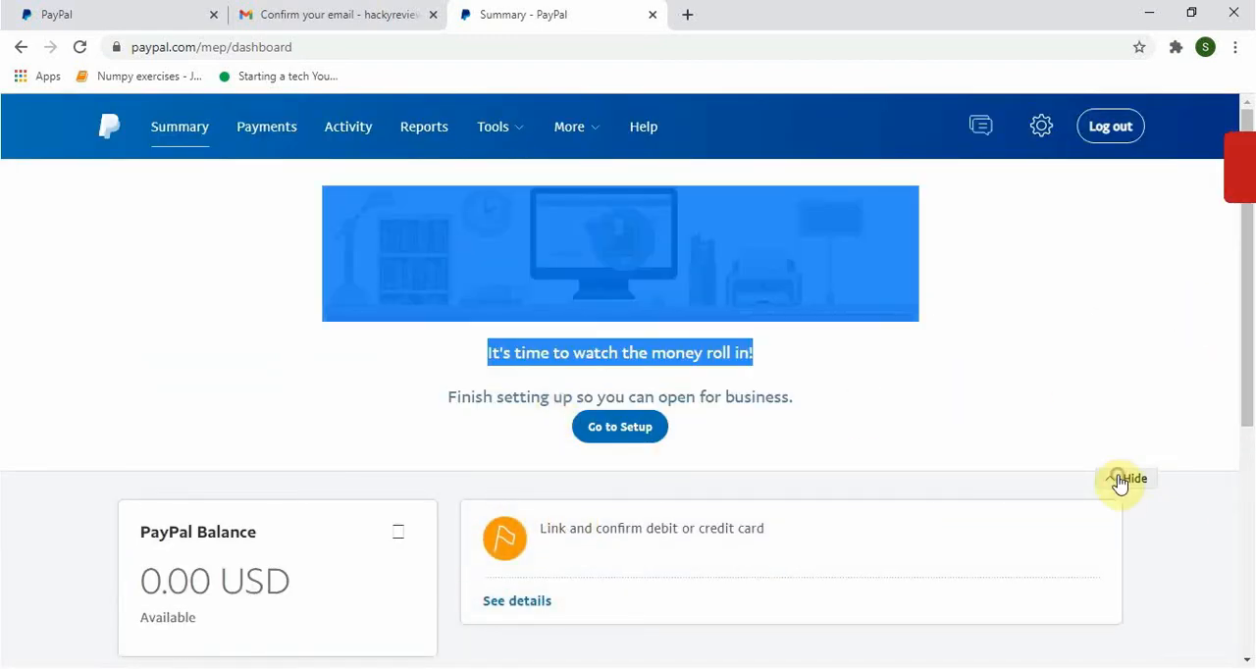
{"action": "left_click", "coordinate": [1130, 478]}
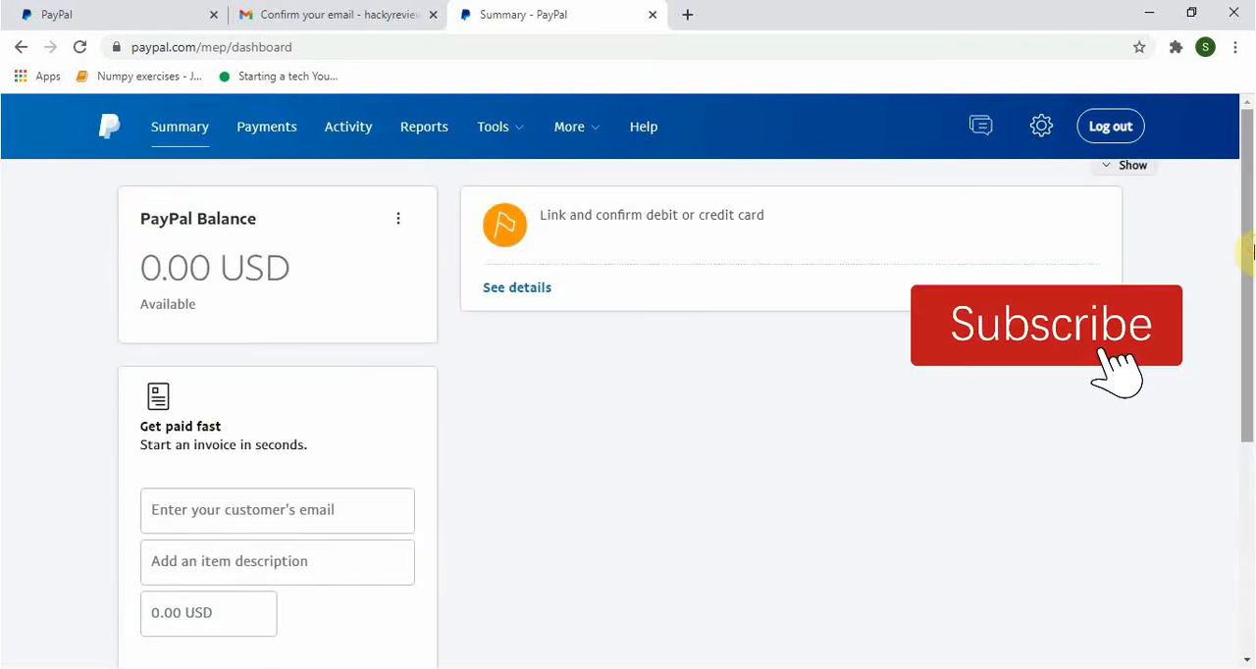